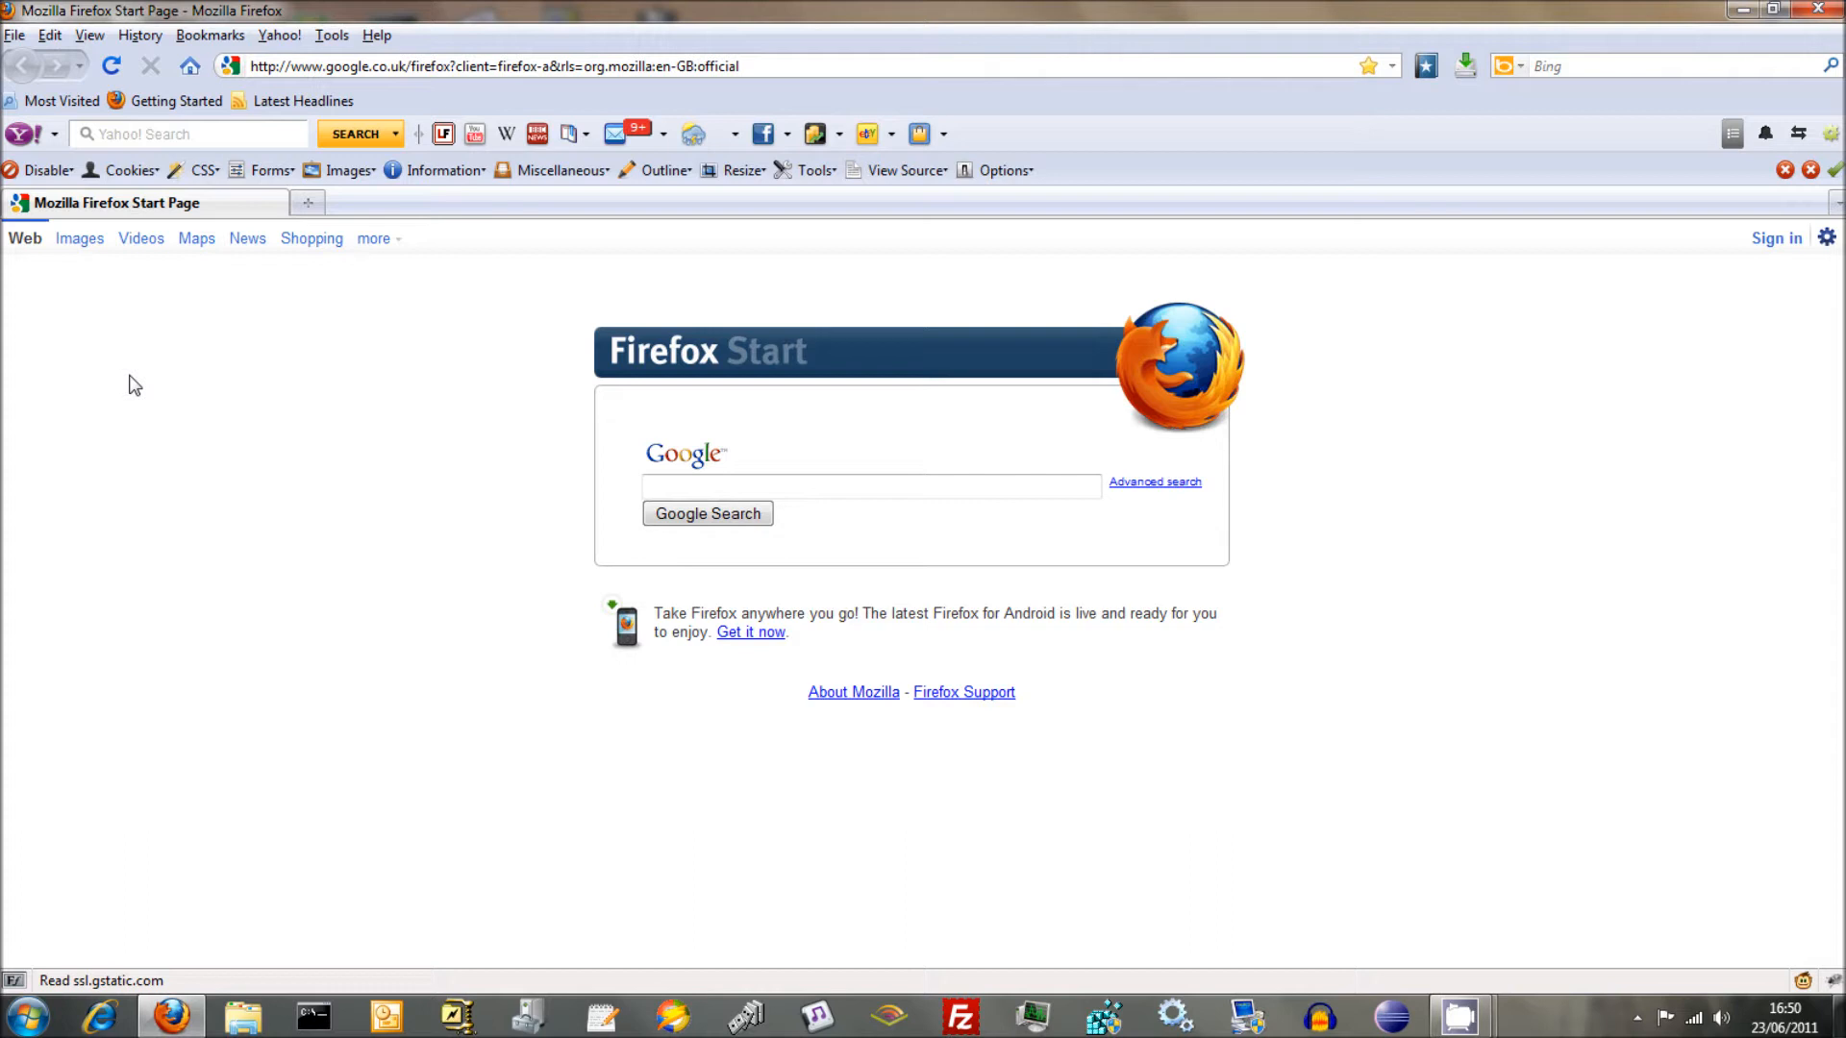
mouse_move(135, 554)
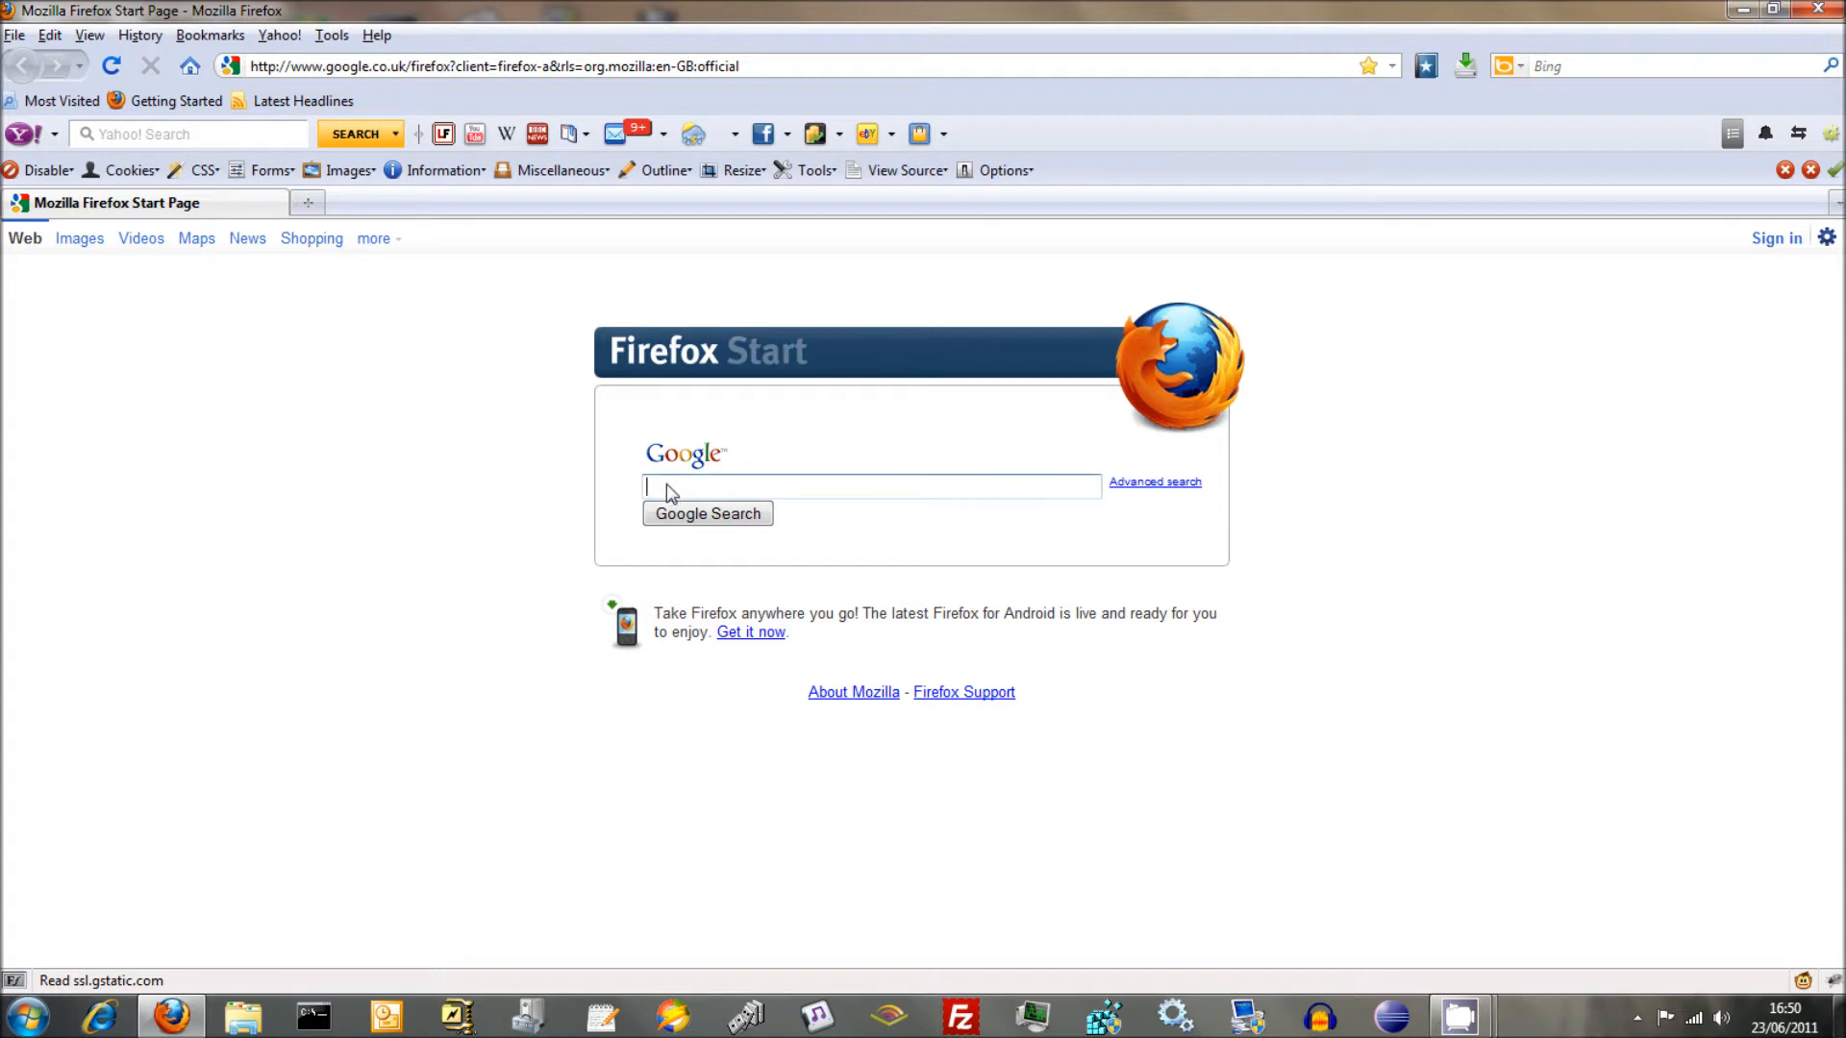
- Search Google for xampp and browse the Apache Friends XAMPP page down to its four distributions
click(871, 487)
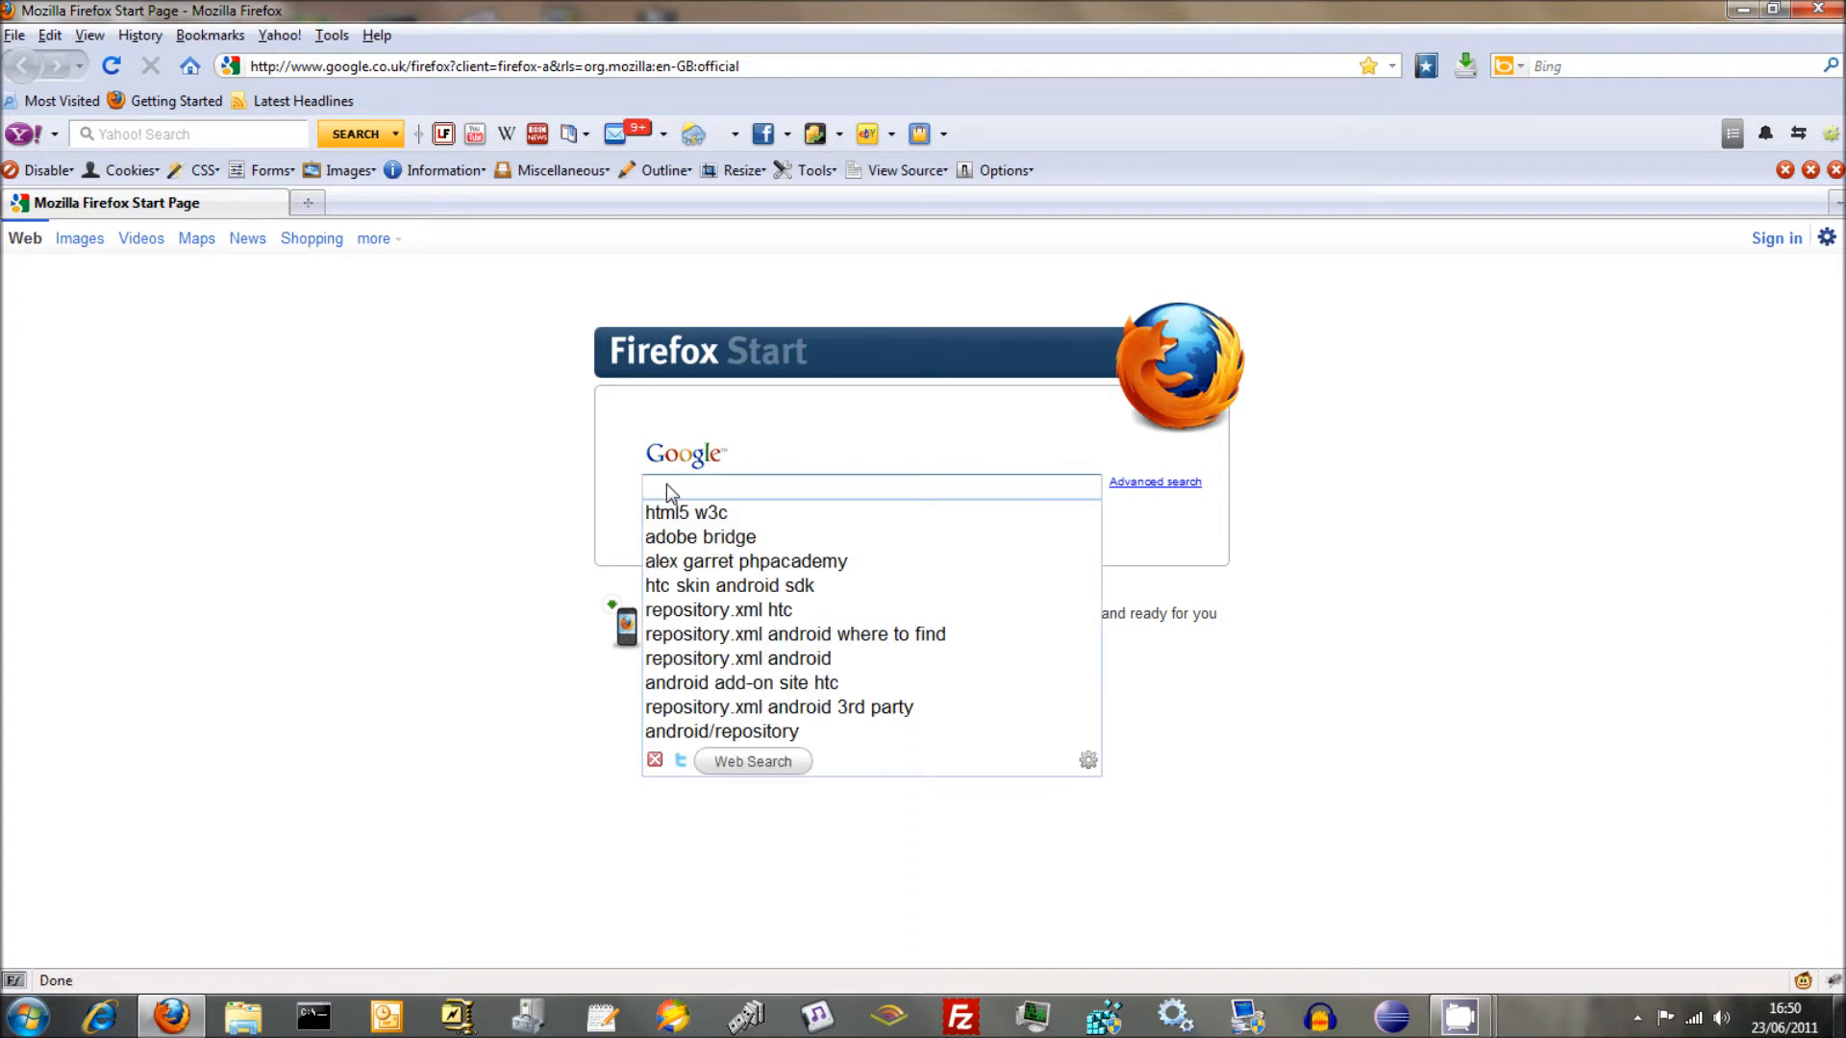
text(xan)
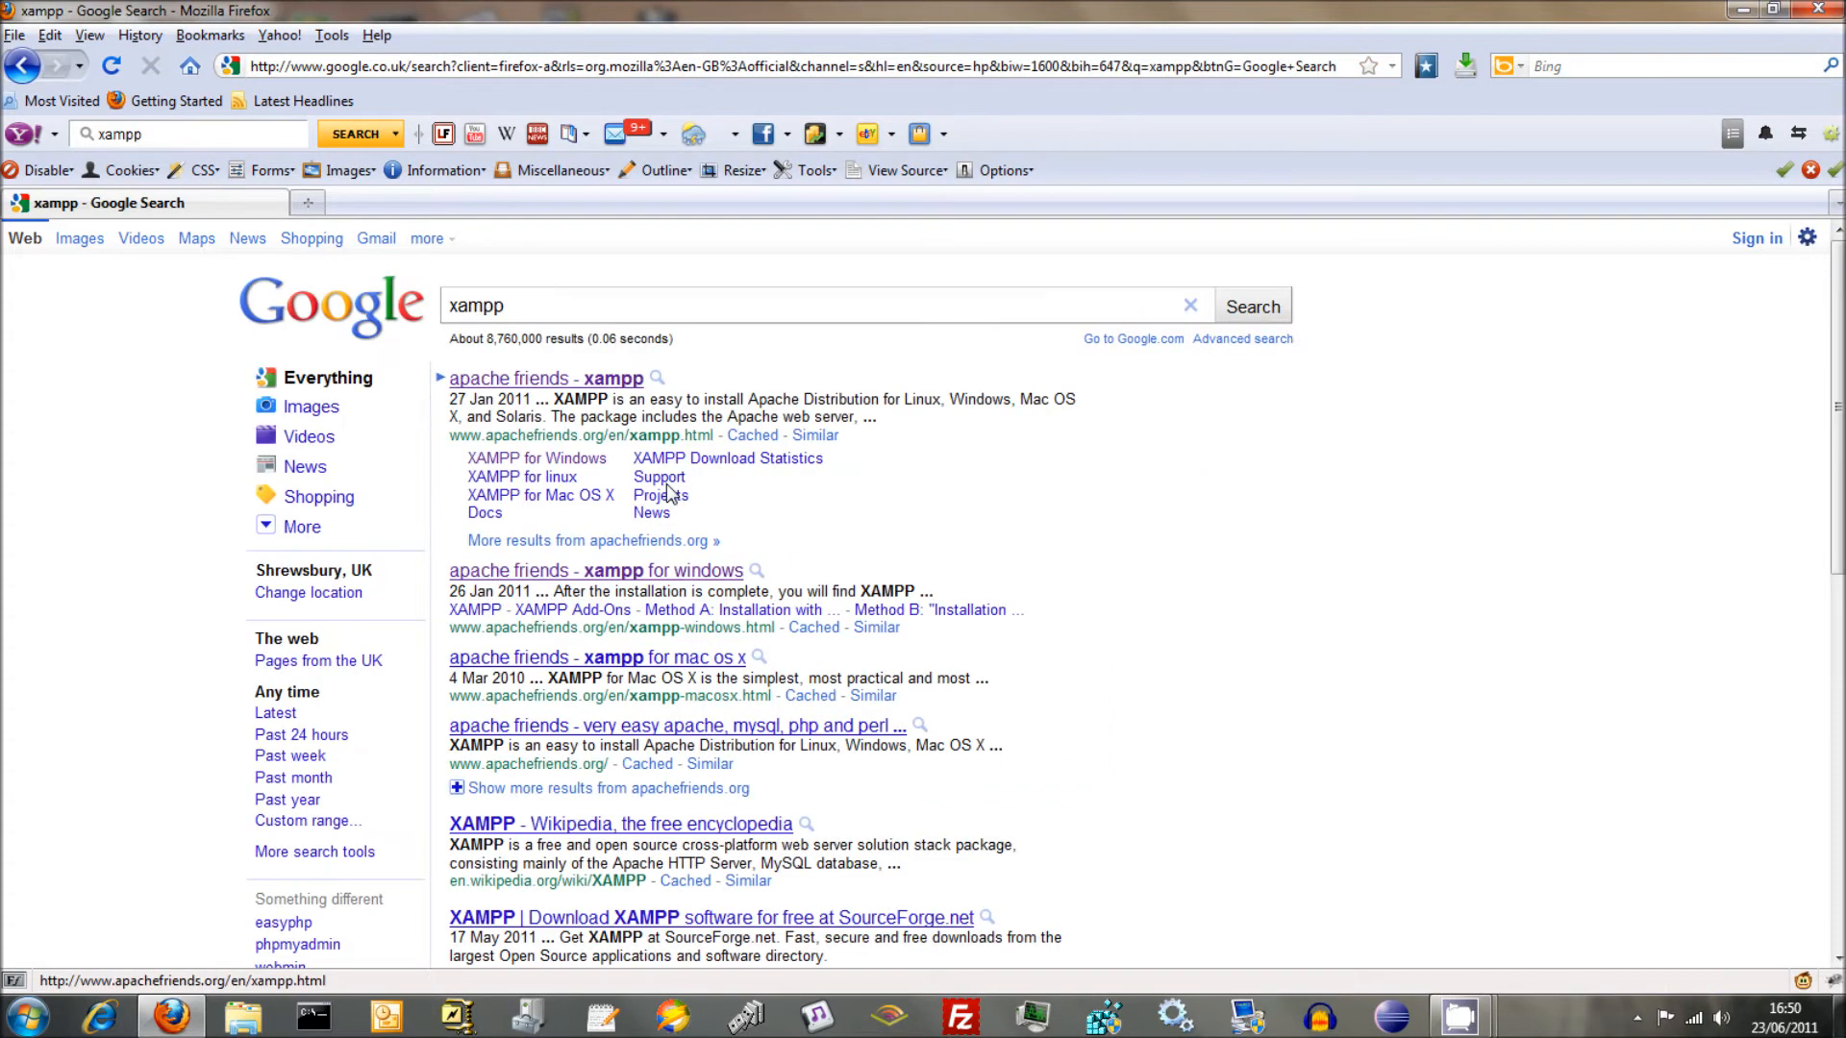
click(529, 378)
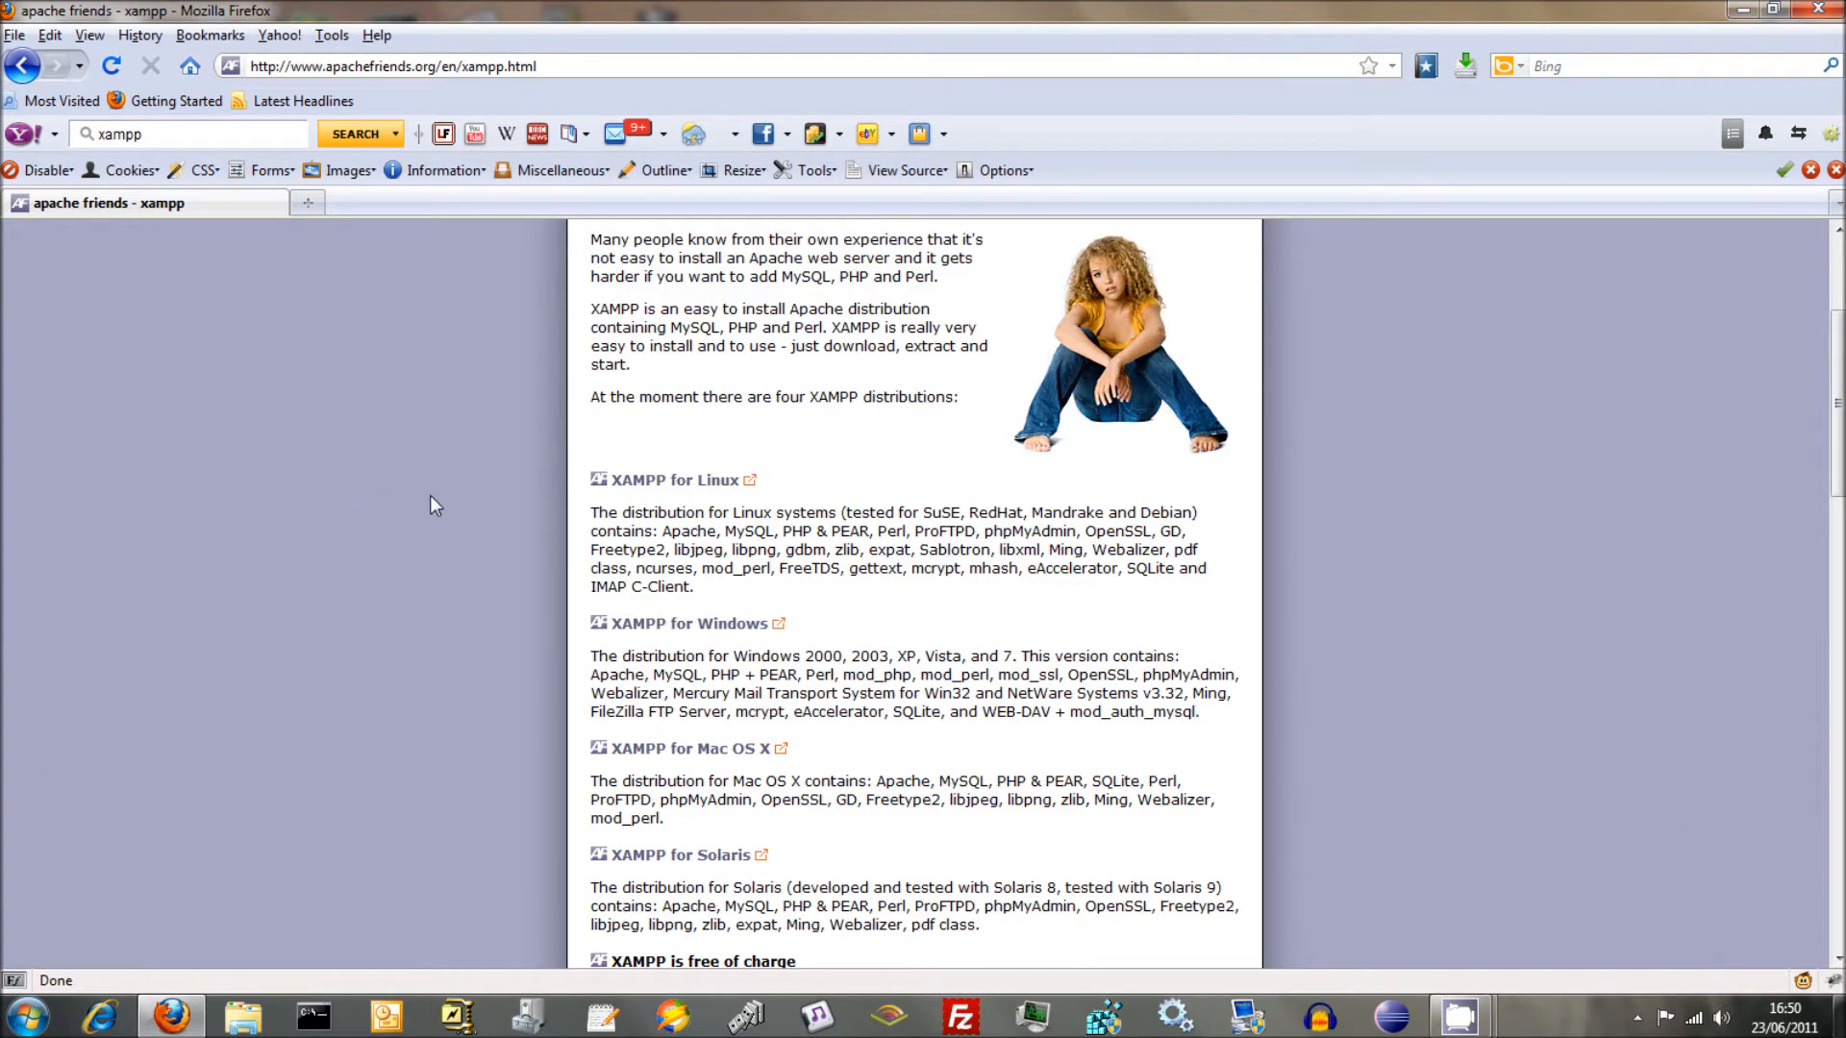
scroll(down, 3)
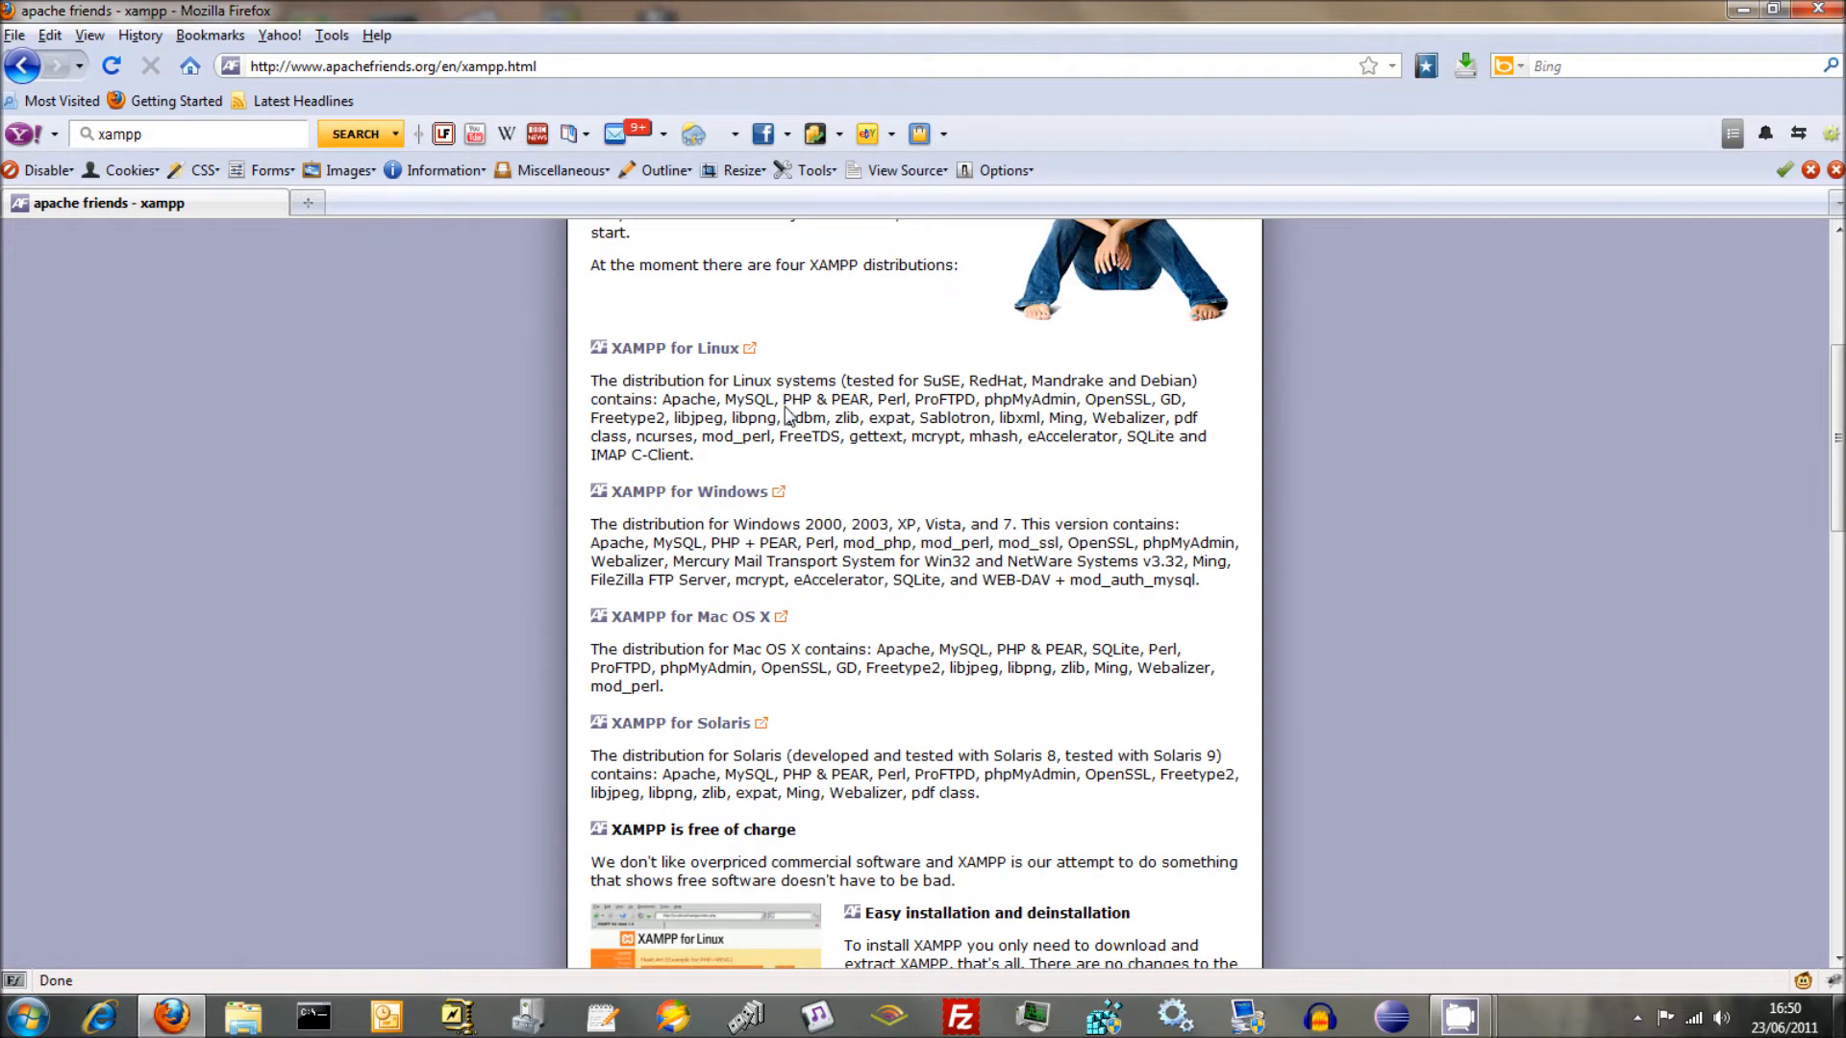
mouse_move(711, 480)
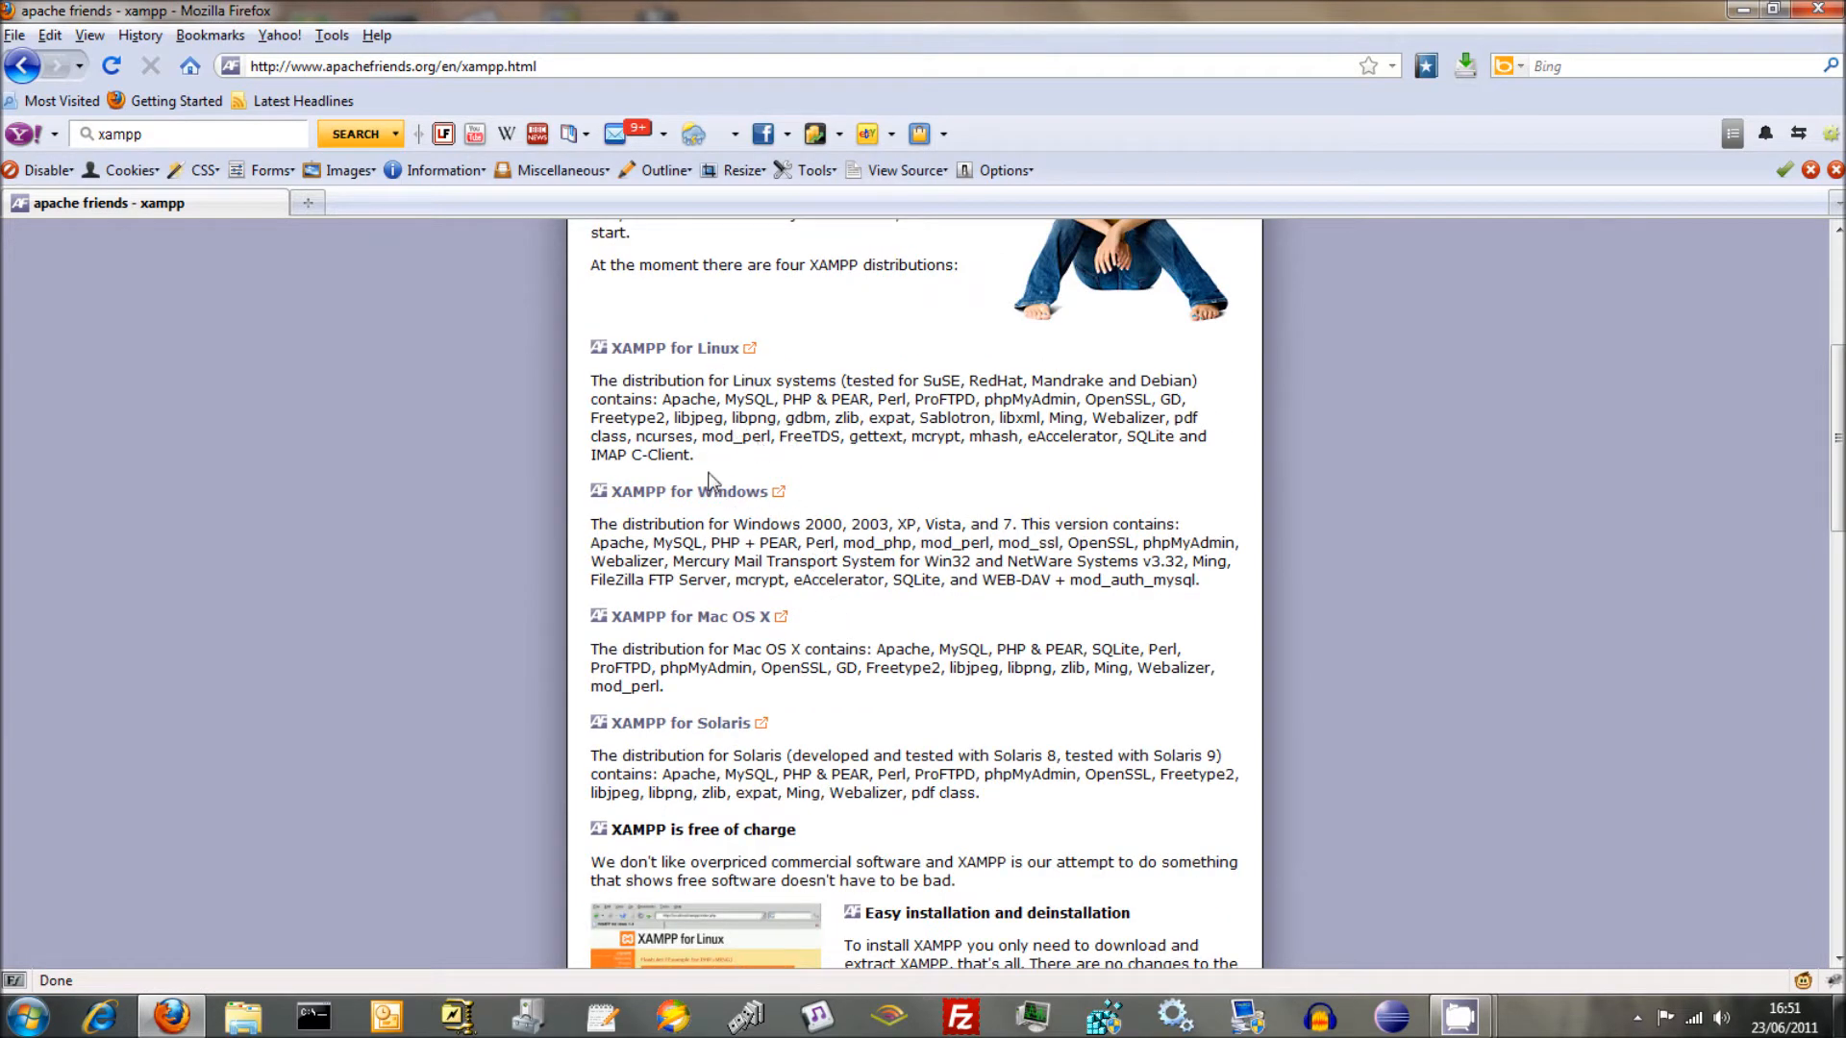
- From the XAMPP for Windows page, download the 1.7.4 installer and save the file to disk
click(673, 492)
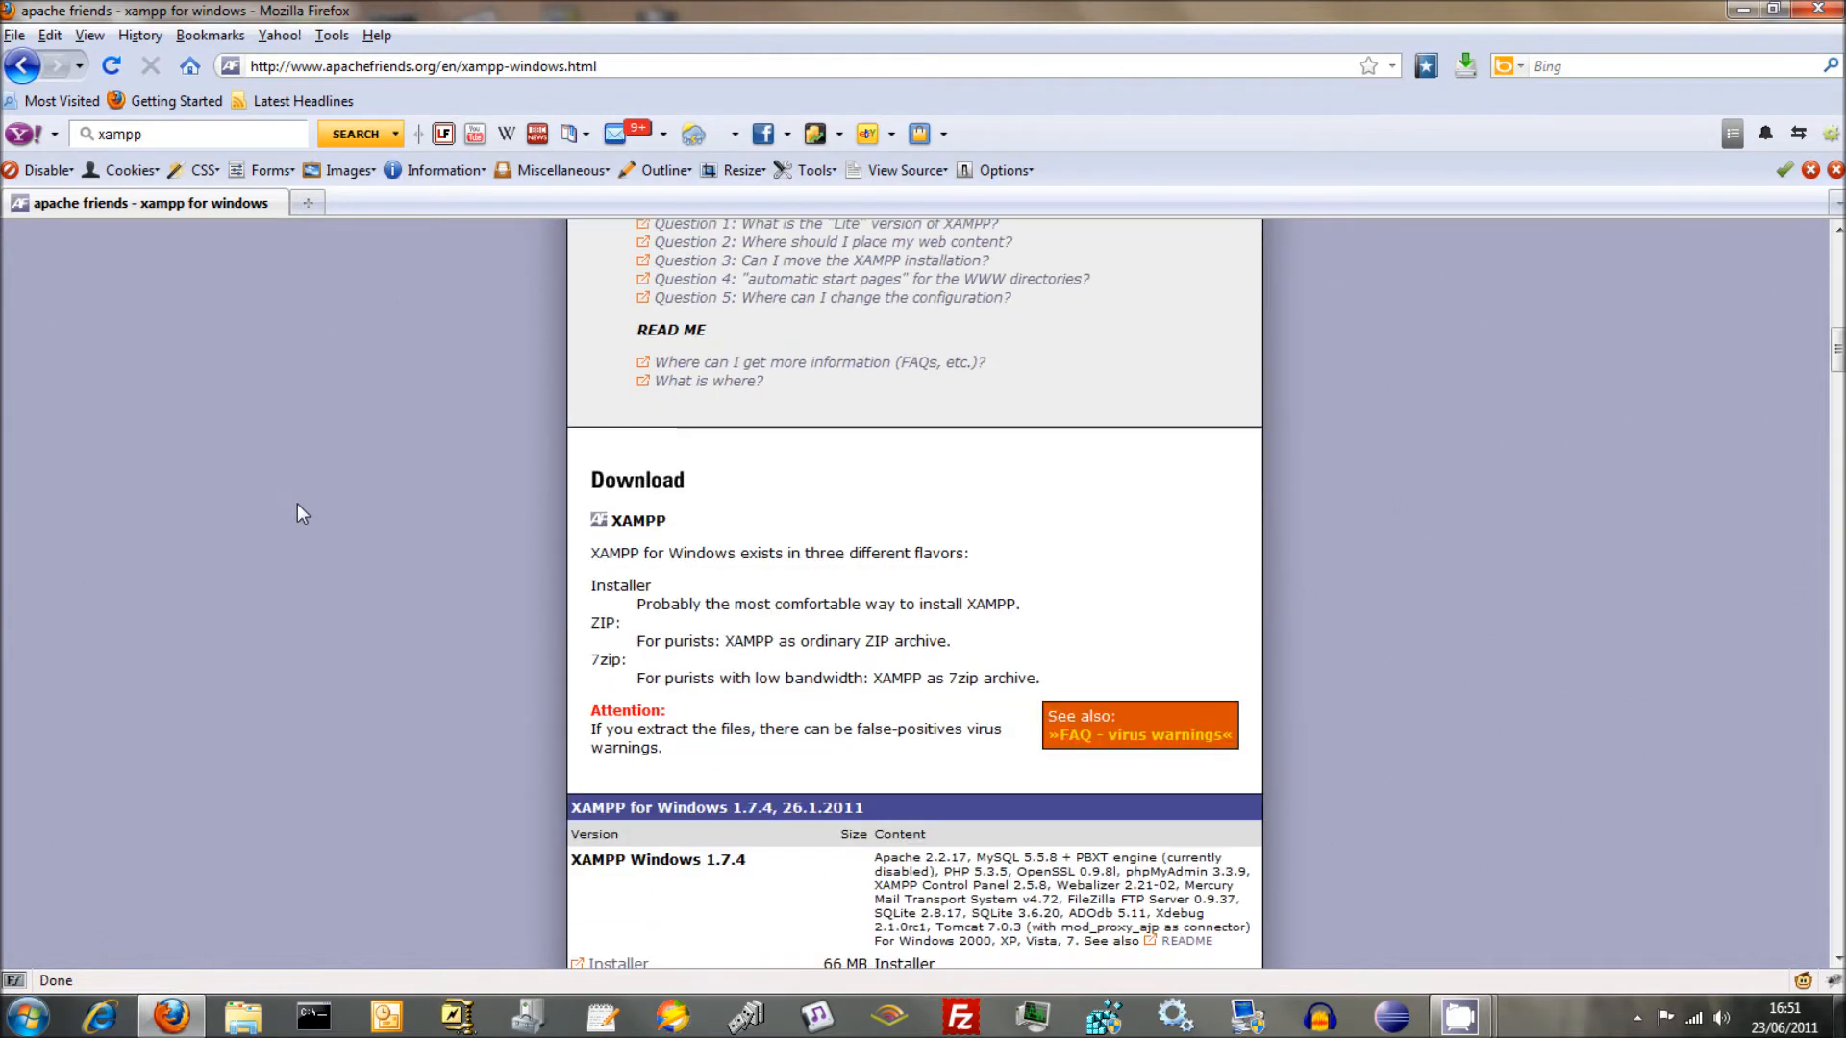
scroll(down, 3)
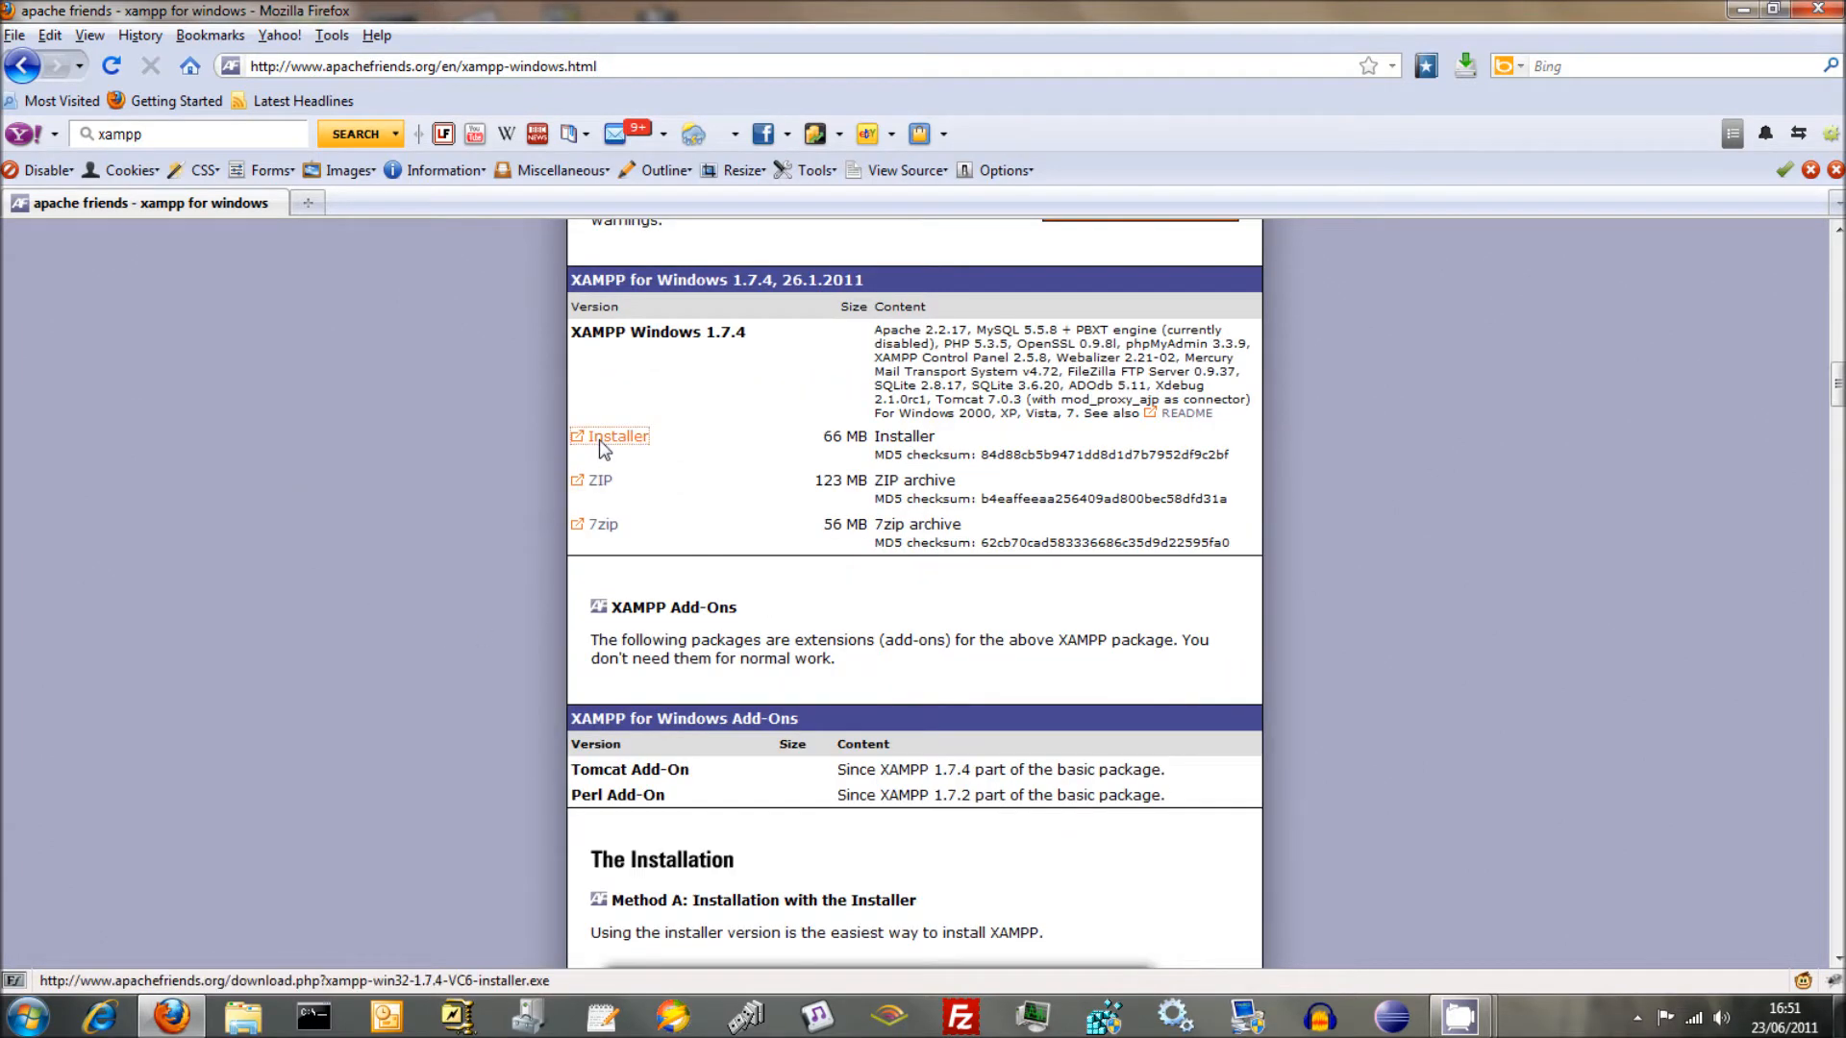
click(616, 437)
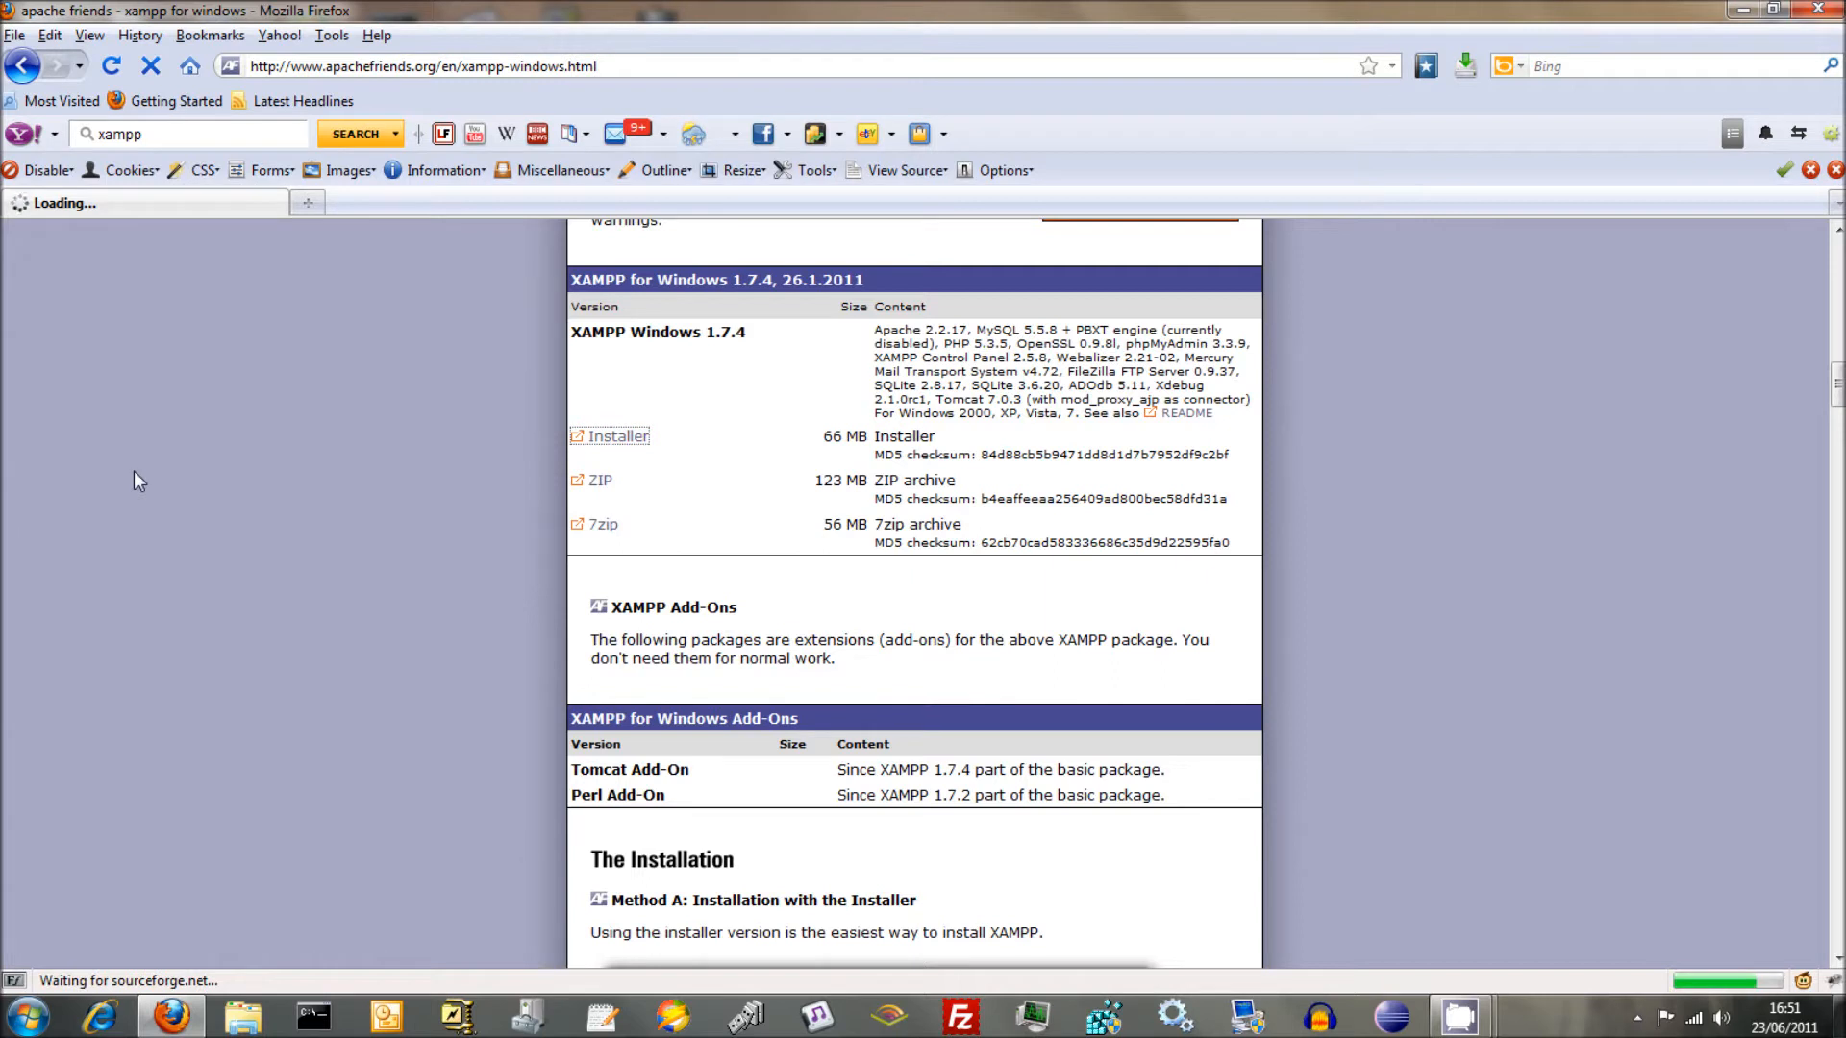
click(610, 436)
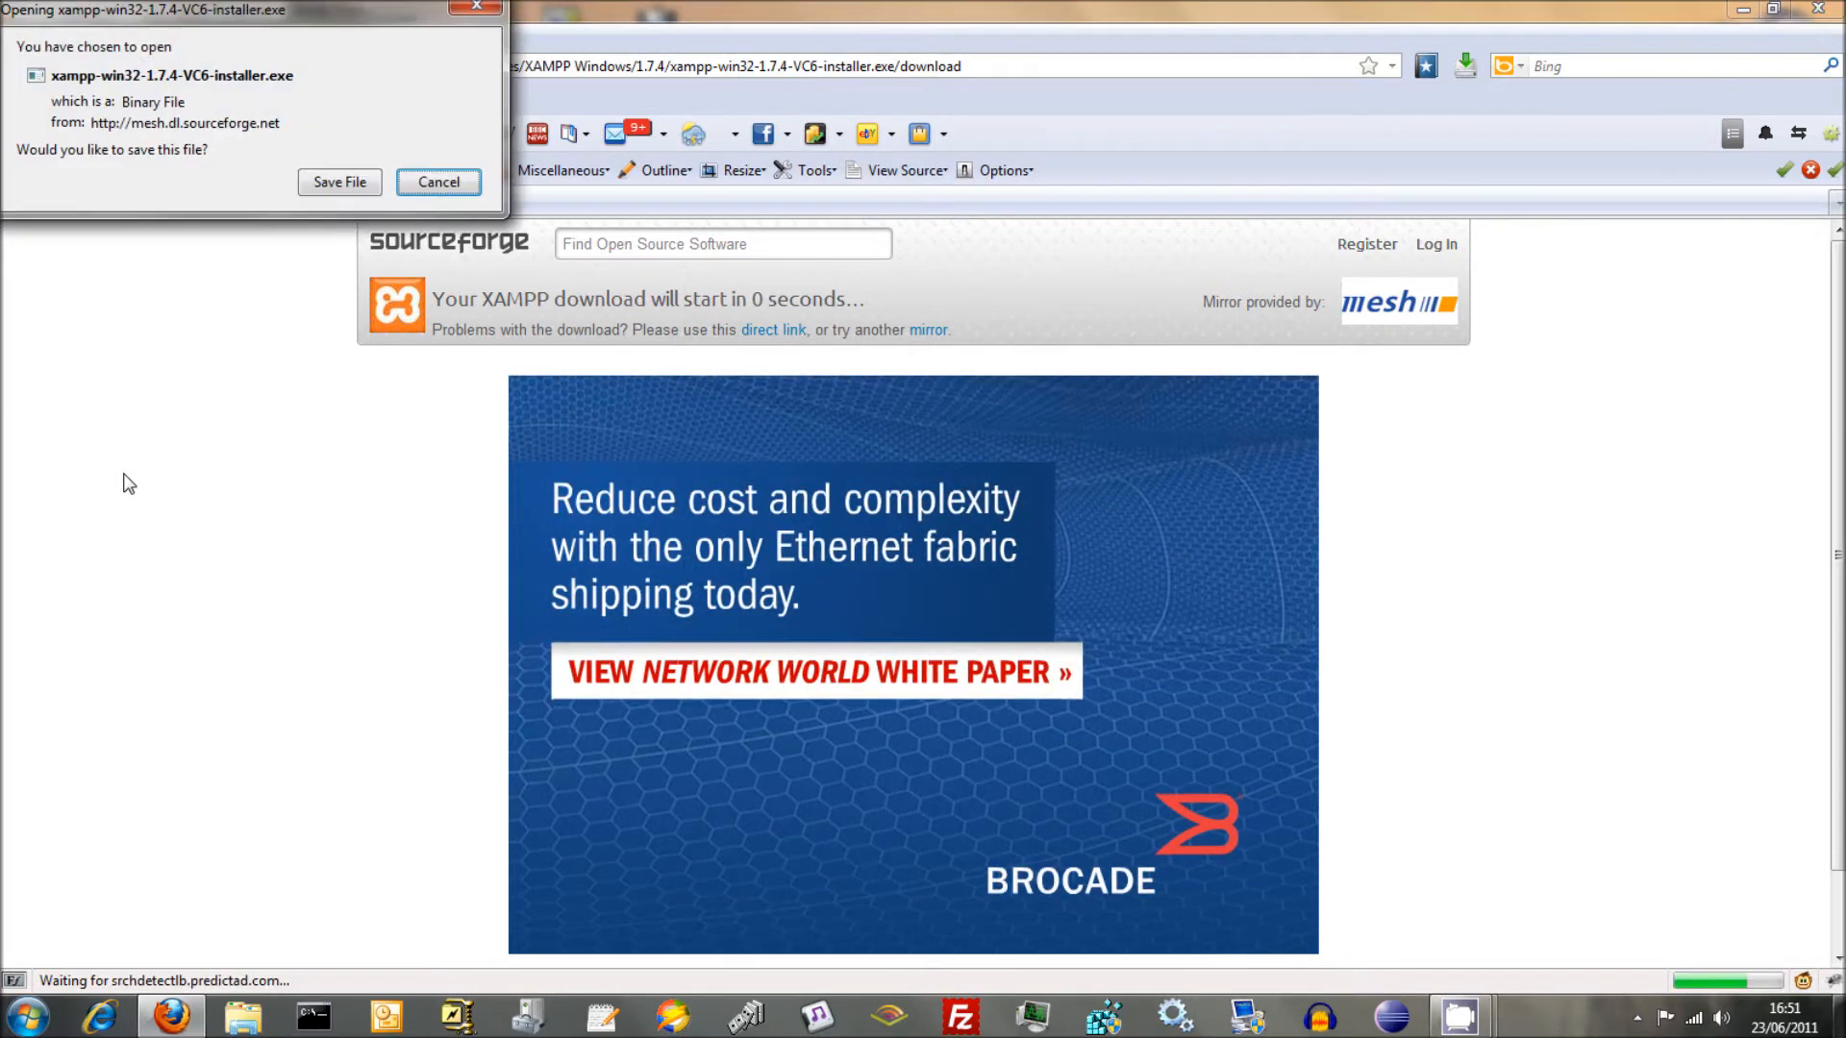
click(339, 180)
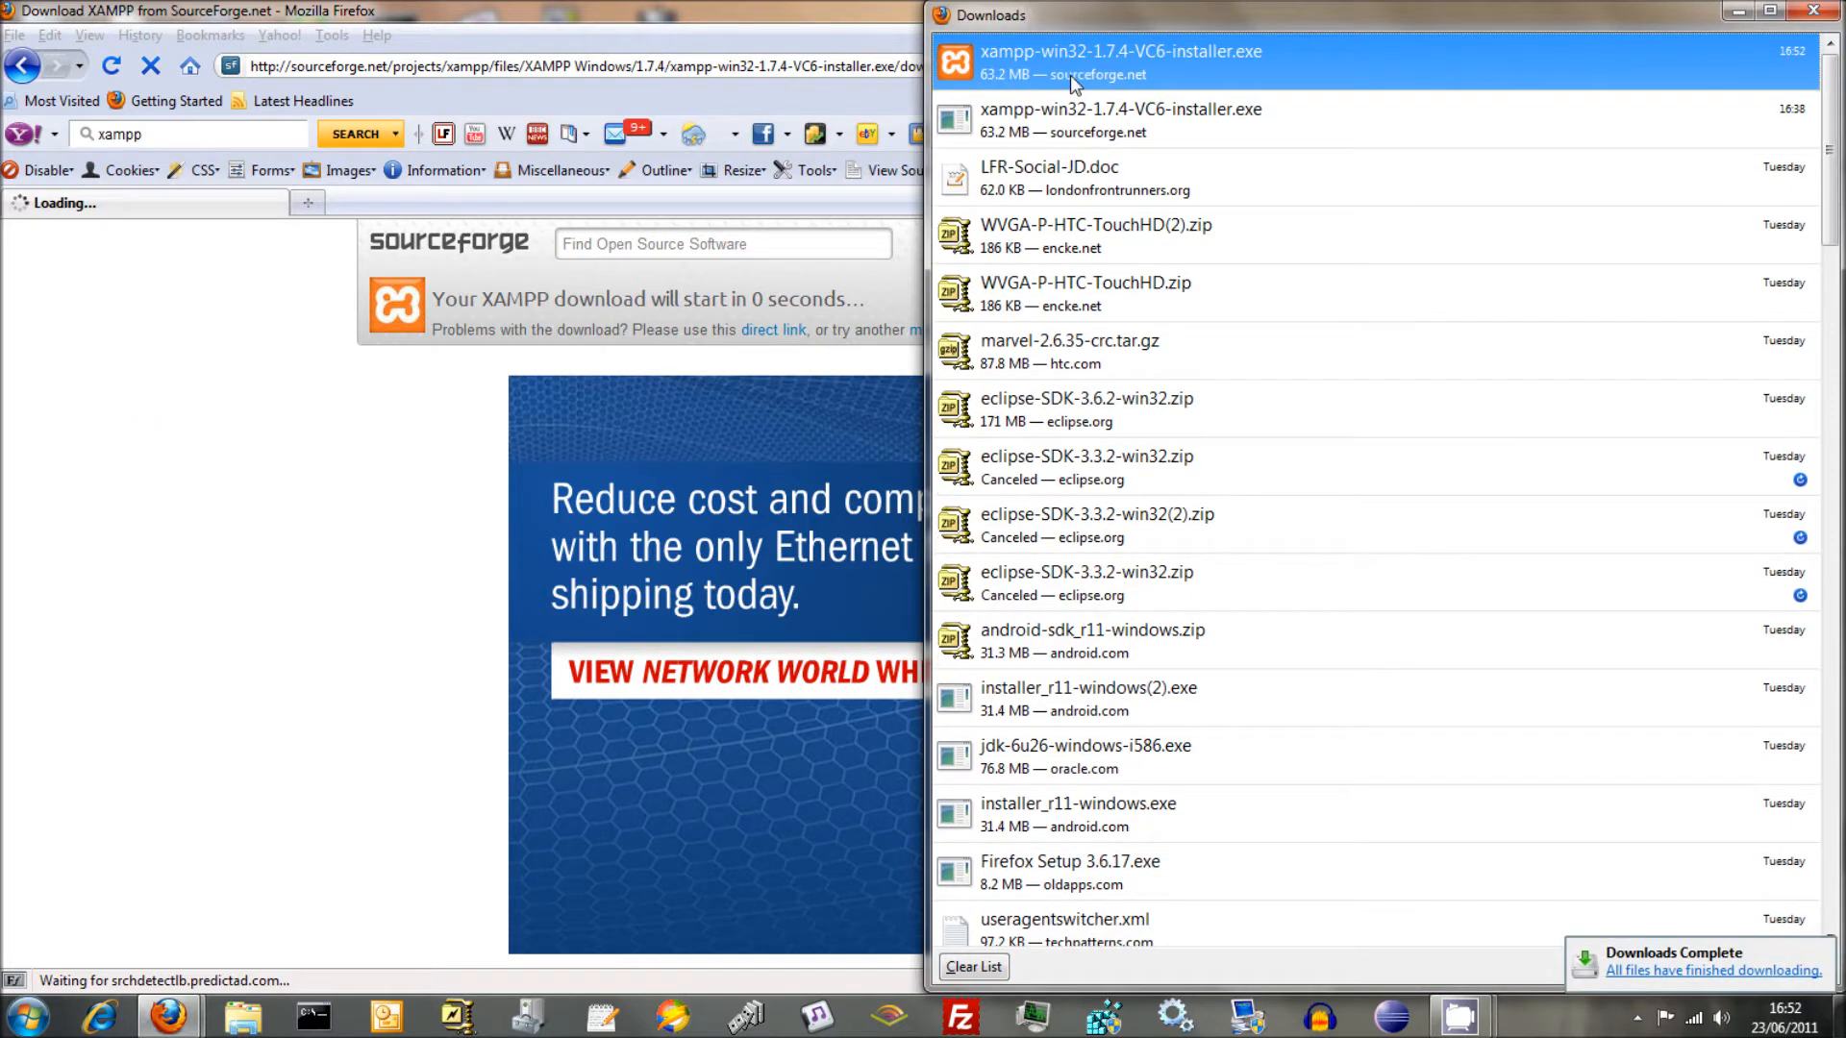
mouse_move(1069, 111)
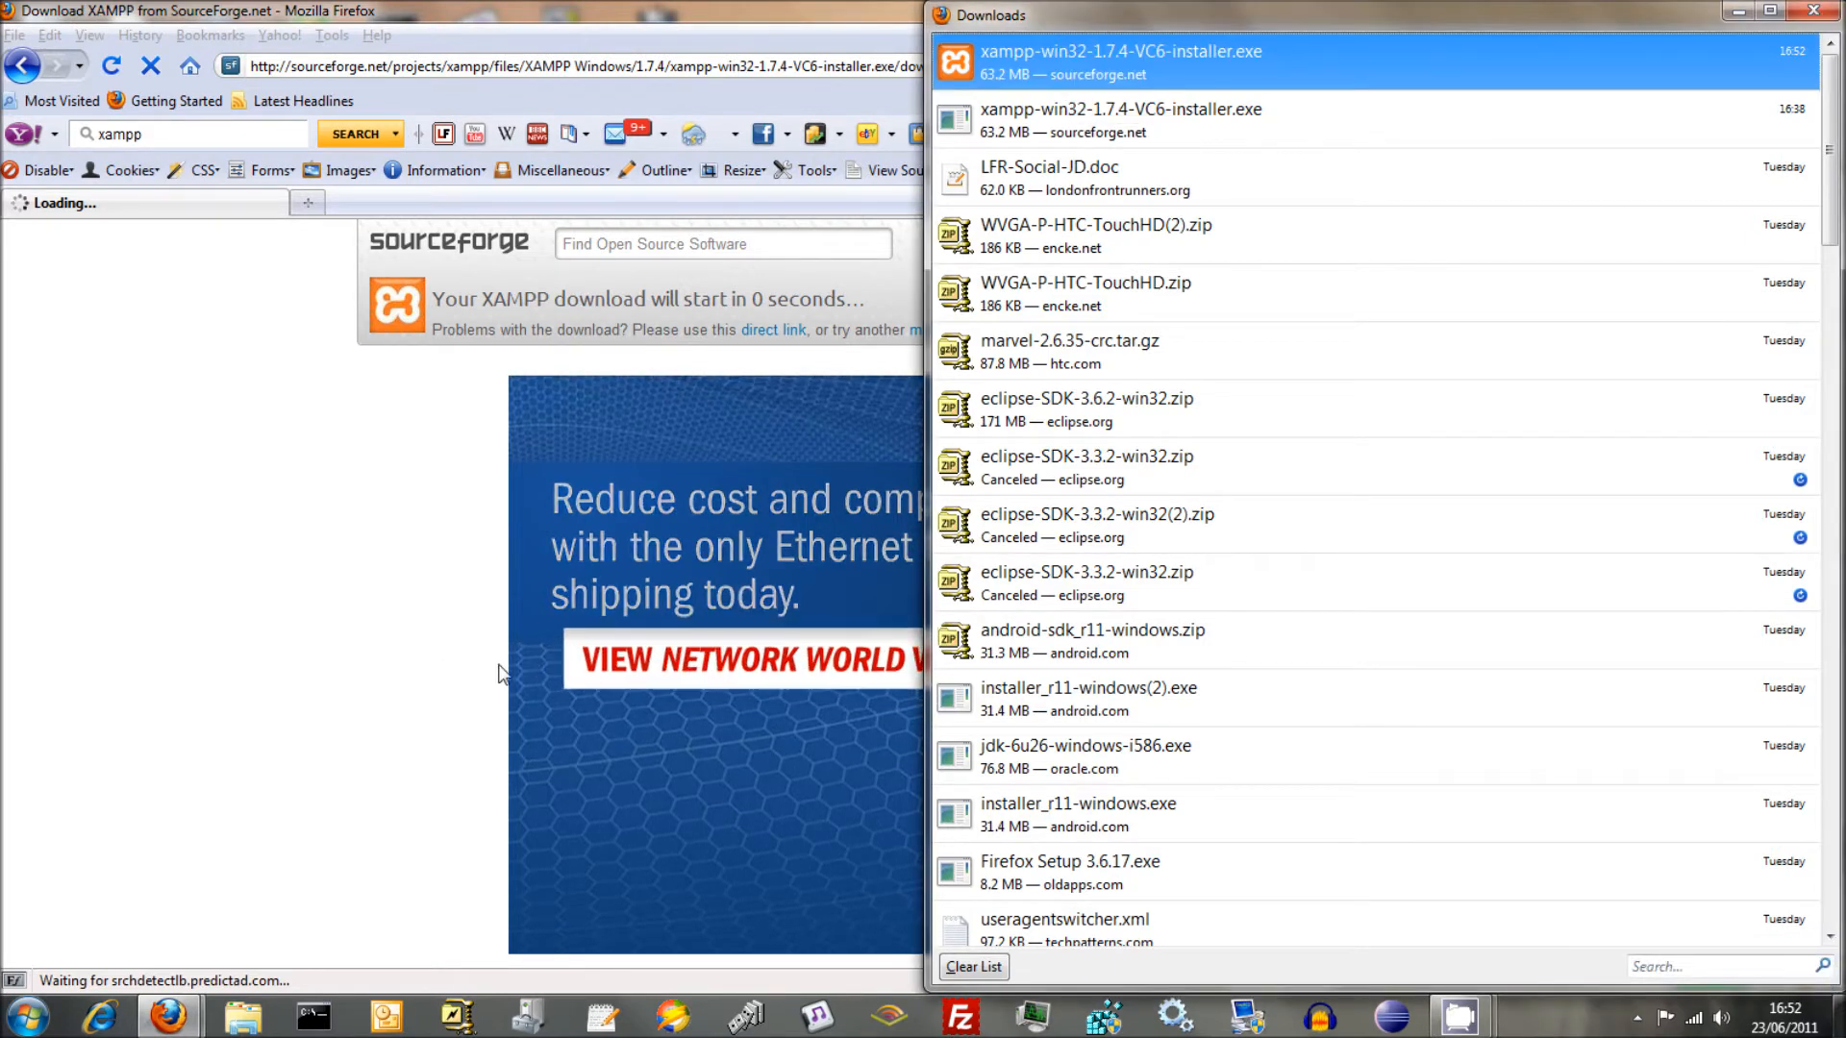
- Run the downloaded installer in English, dismiss the Vista note and install into c:\xampp
double_click(1119, 52)
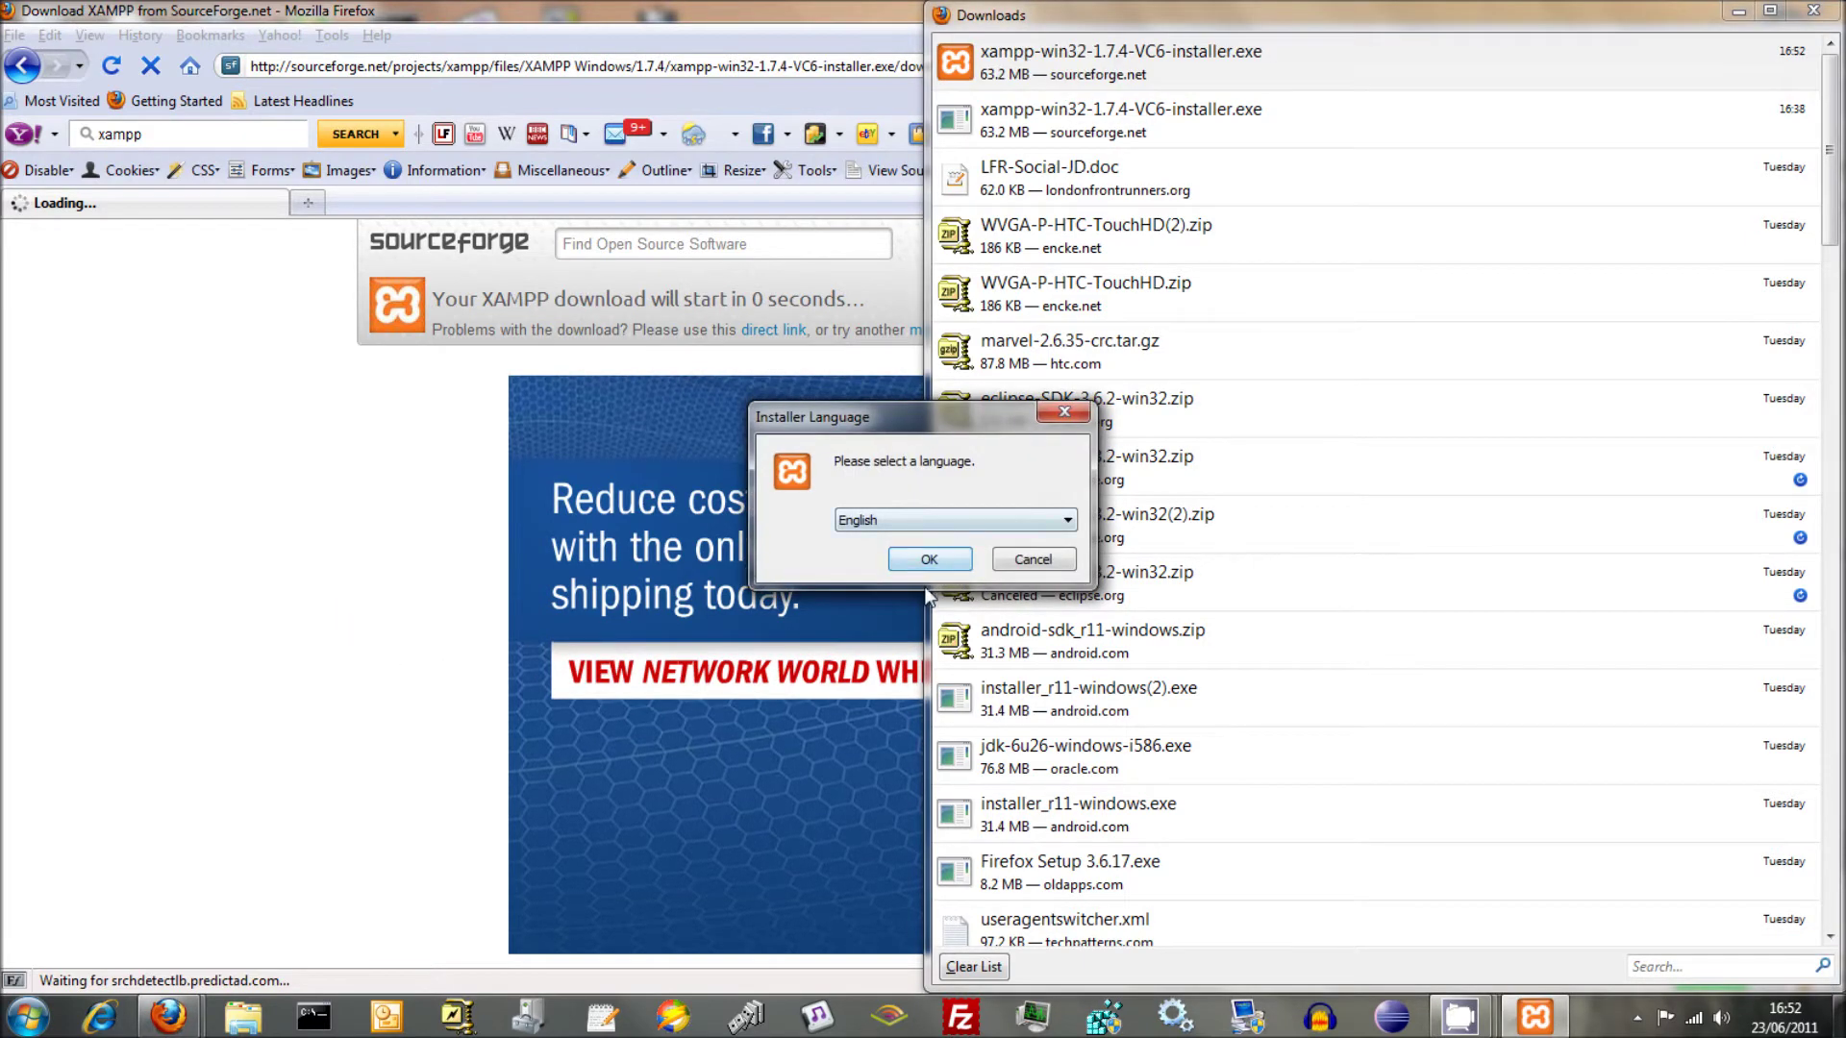
click(930, 558)
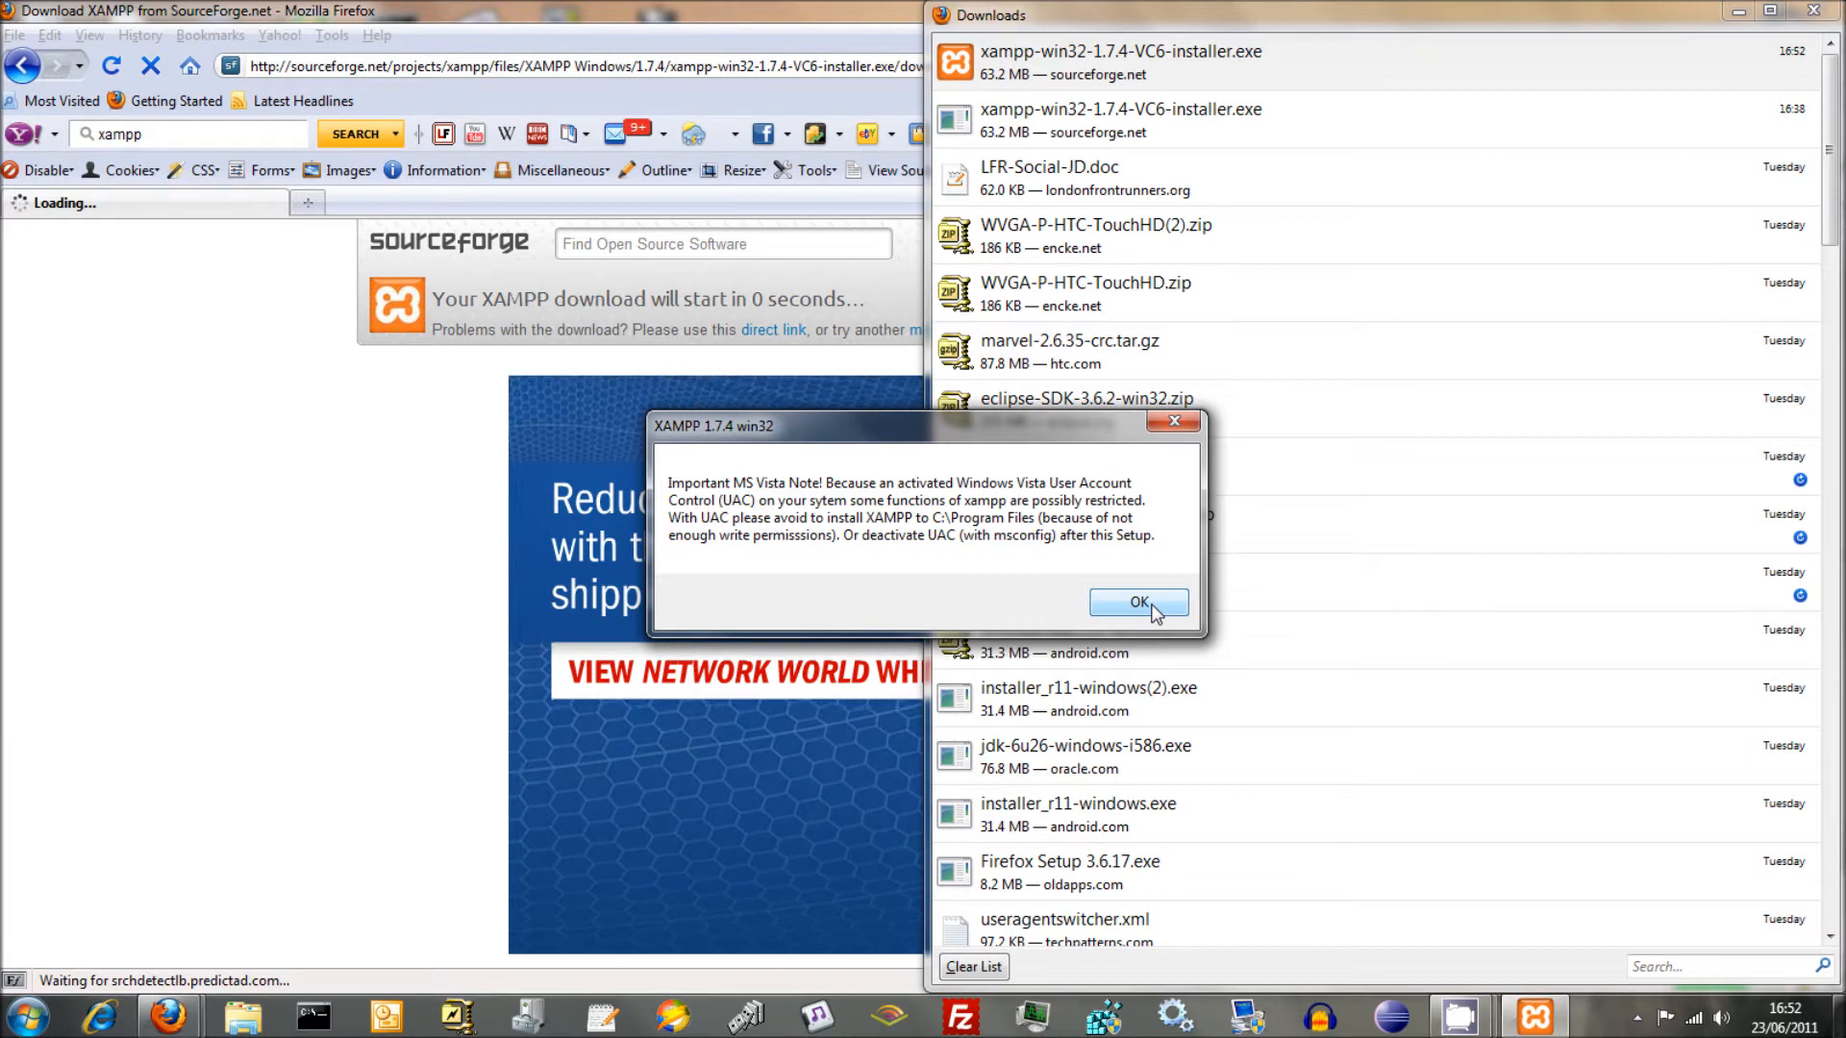
click(1138, 602)
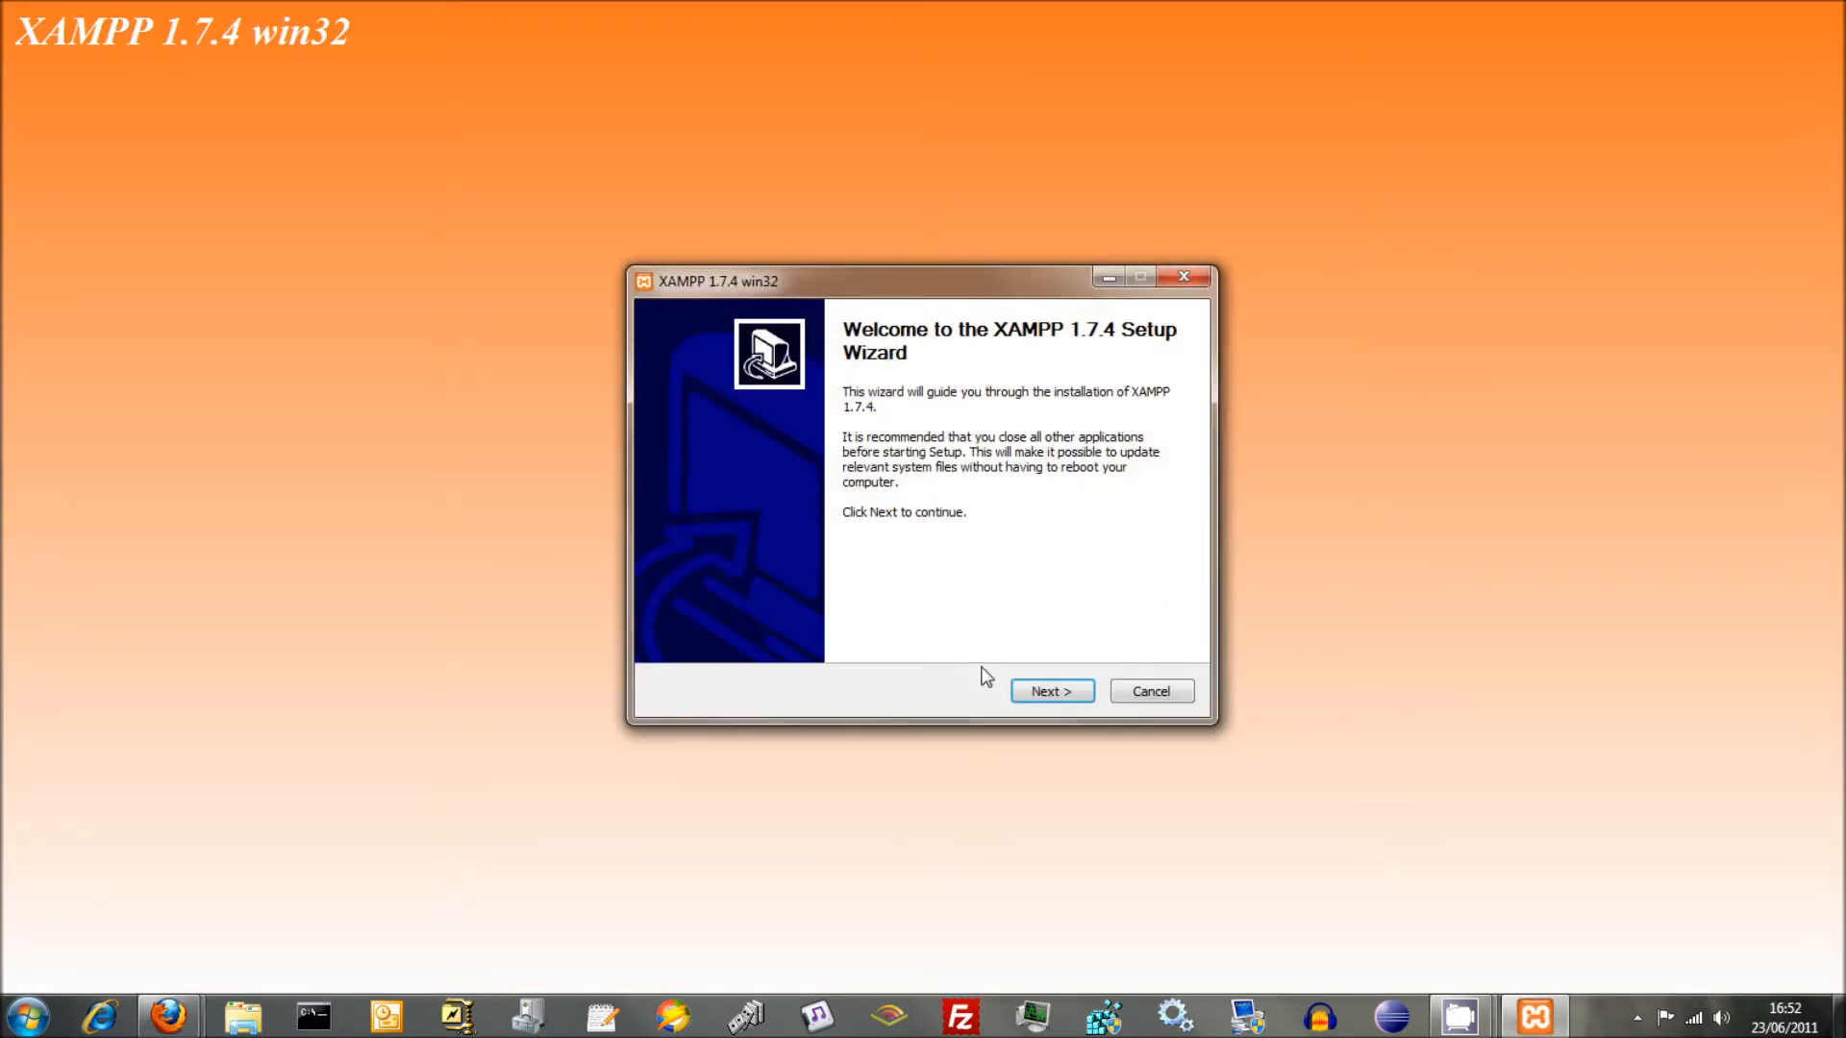
click(1052, 691)
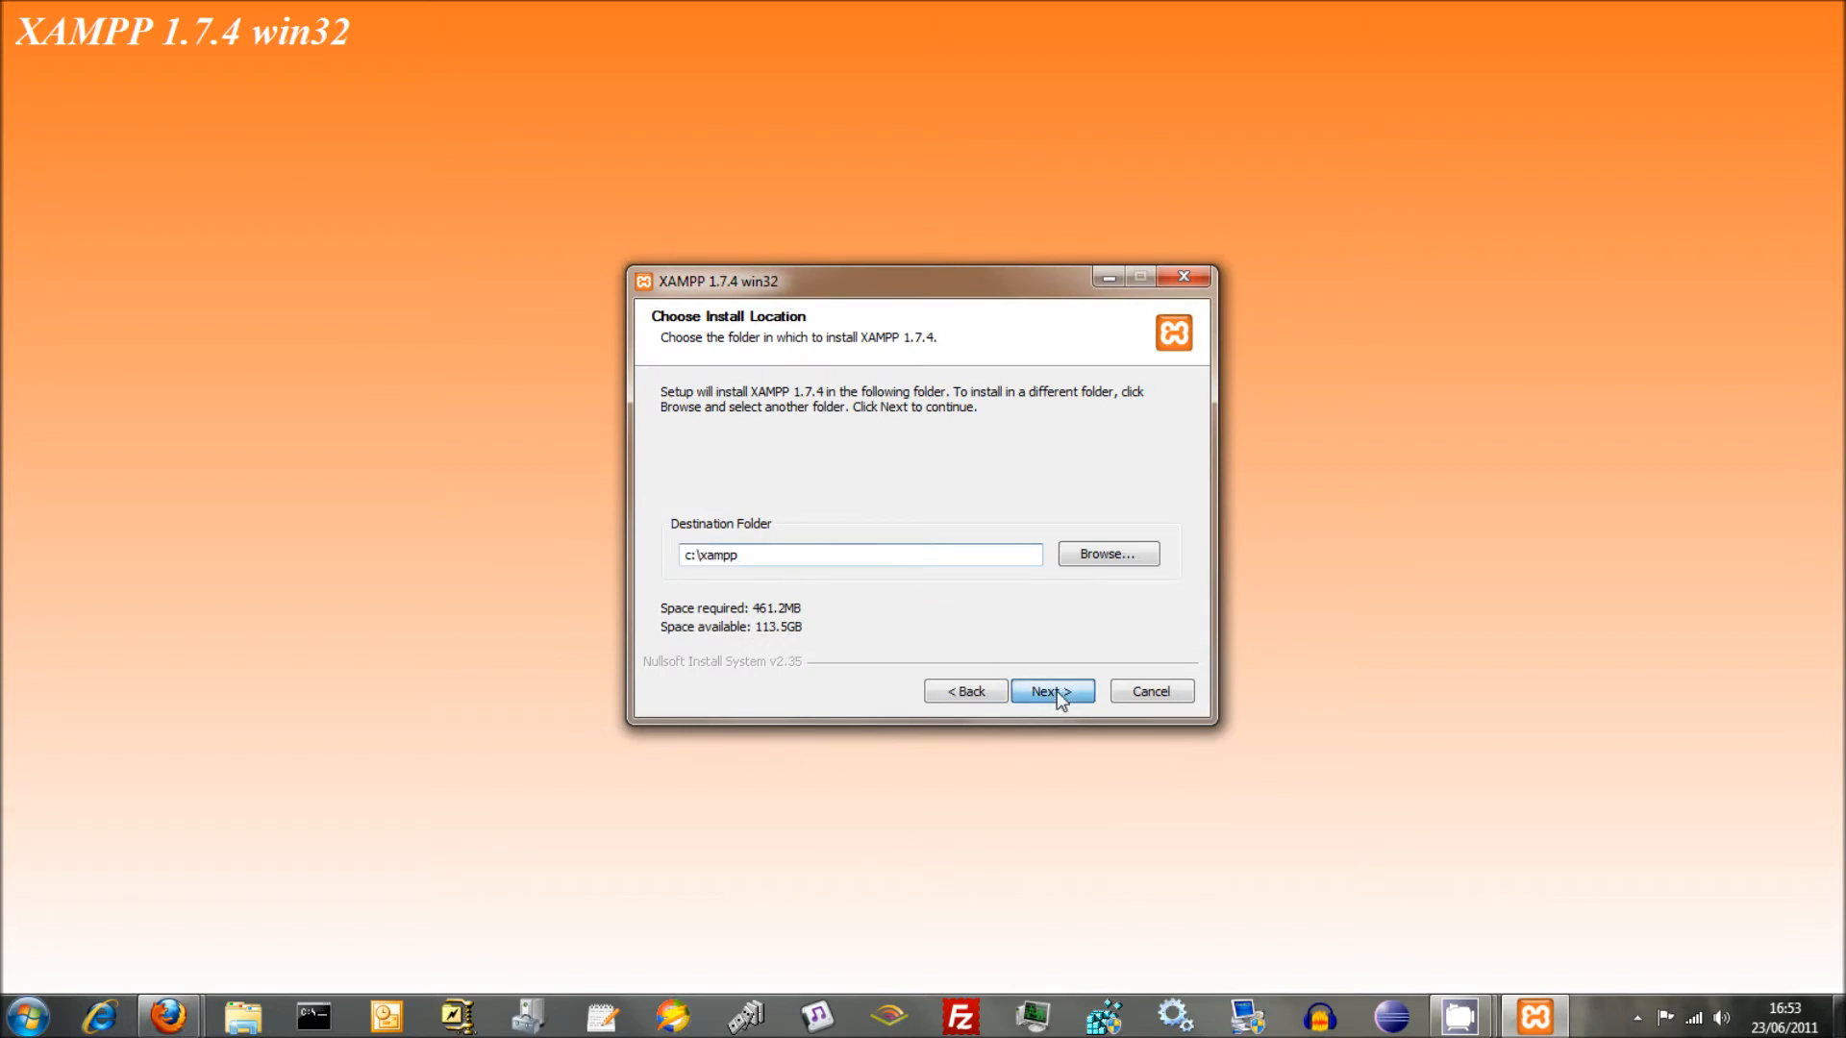
click(1054, 691)
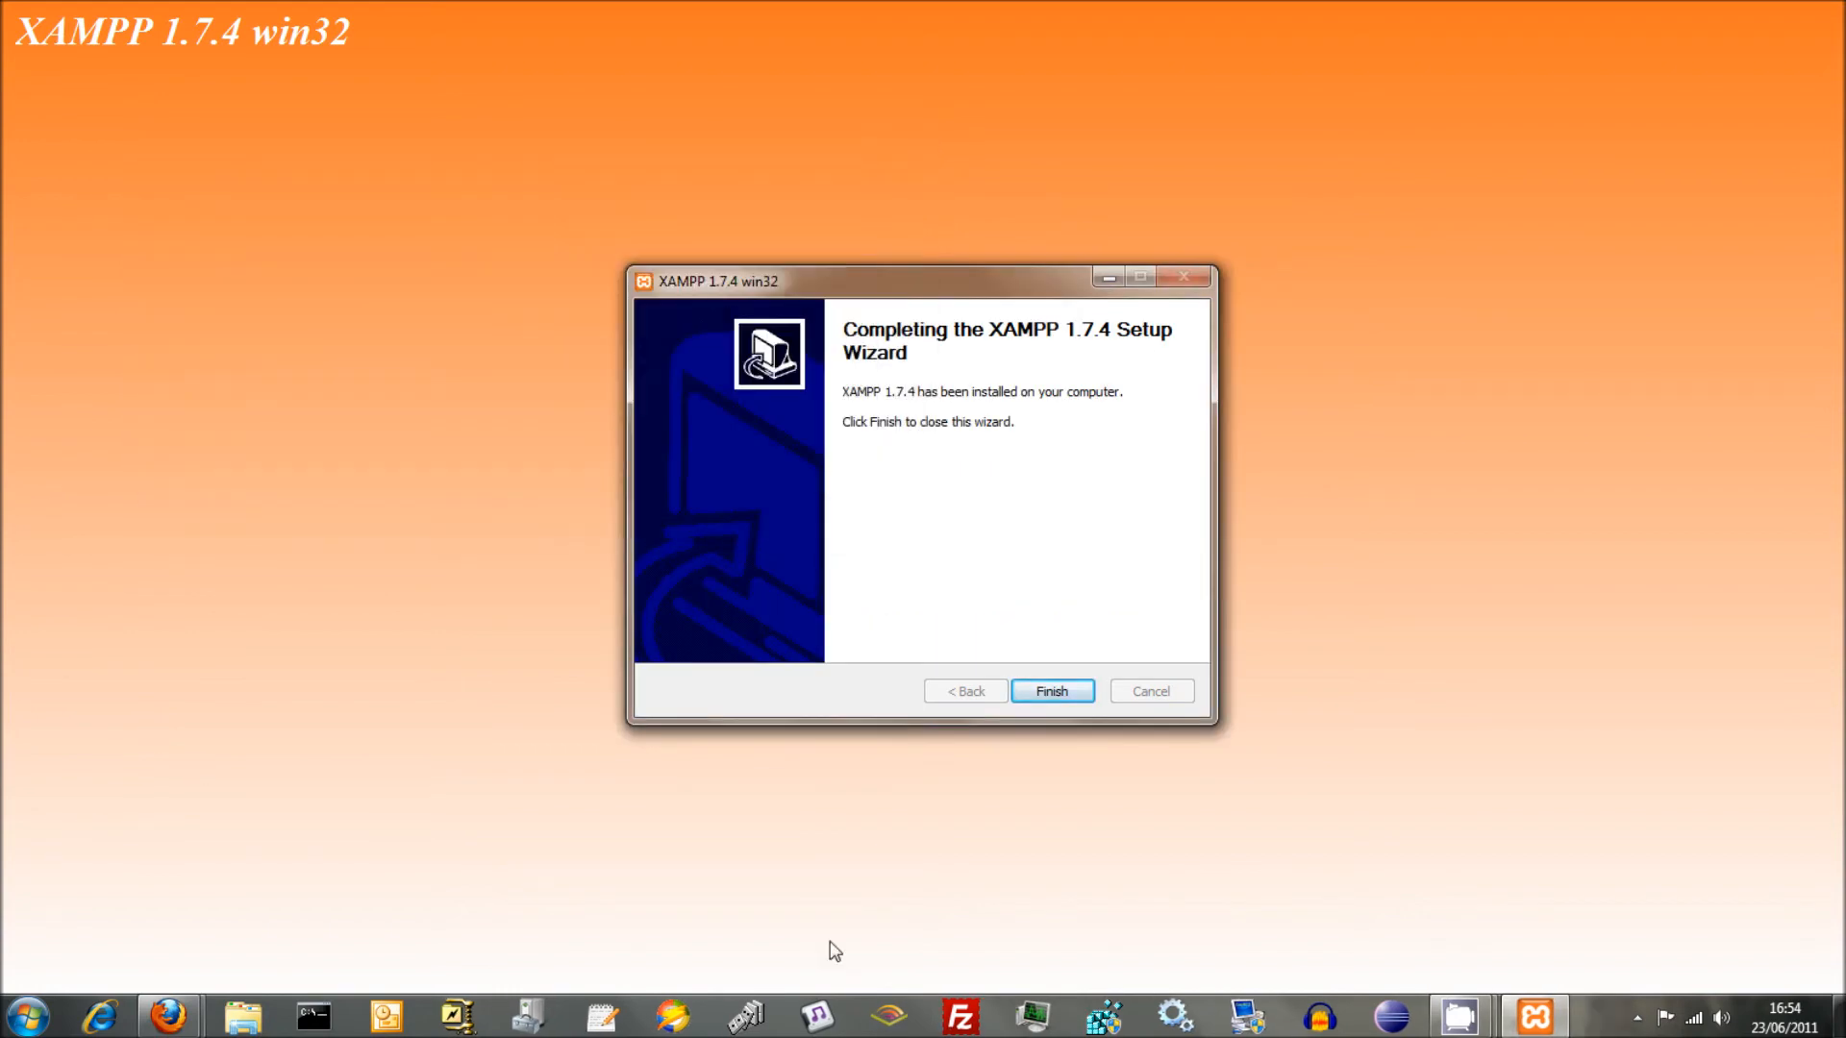
- Finish the wizard, launch the XAMPP Control Panel and start the Apache and MySql modules
click(1054, 690)
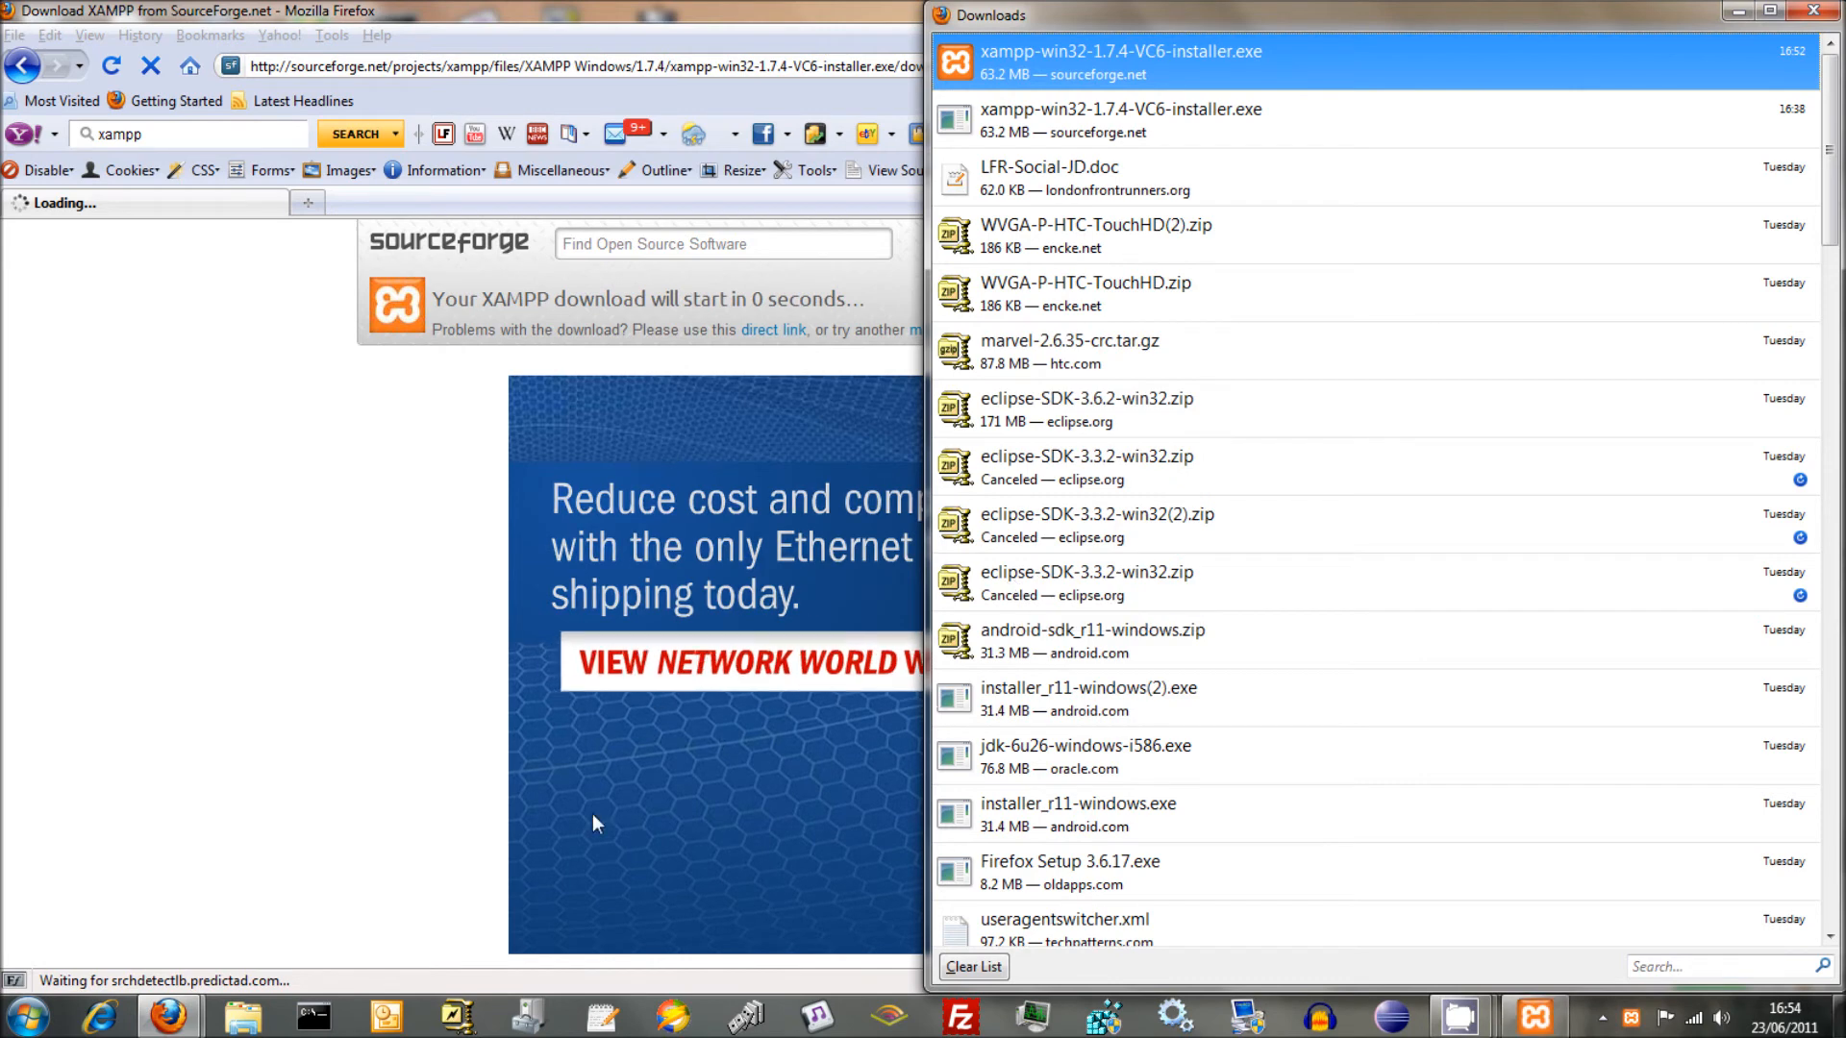
click(1527, 1011)
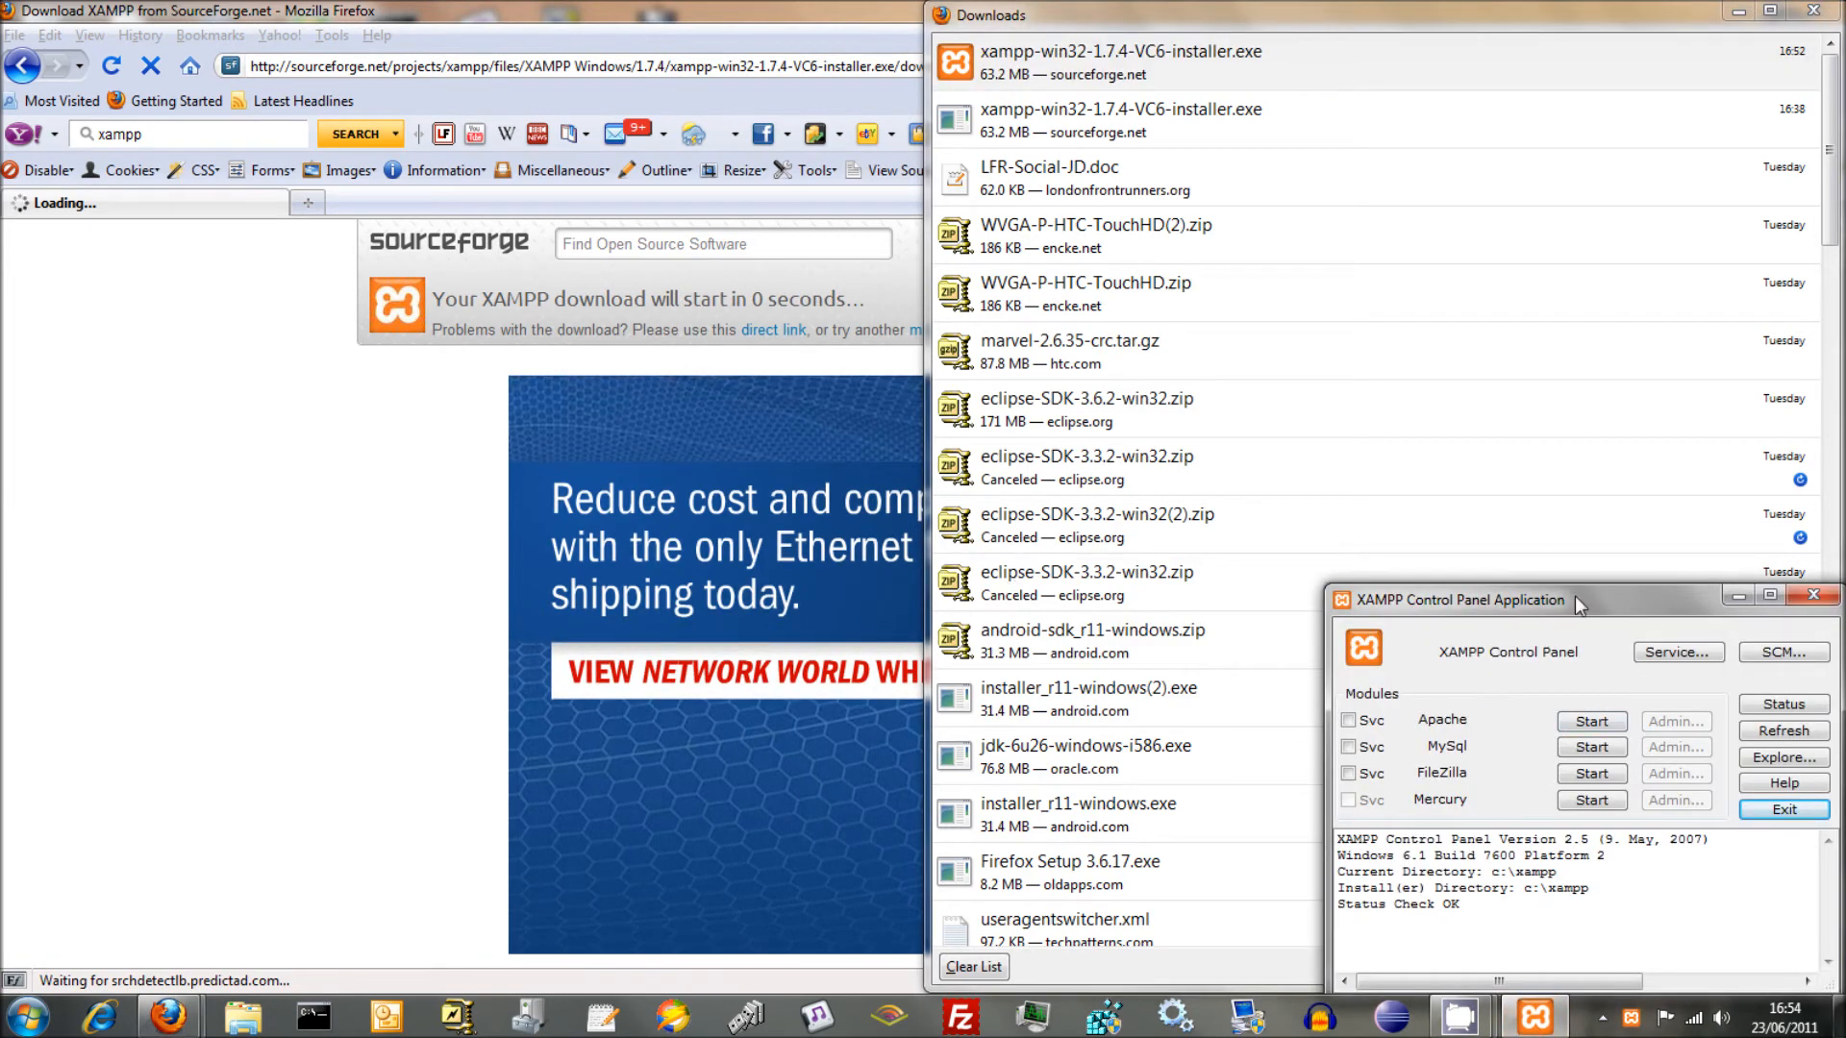
mouse_move(1684, 611)
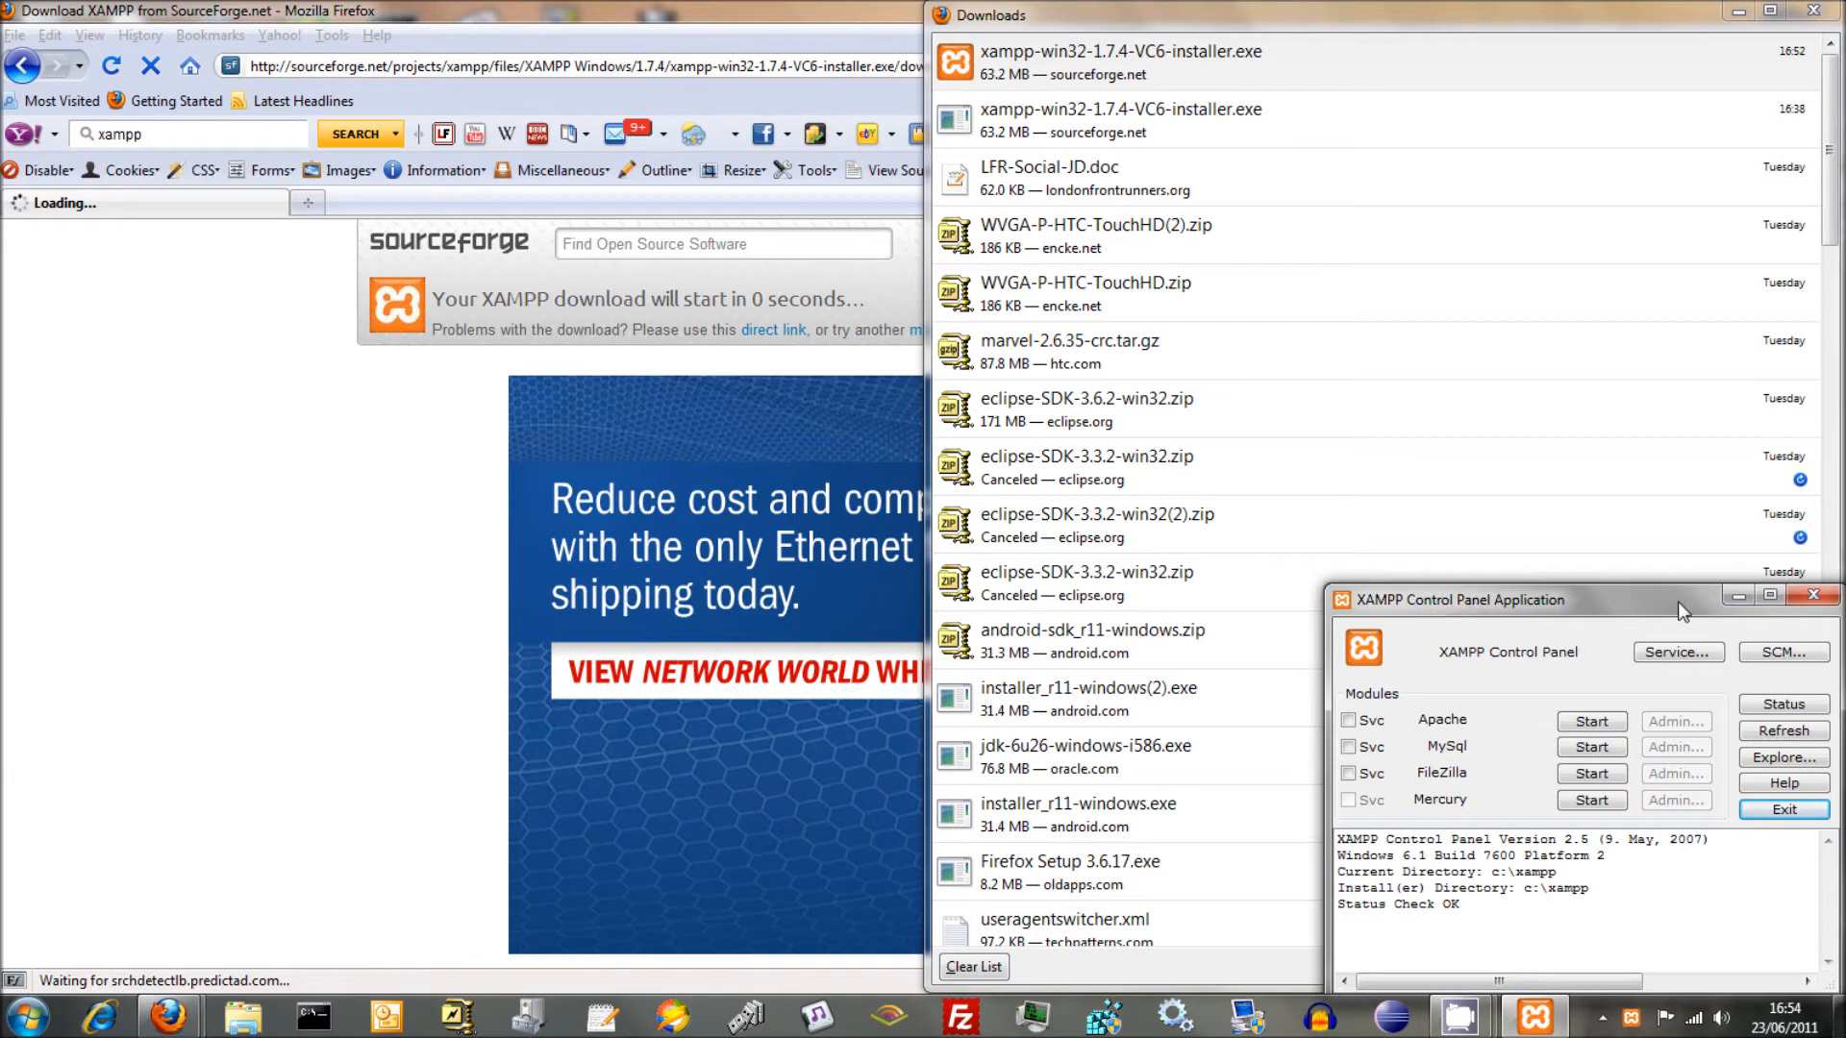
mouse_move(1723, 642)
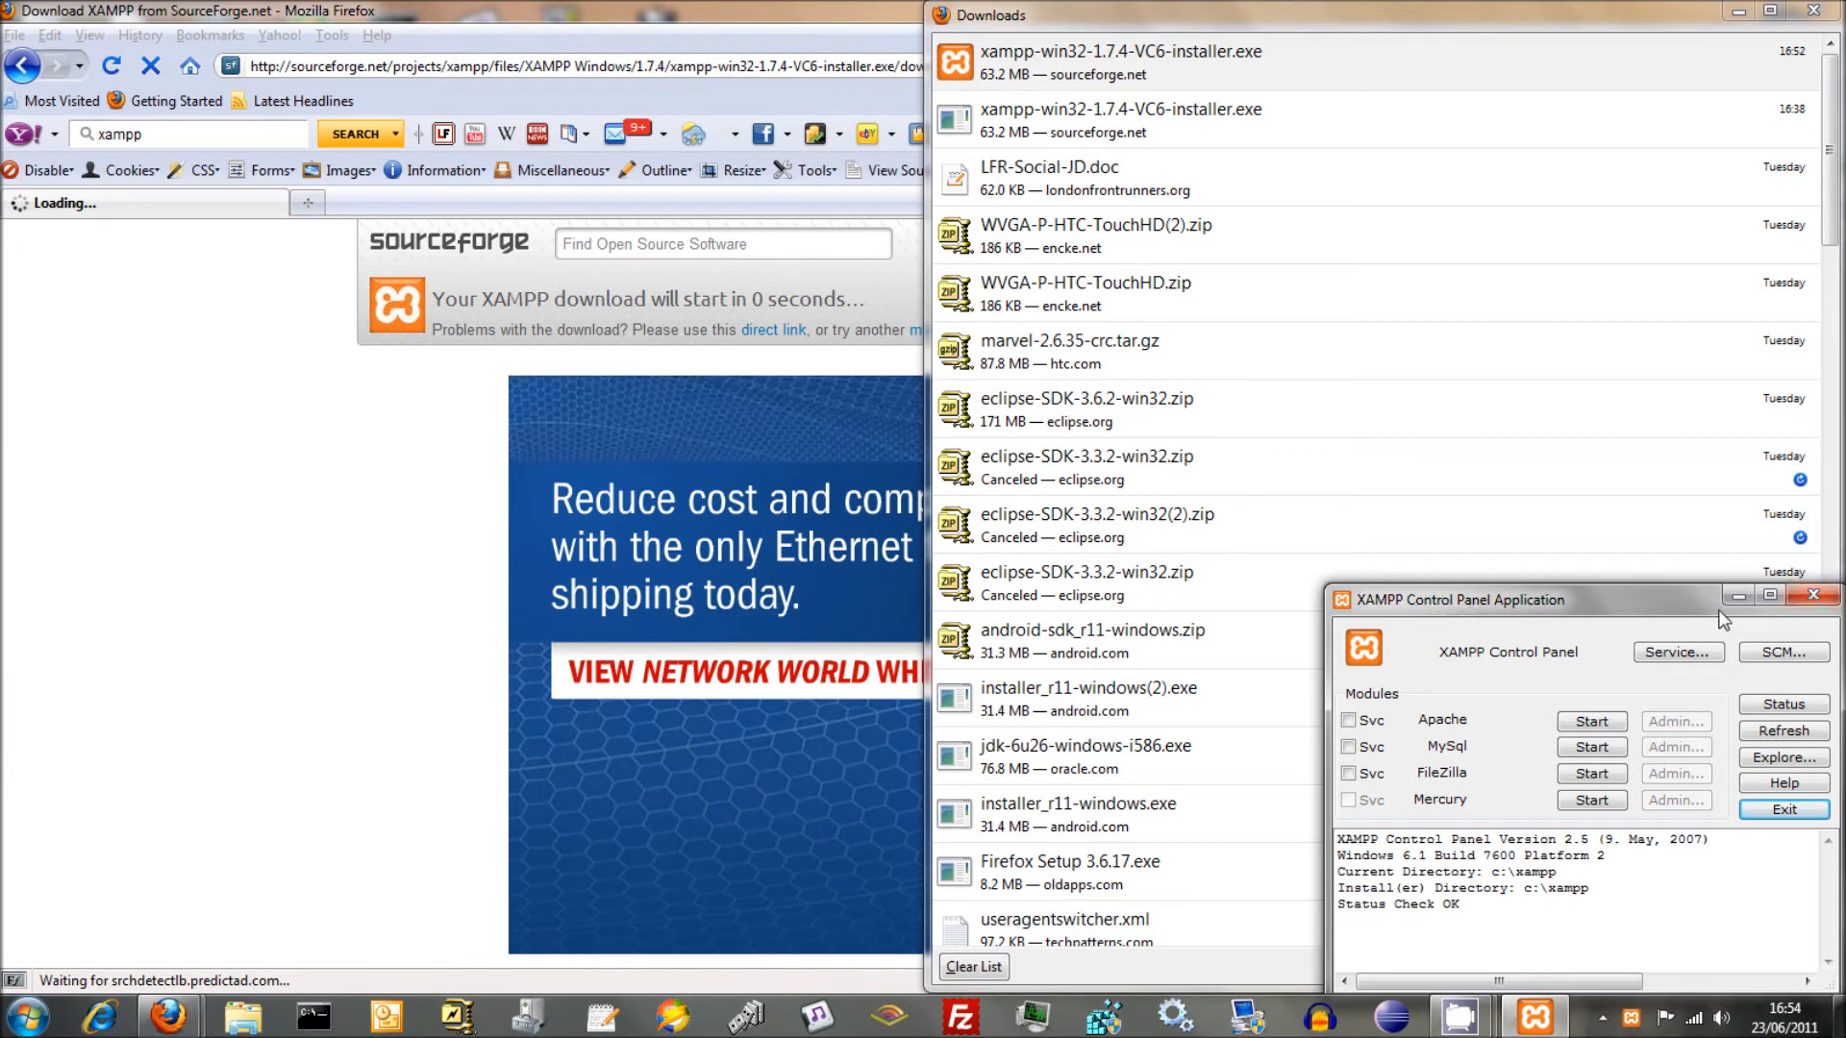
mouse_move(1254, 880)
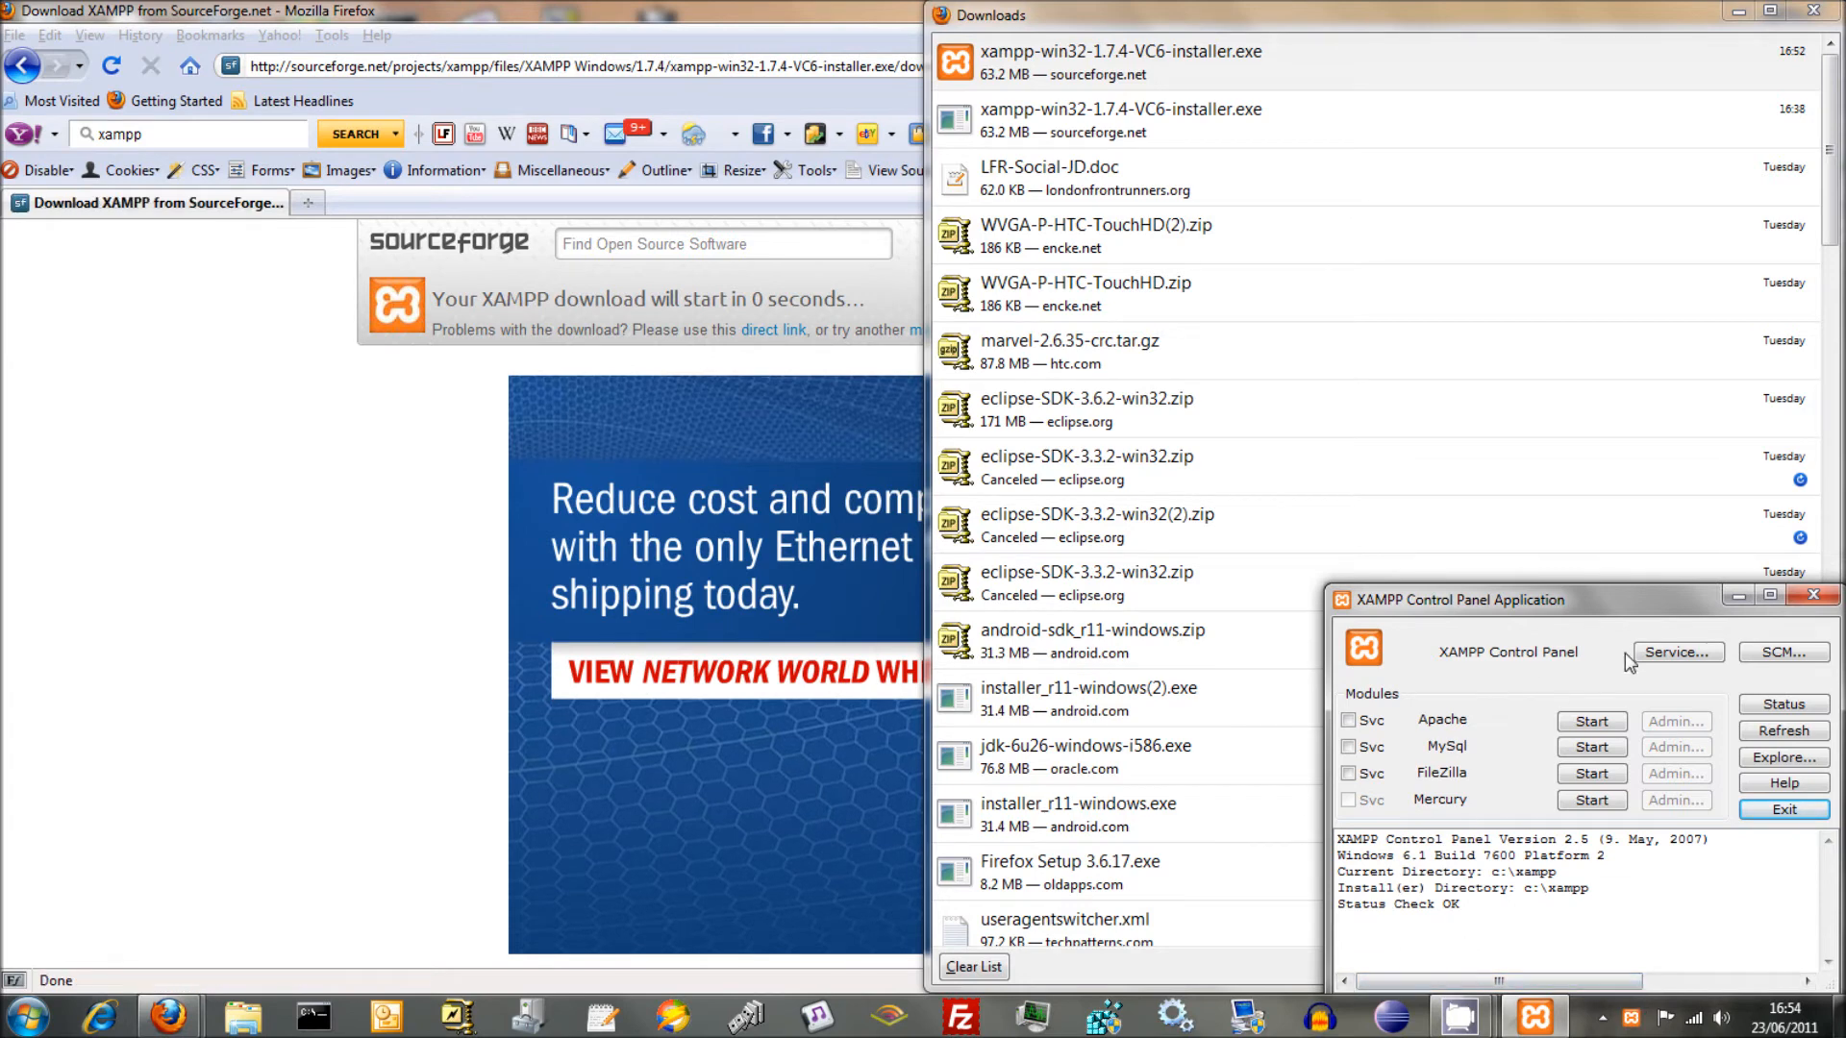
click(1592, 721)
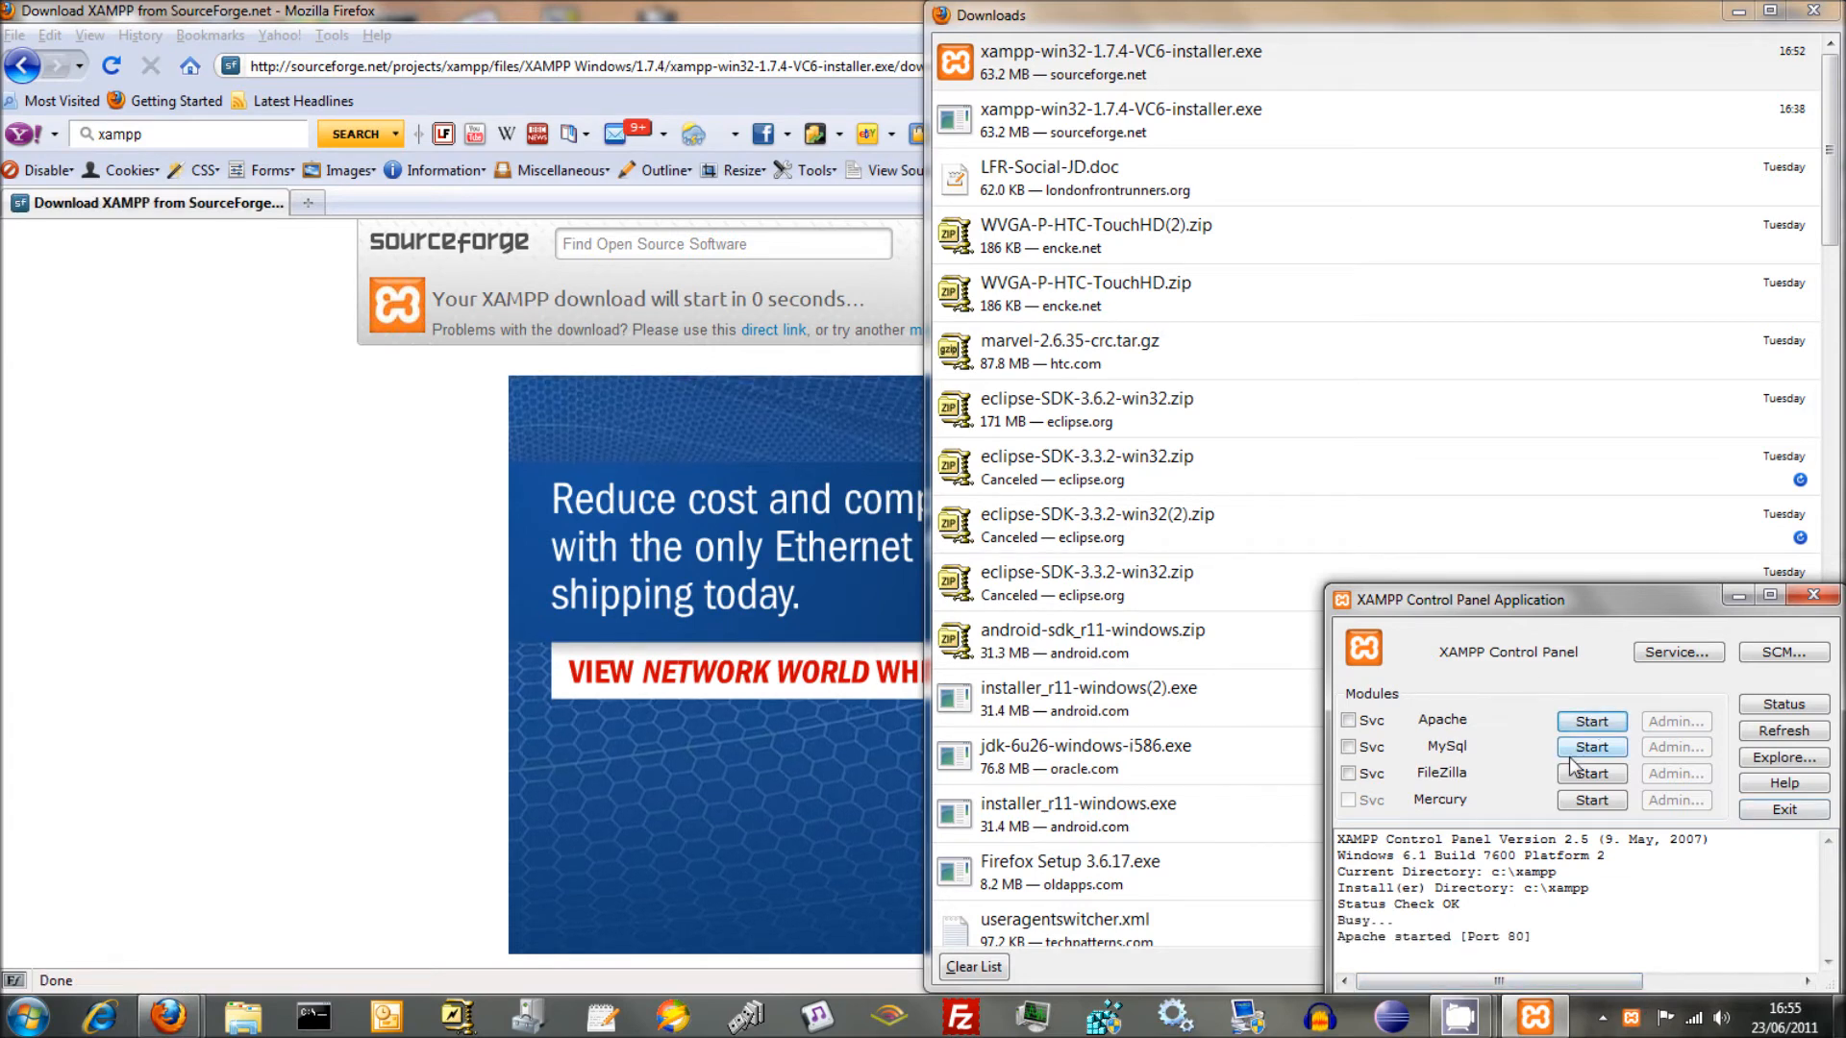
click(1592, 746)
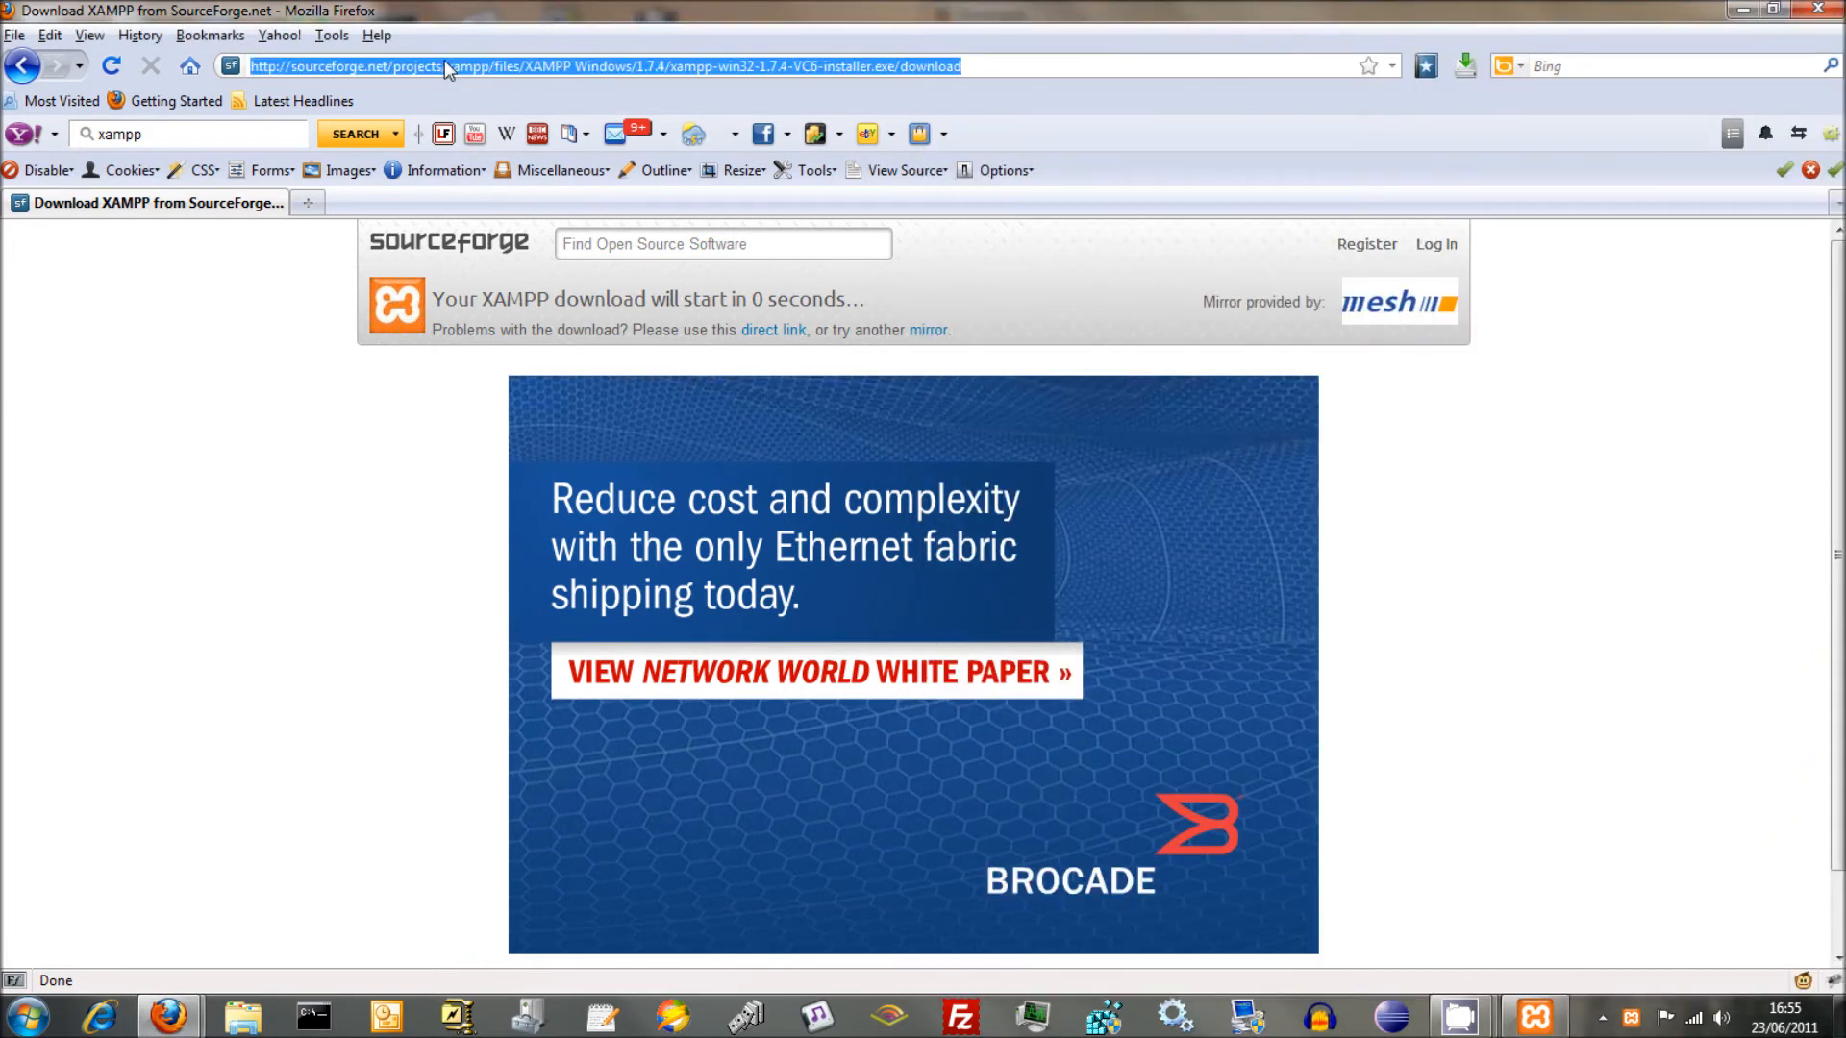
- Load localhost in Firefox and view the XAMPP 1.7.4 welcome page in English
text(localhos)
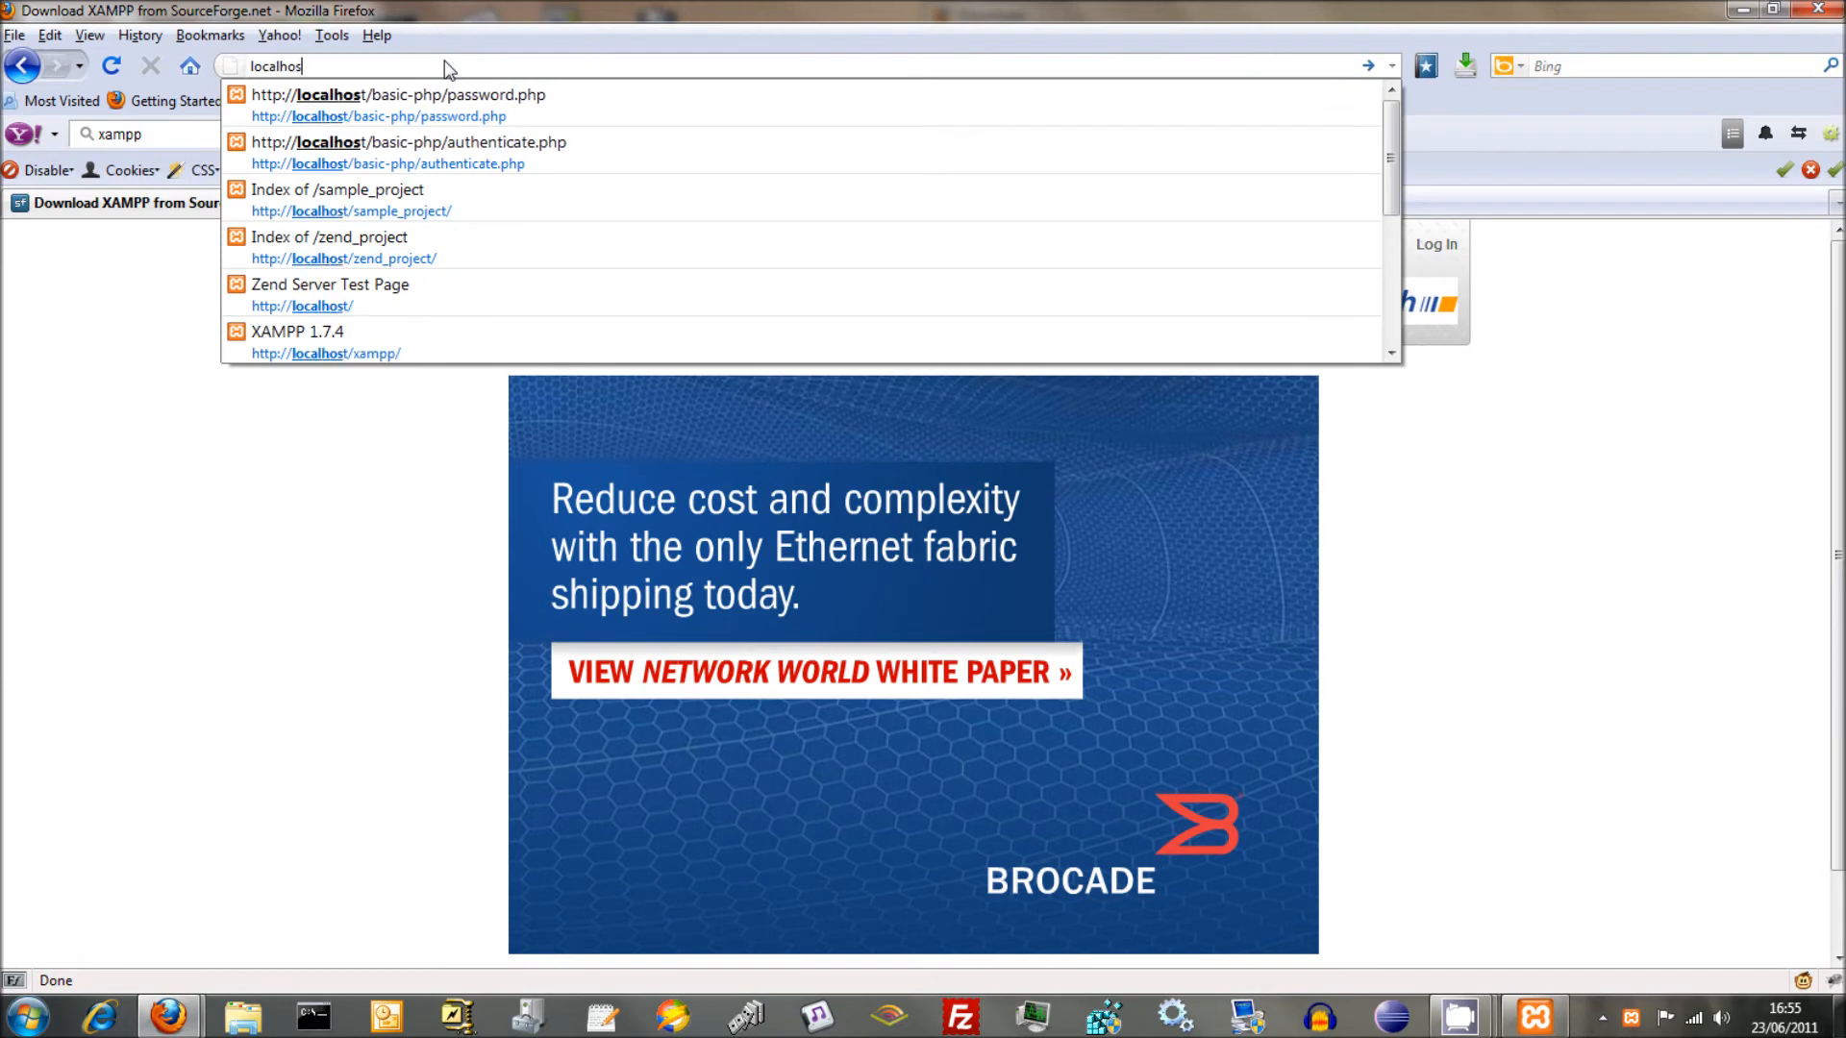
click(325, 354)
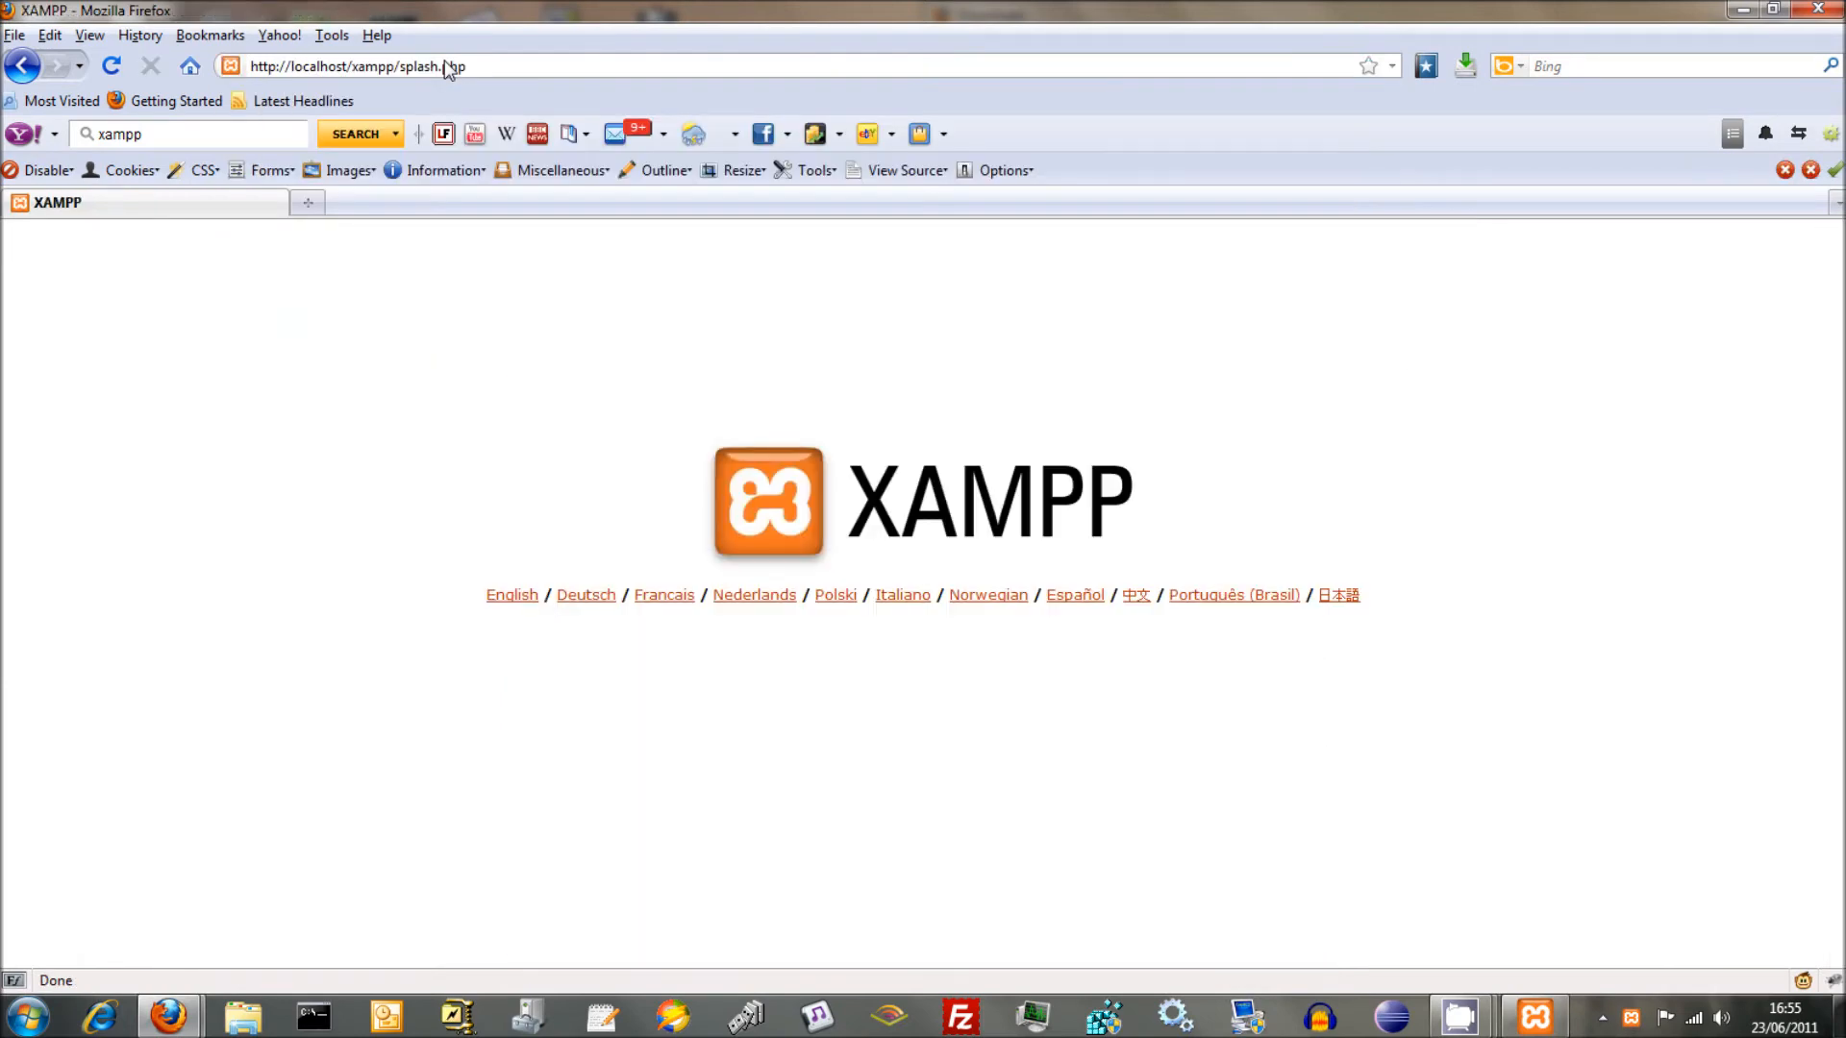
click(511, 596)
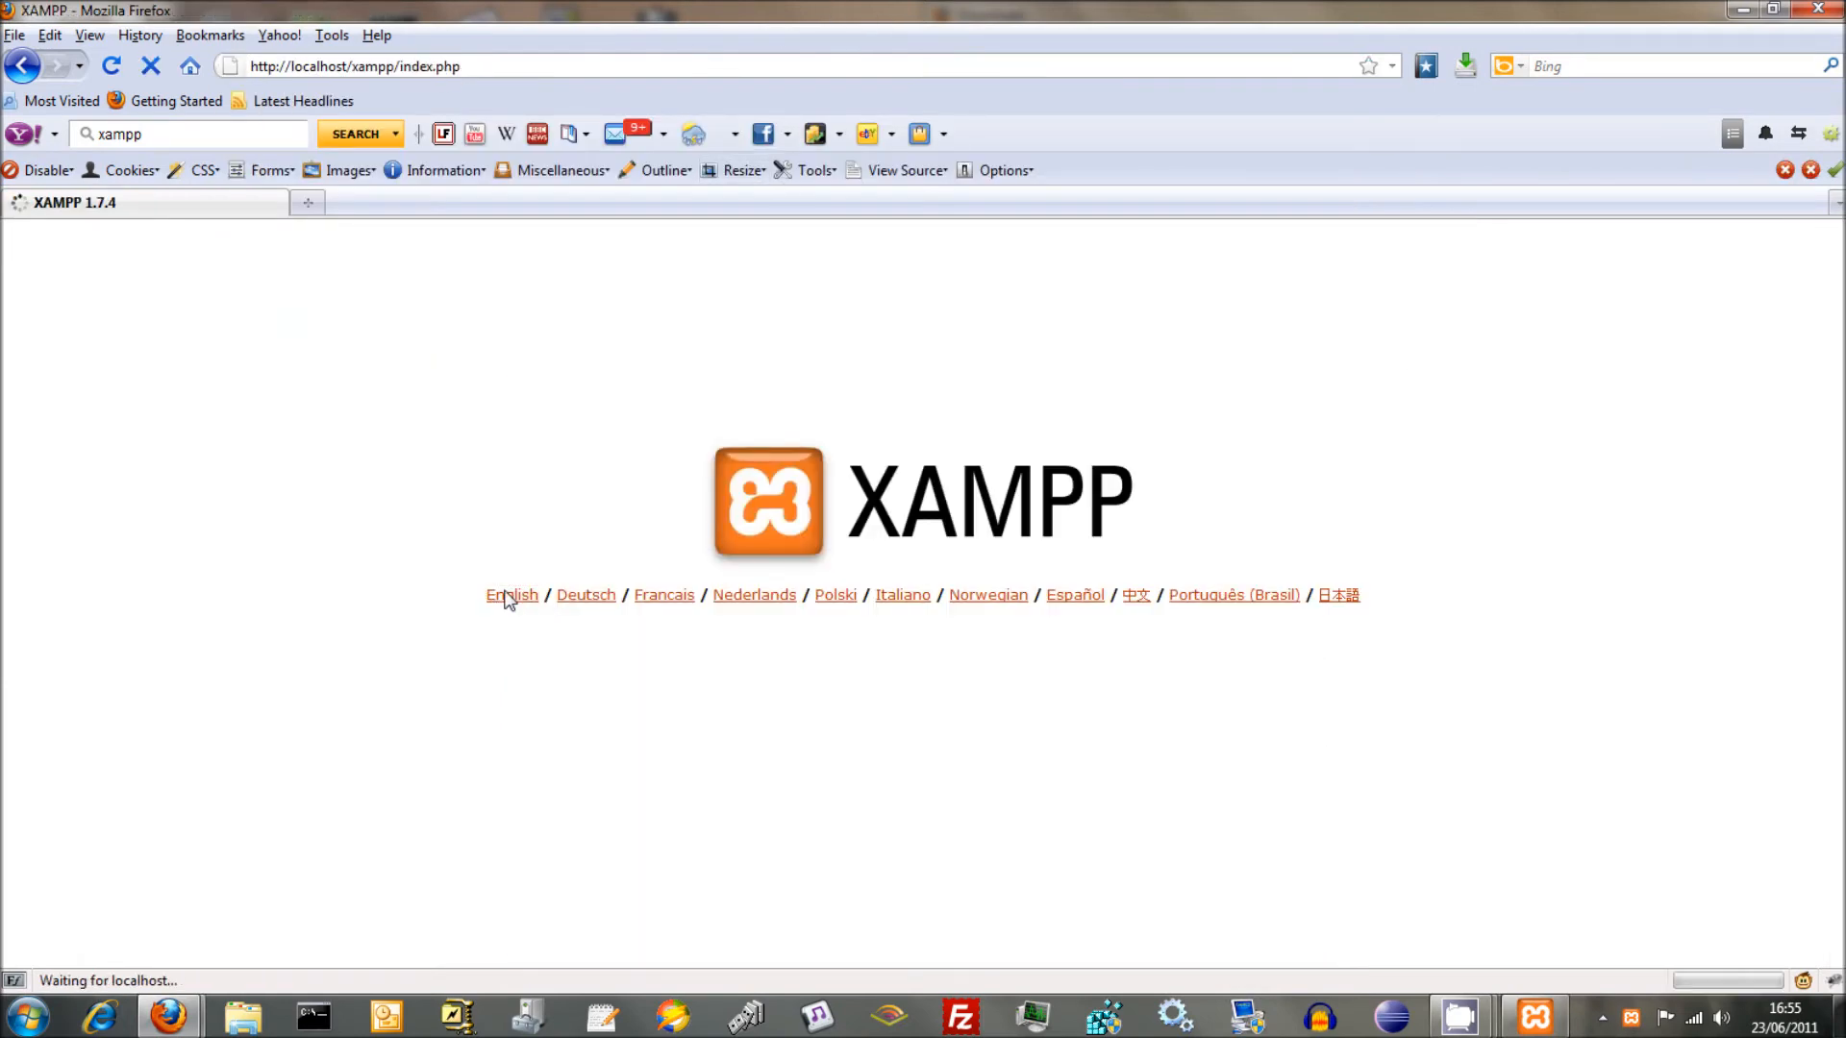
click(511, 596)
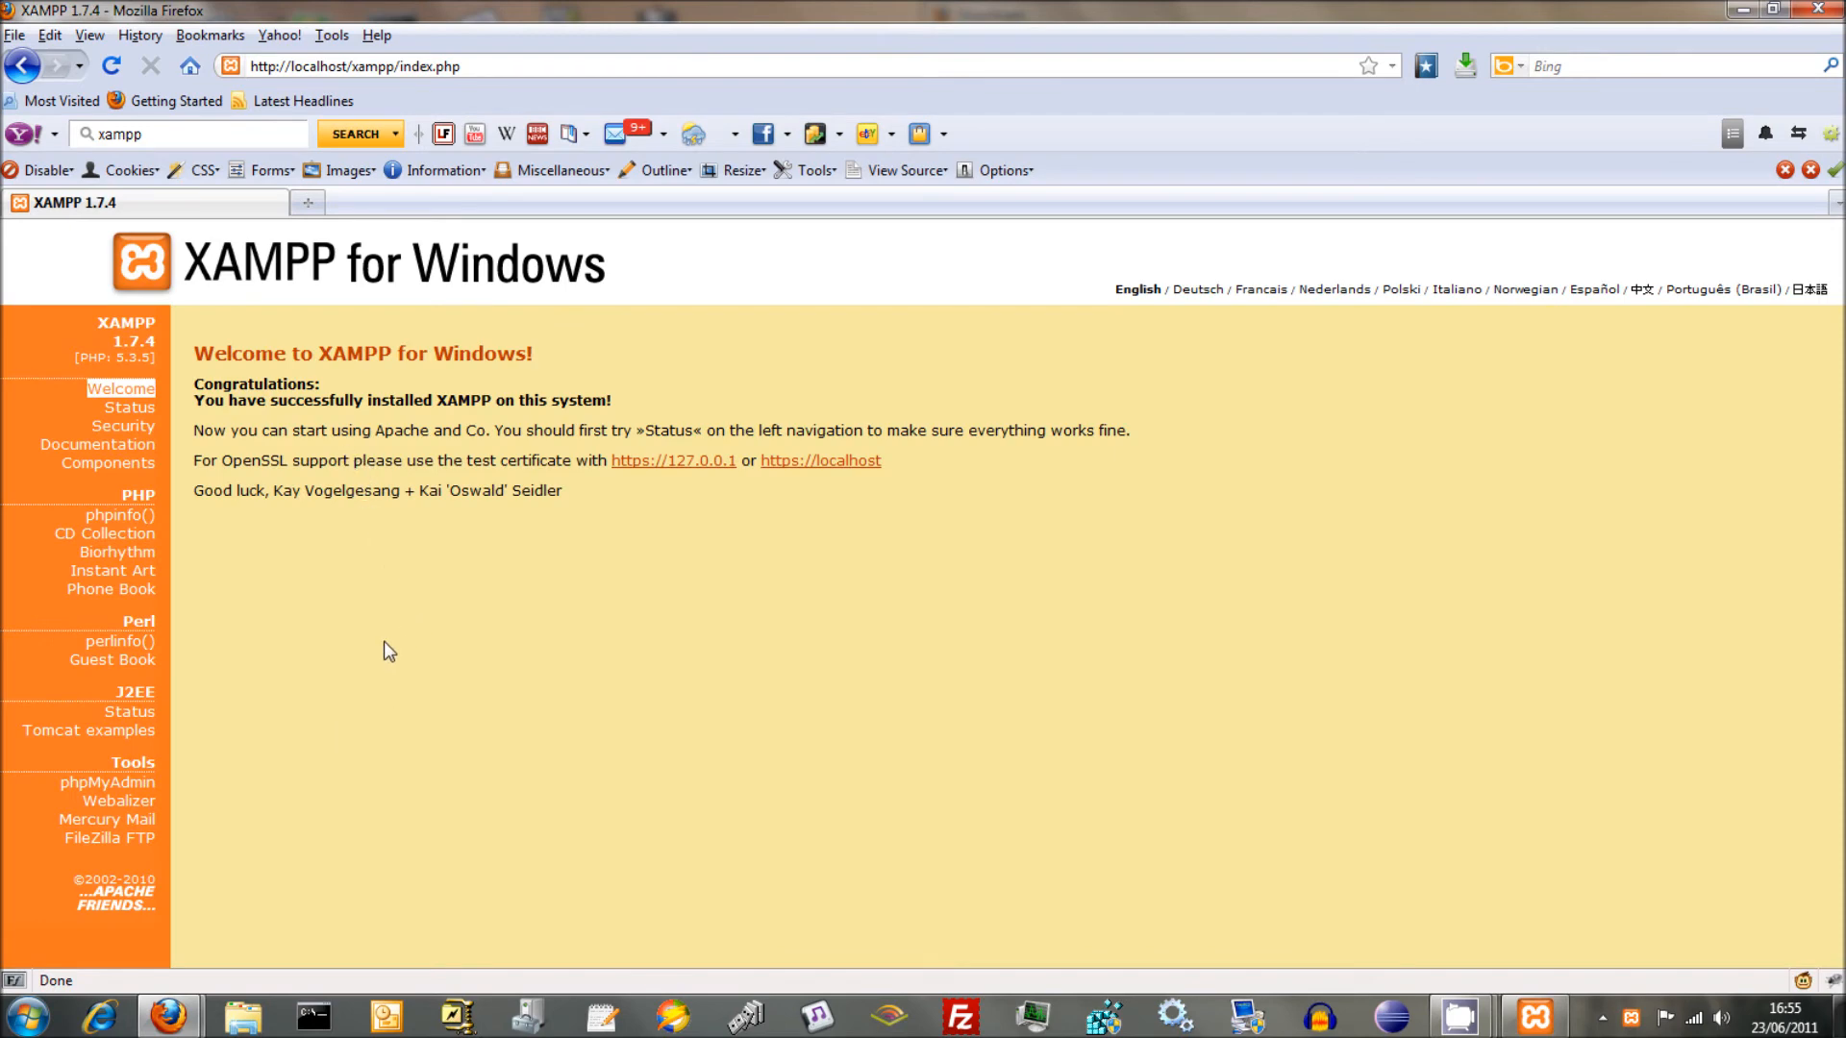
mouse_move(376, 644)
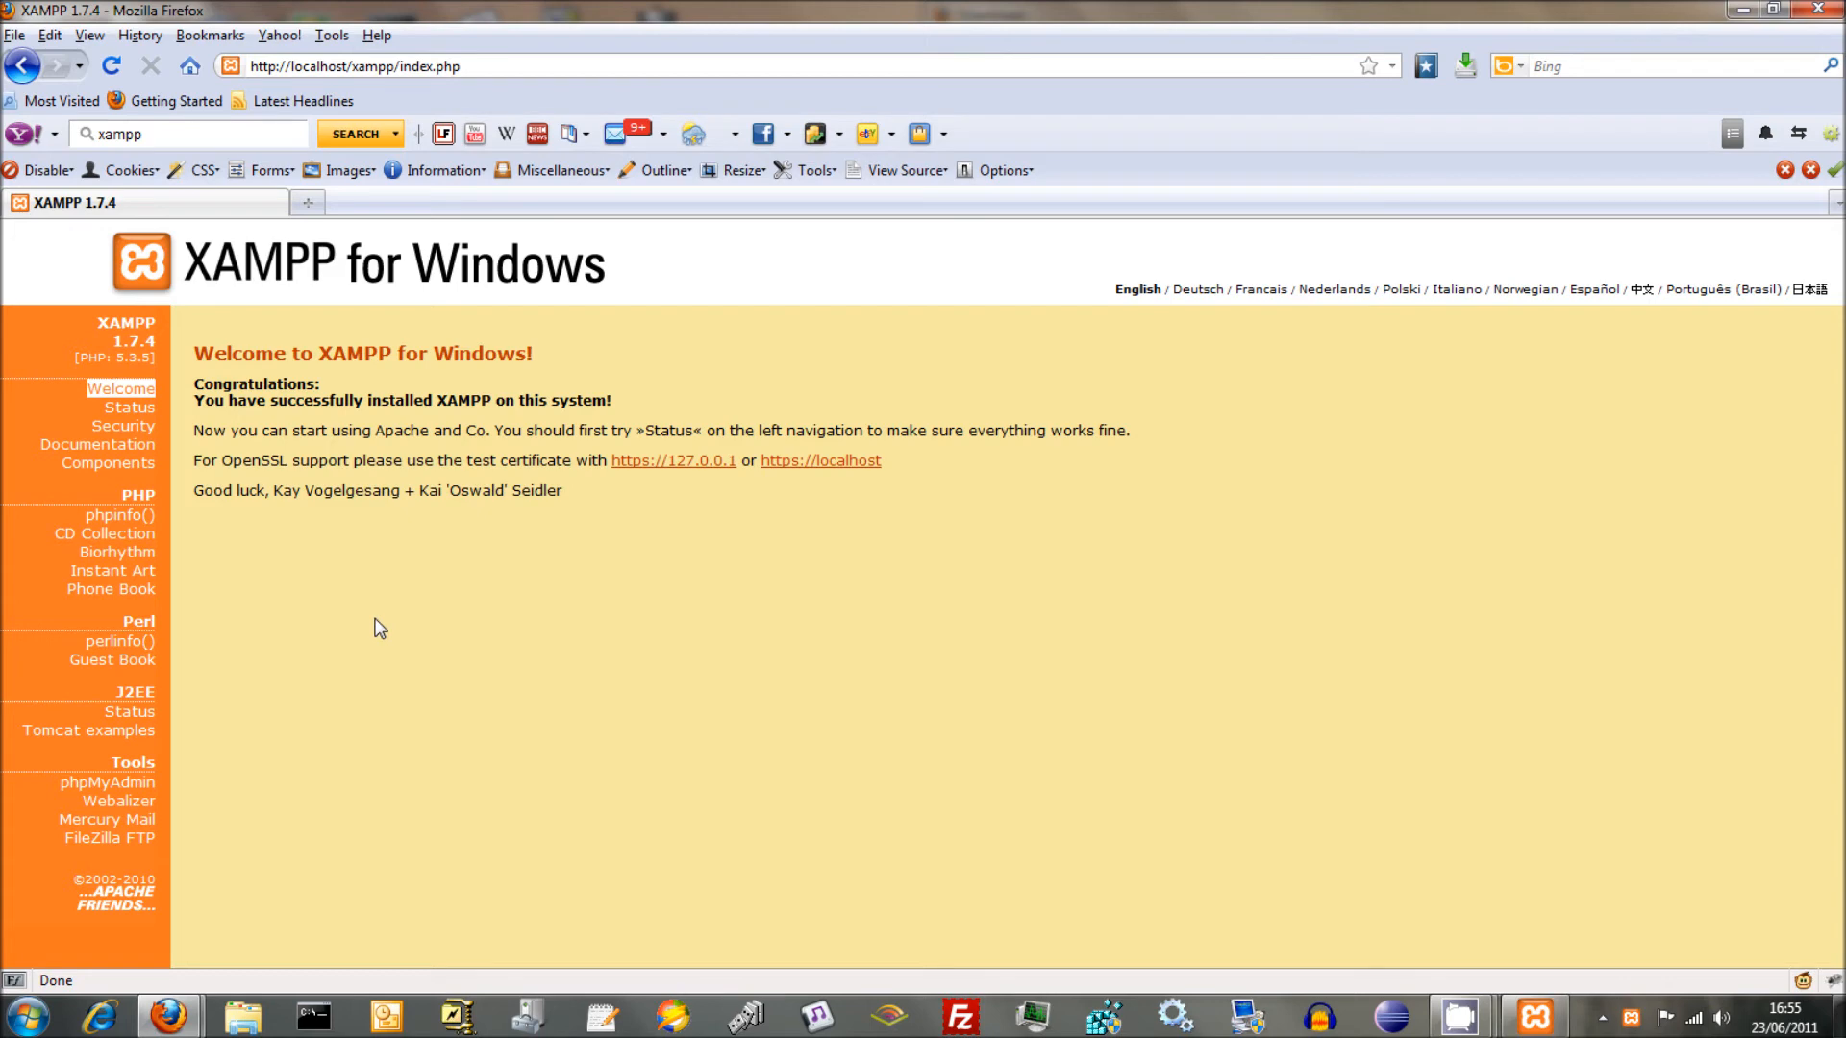
click(246, 1015)
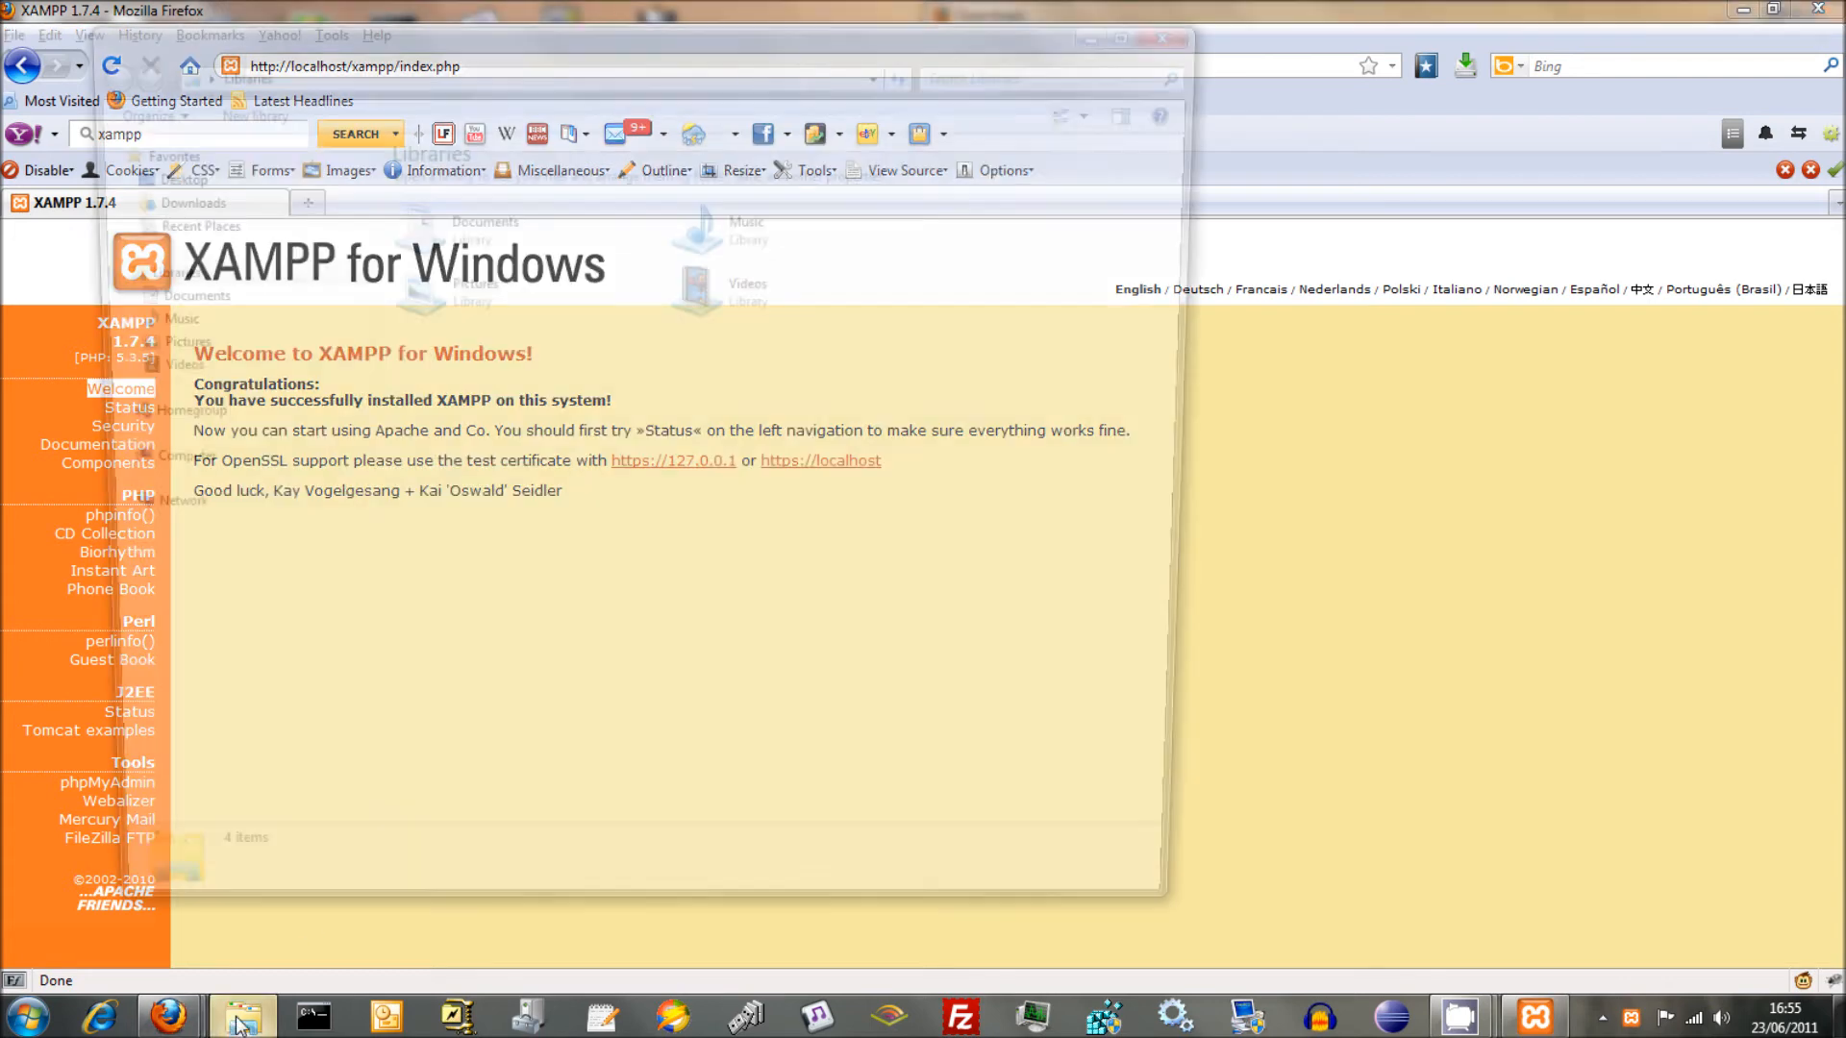
- Browse Local Disk (C:) into the xampp folder and enter htdocs
click(238, 1017)
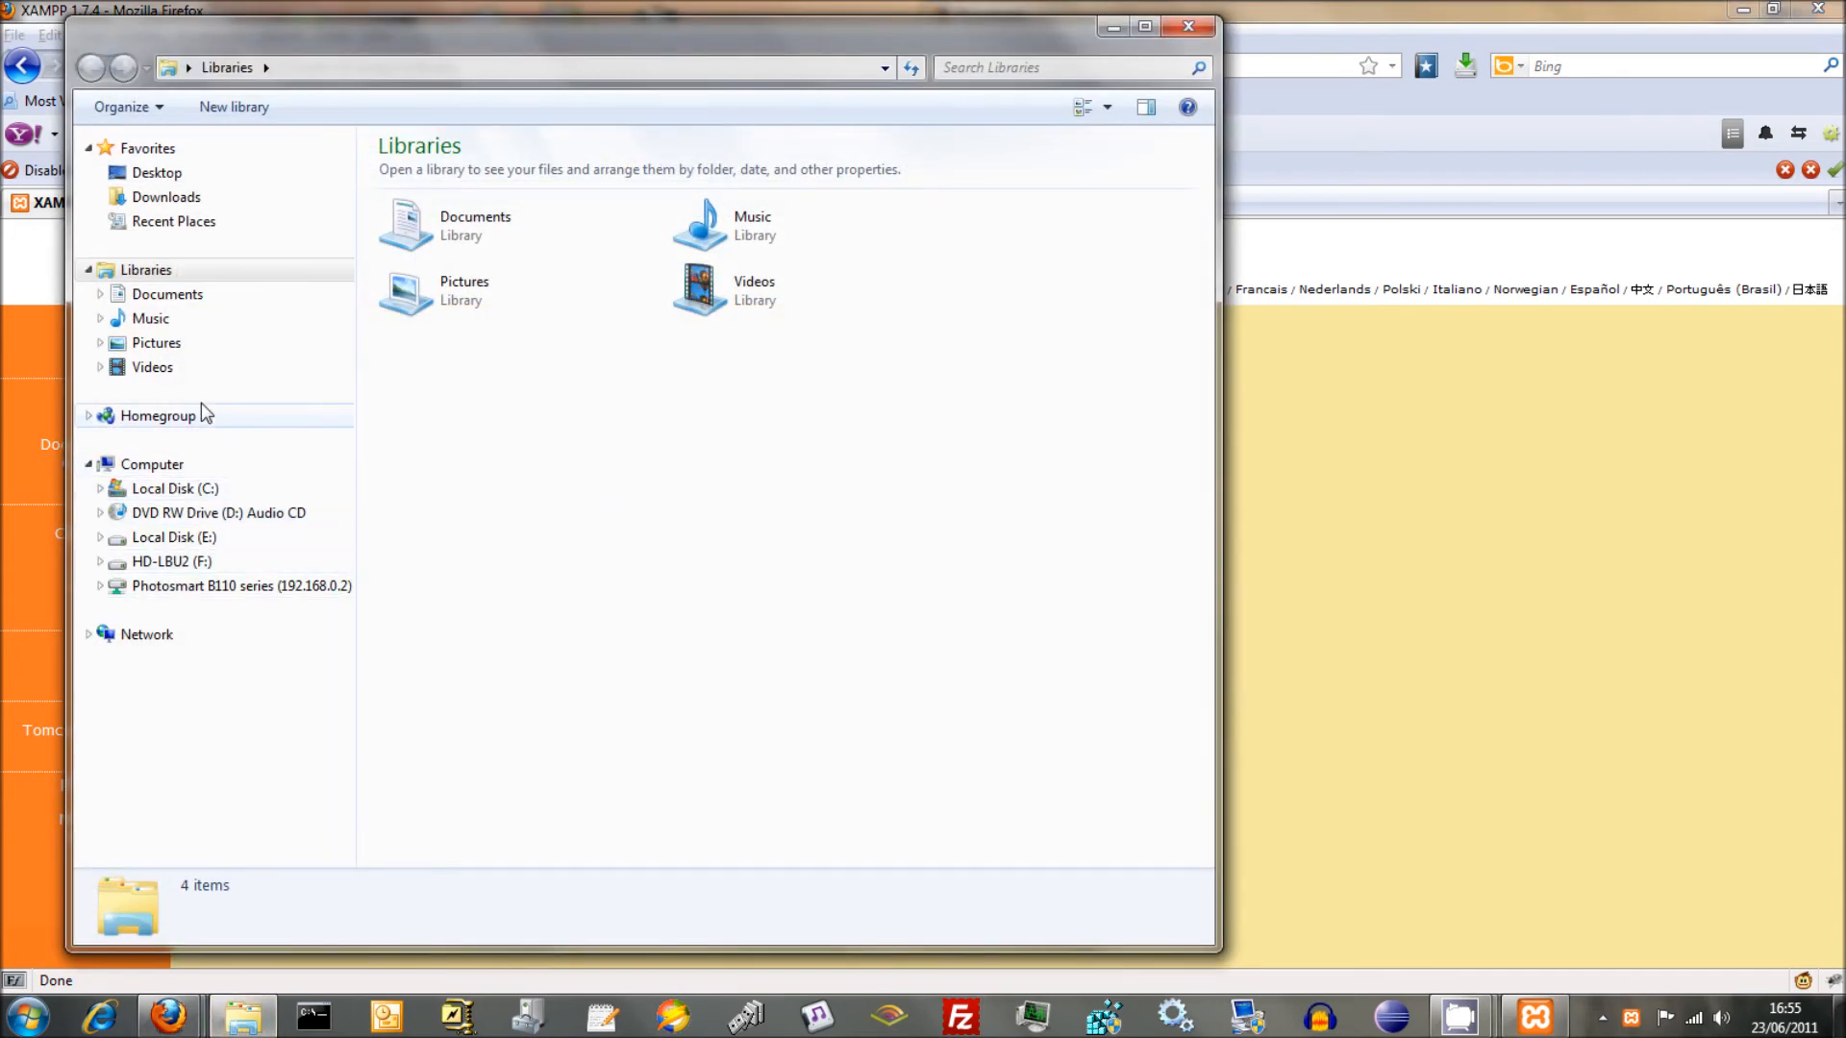
click(175, 488)
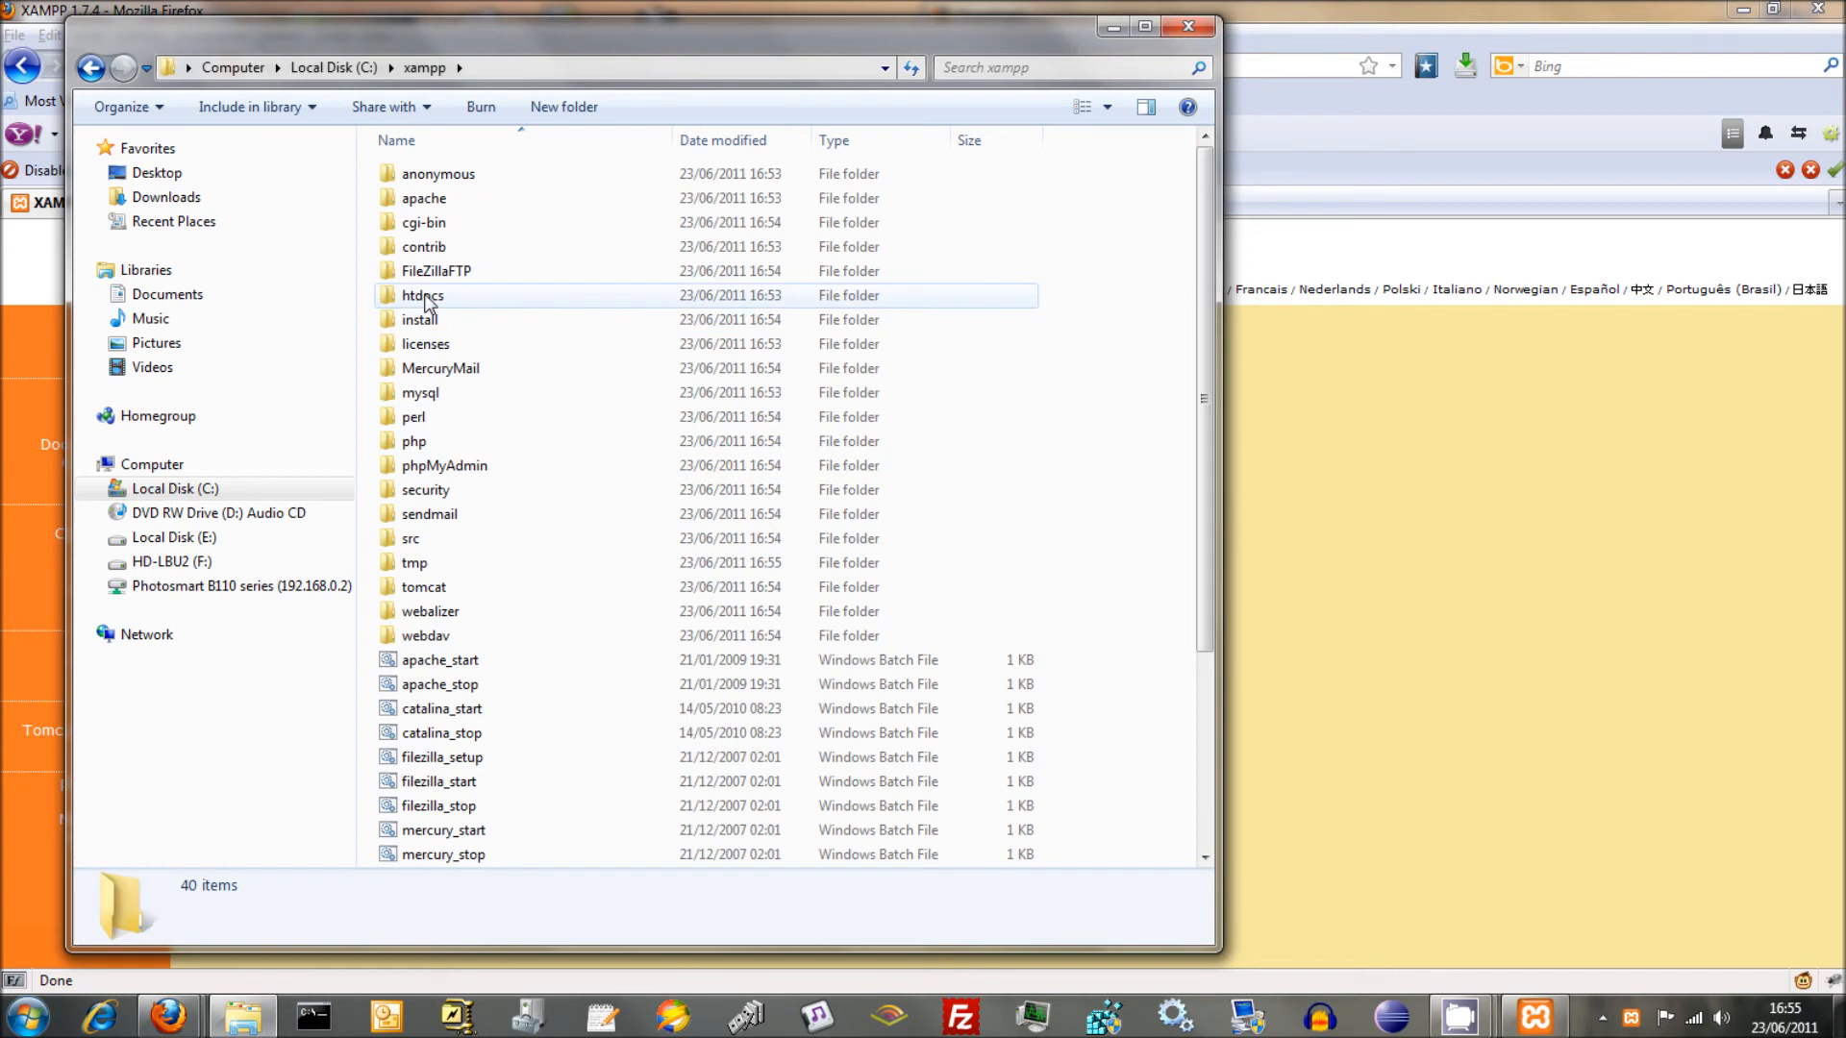
double_click(421, 296)
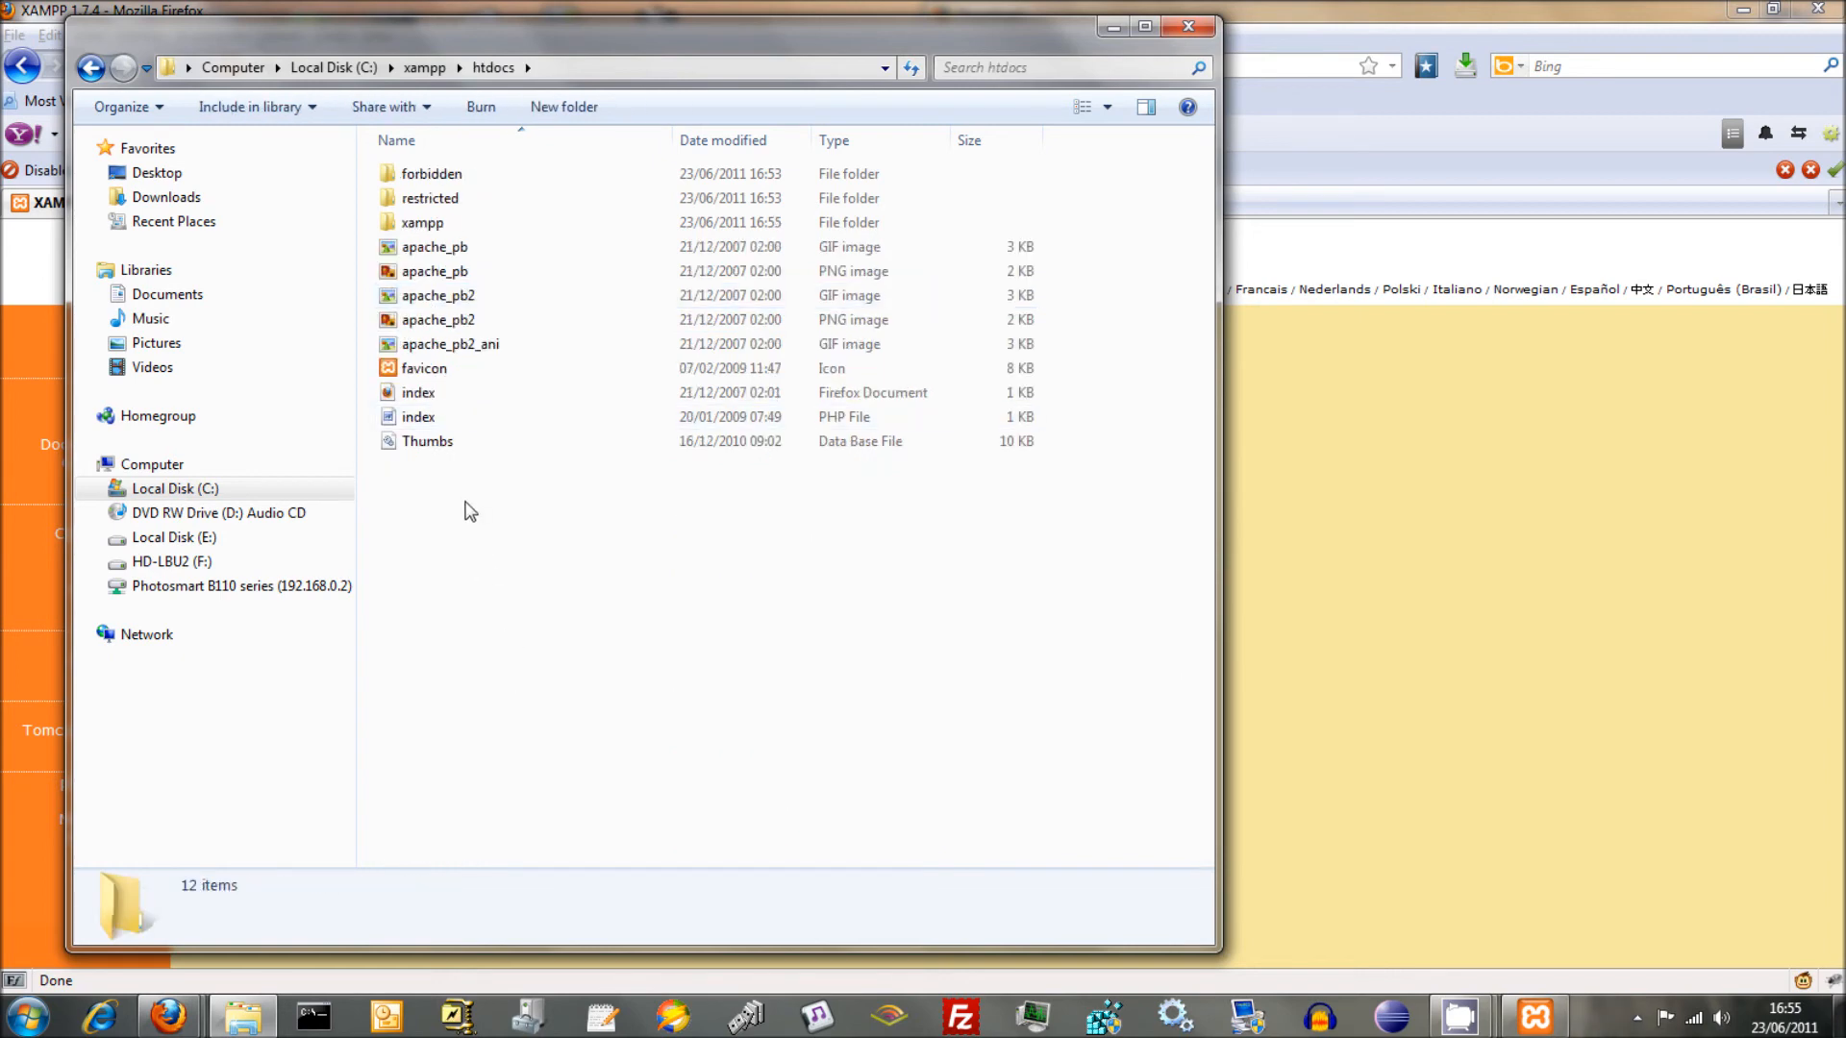
mouse_move(462, 698)
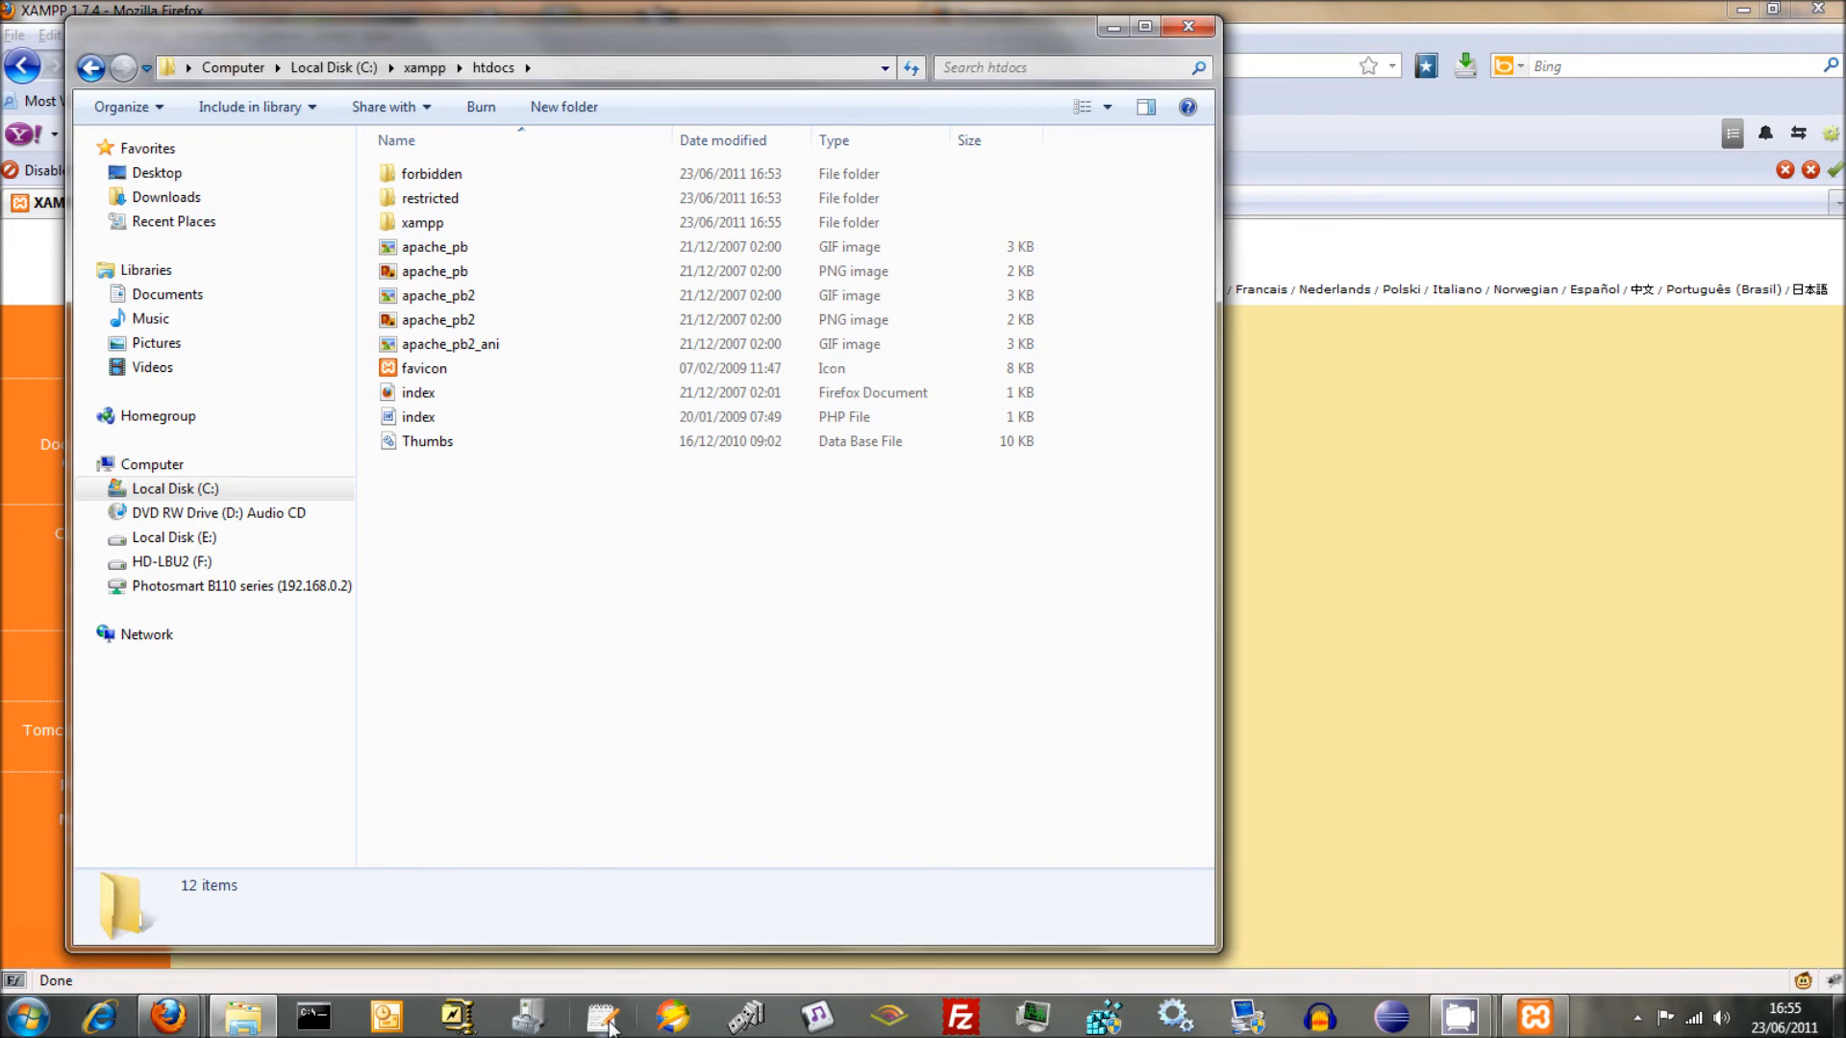
mouse_move(640, 757)
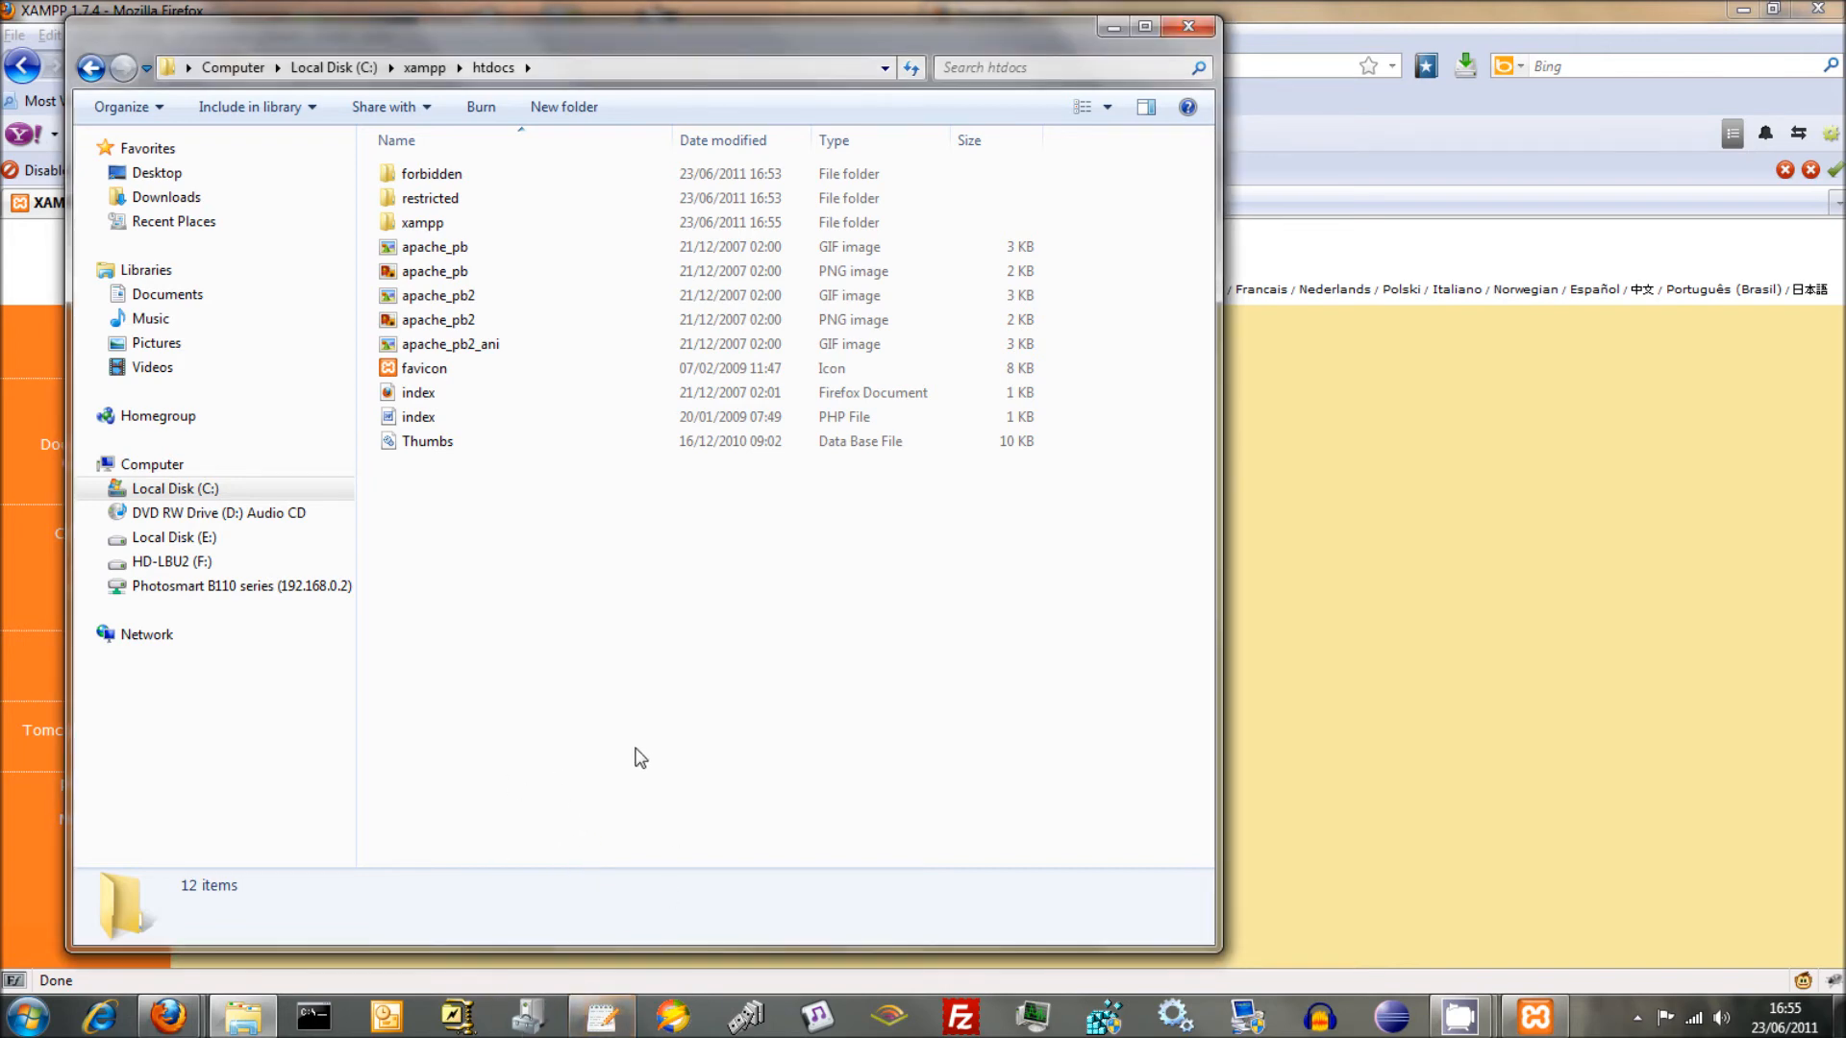
mouse_move(632, 815)
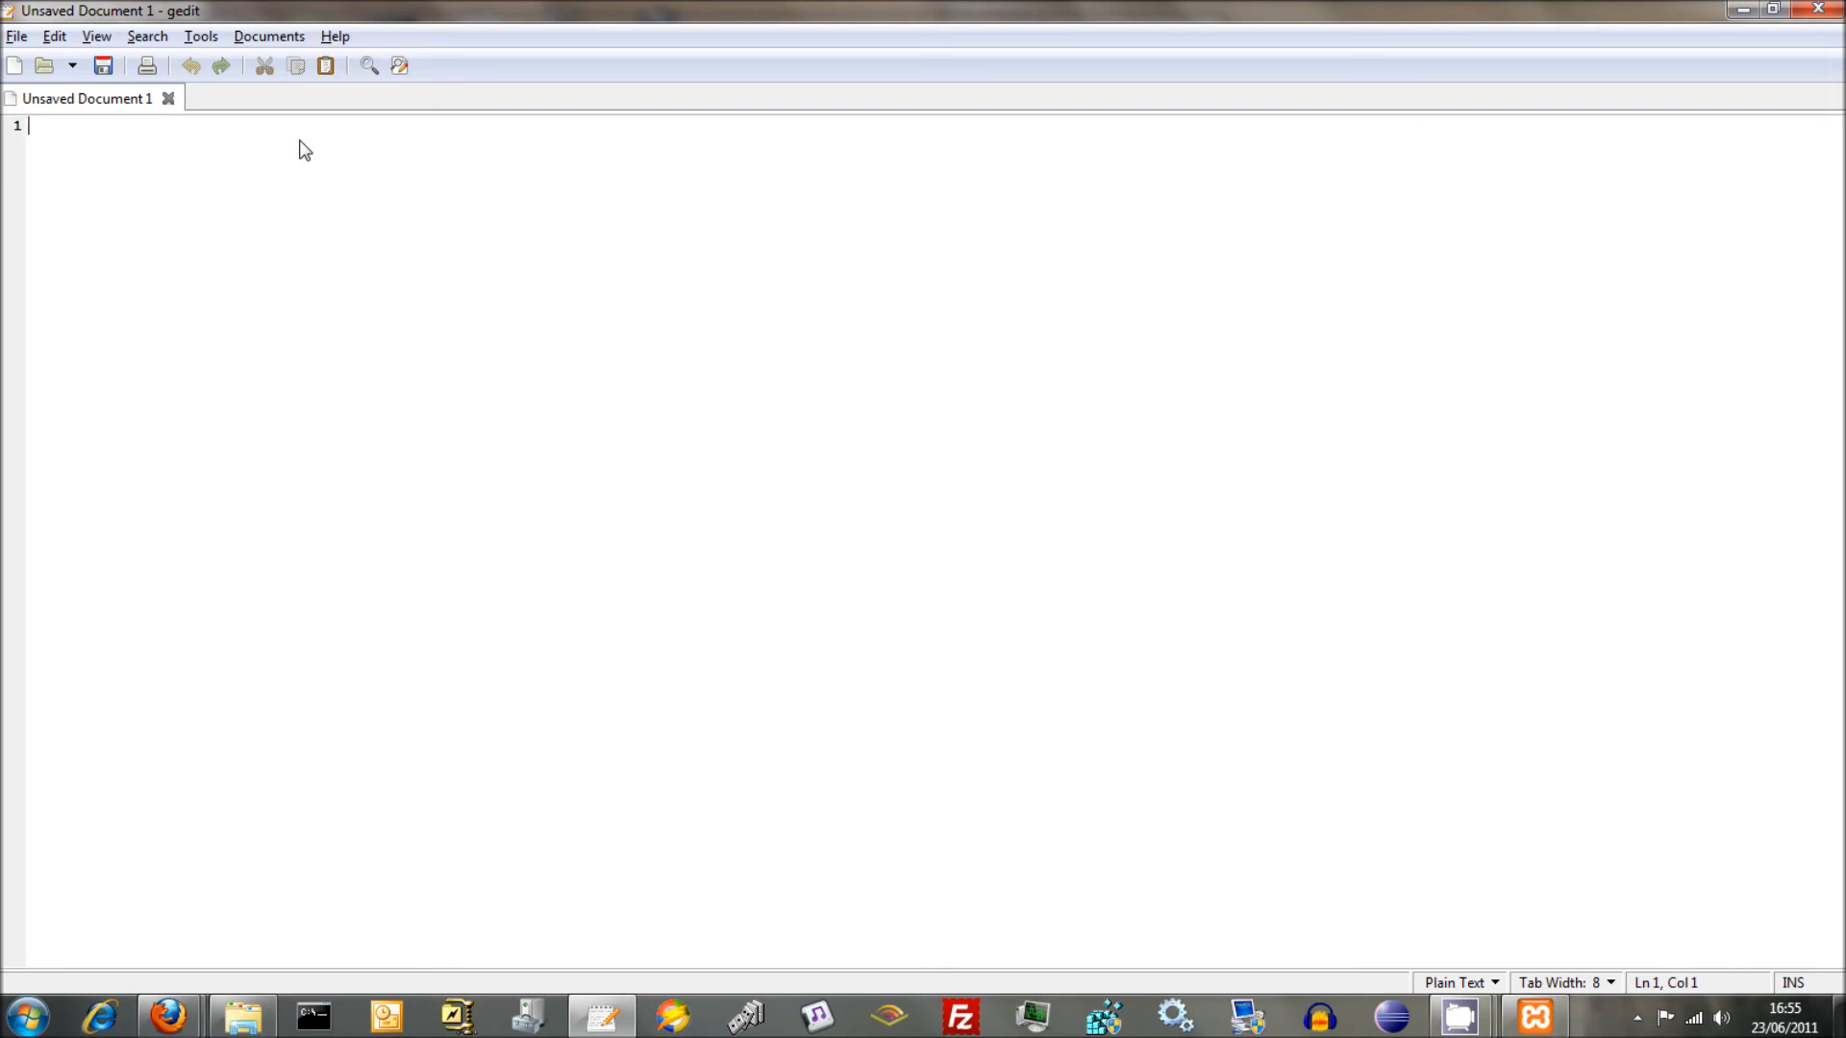
- Write a three-line script: <?php, phpinfo(); and ?> in a new gedit document
text(<?)
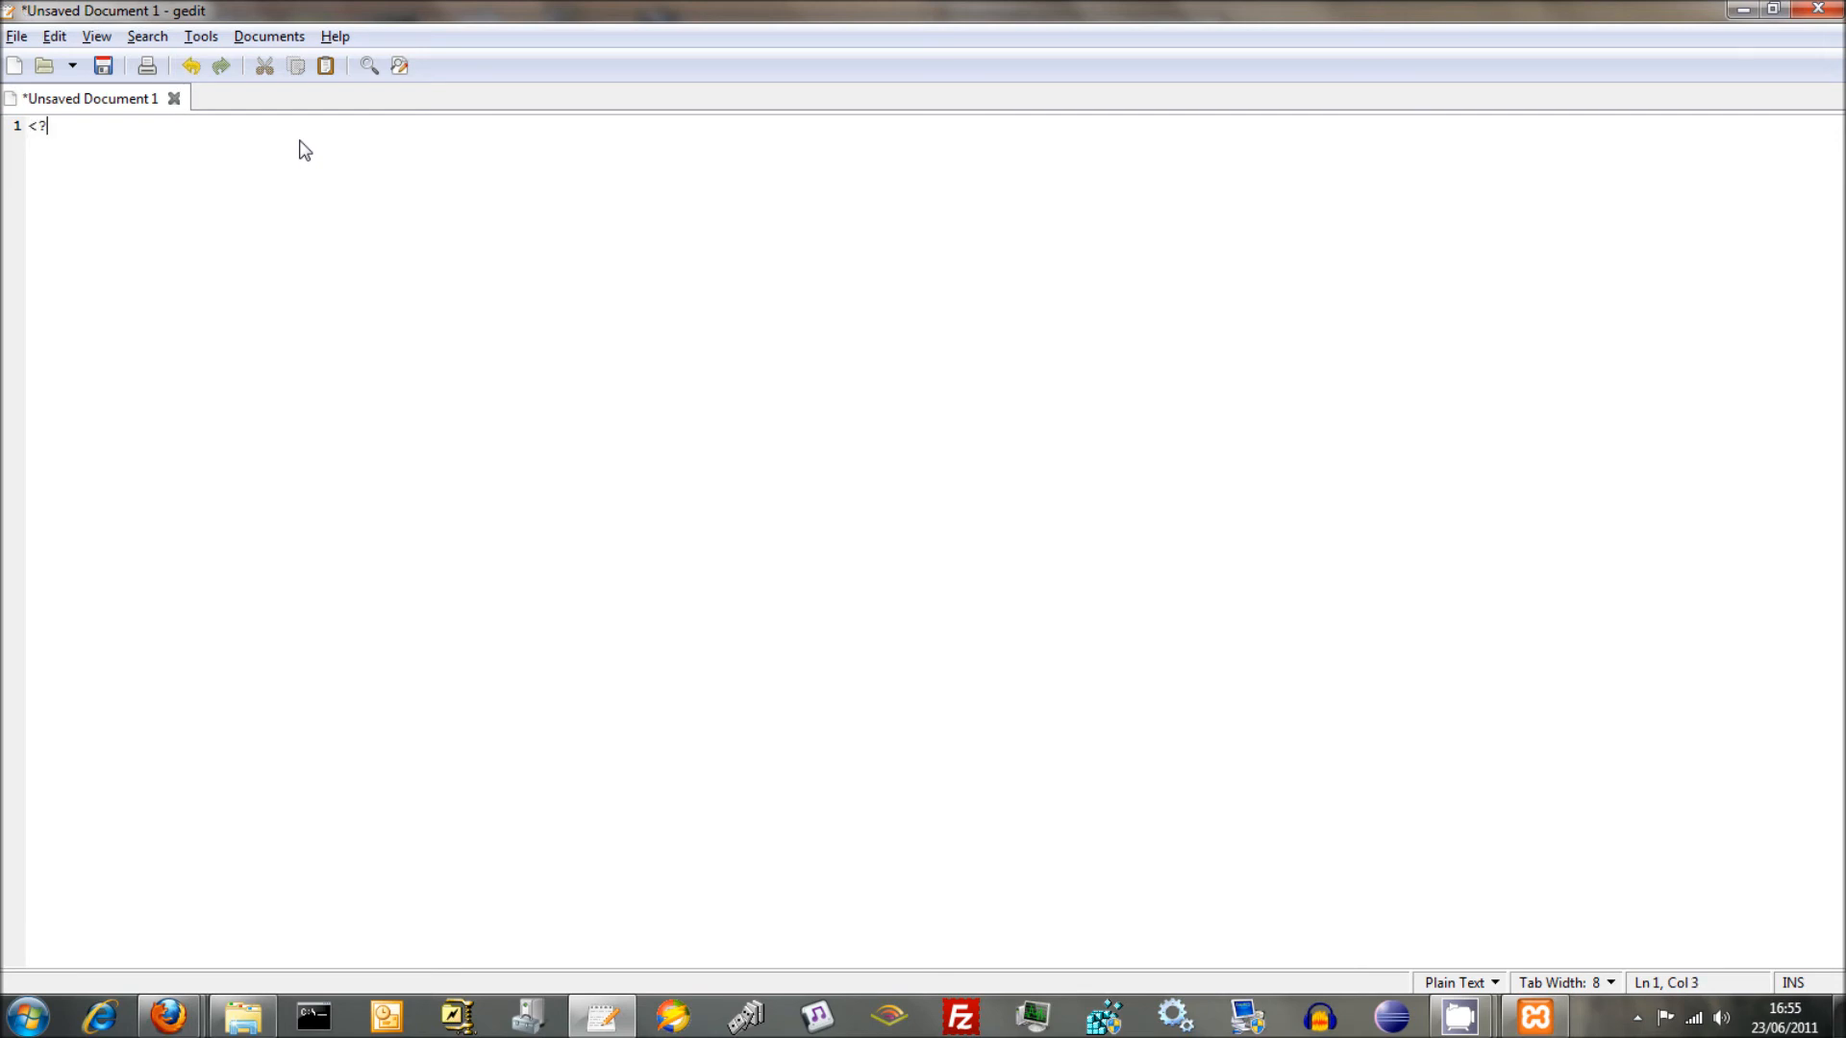
text(php)
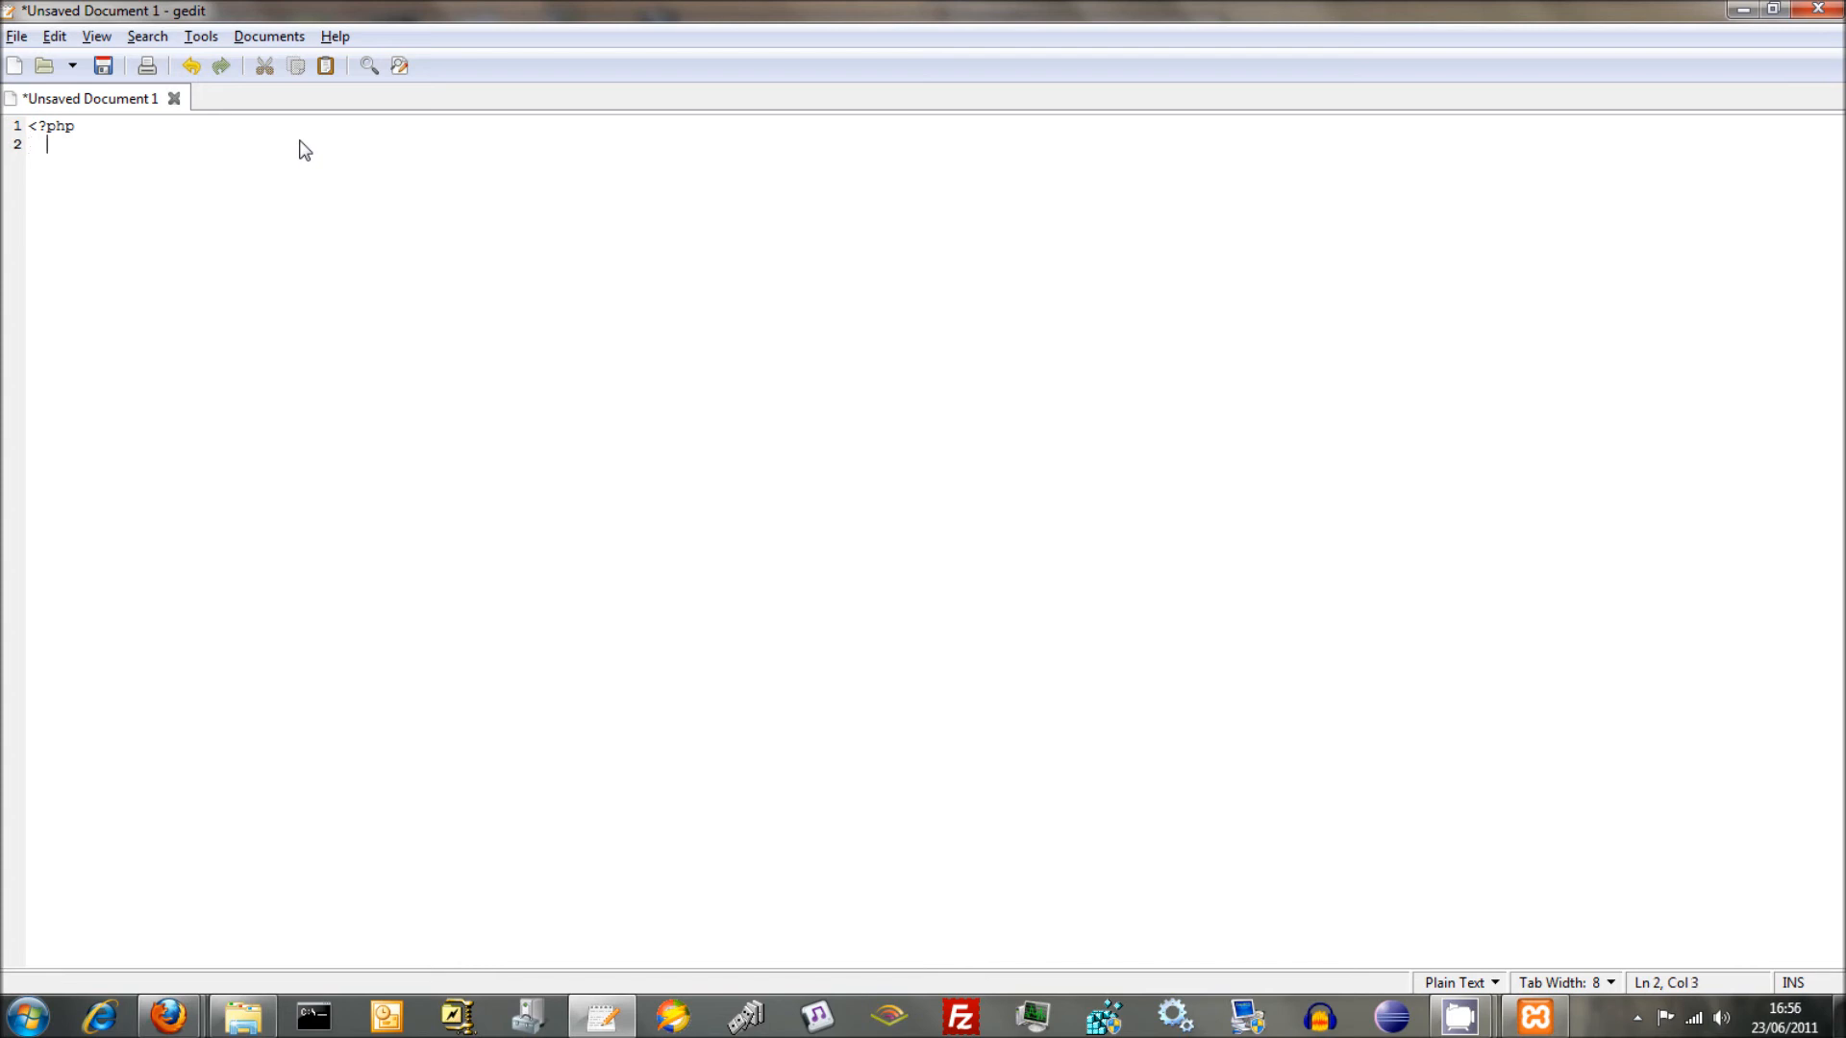
text(php)
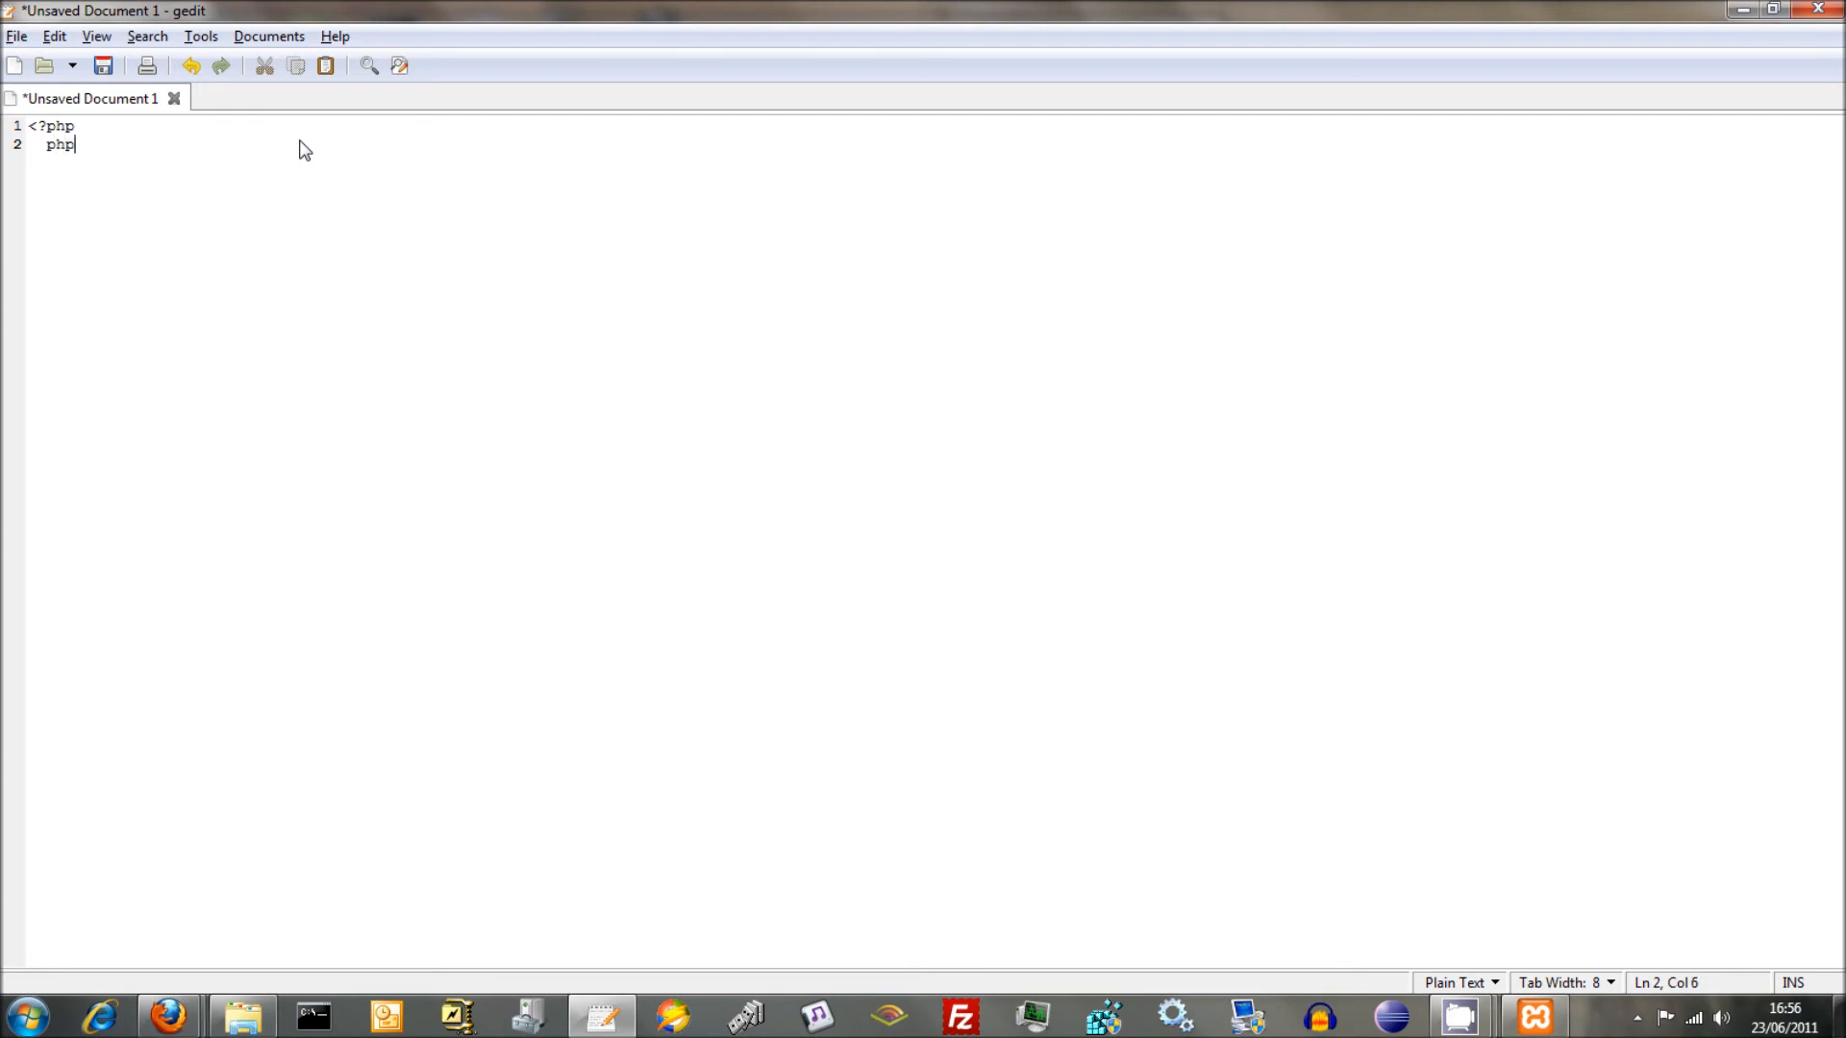
text(info())
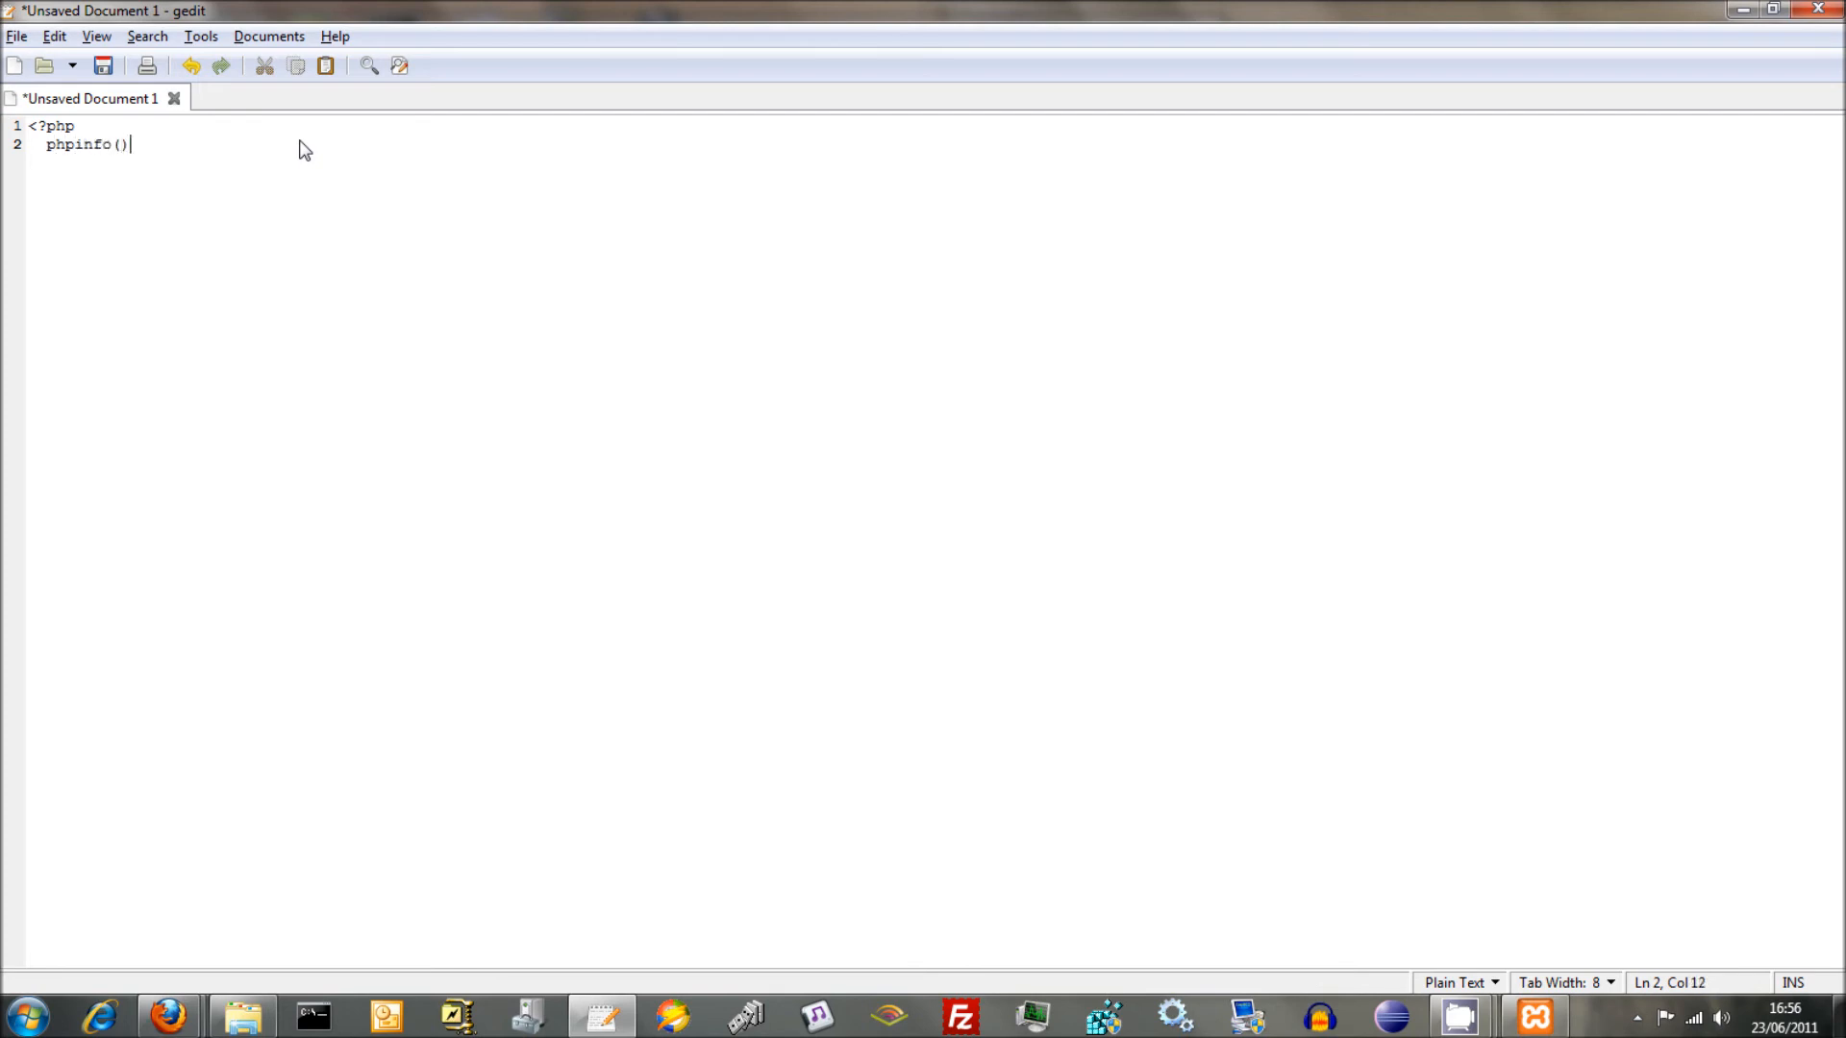
text(;)
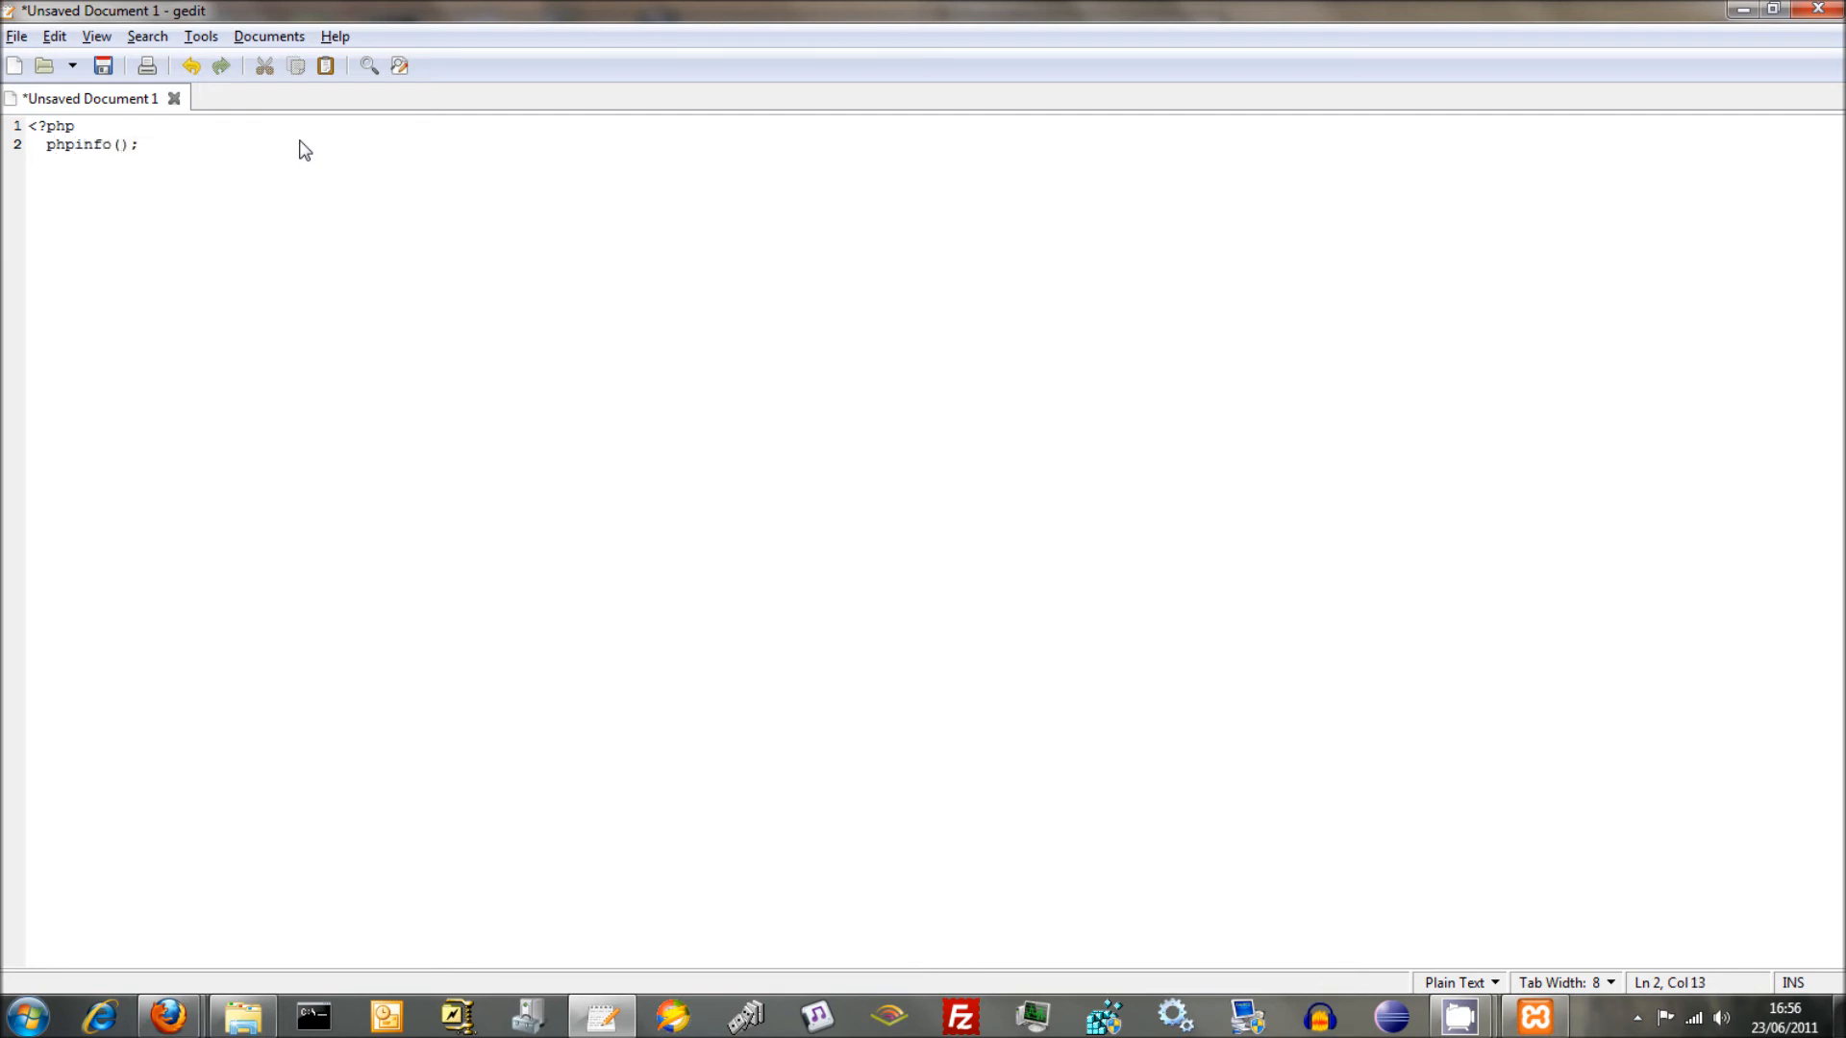
mouse_move(129, 156)
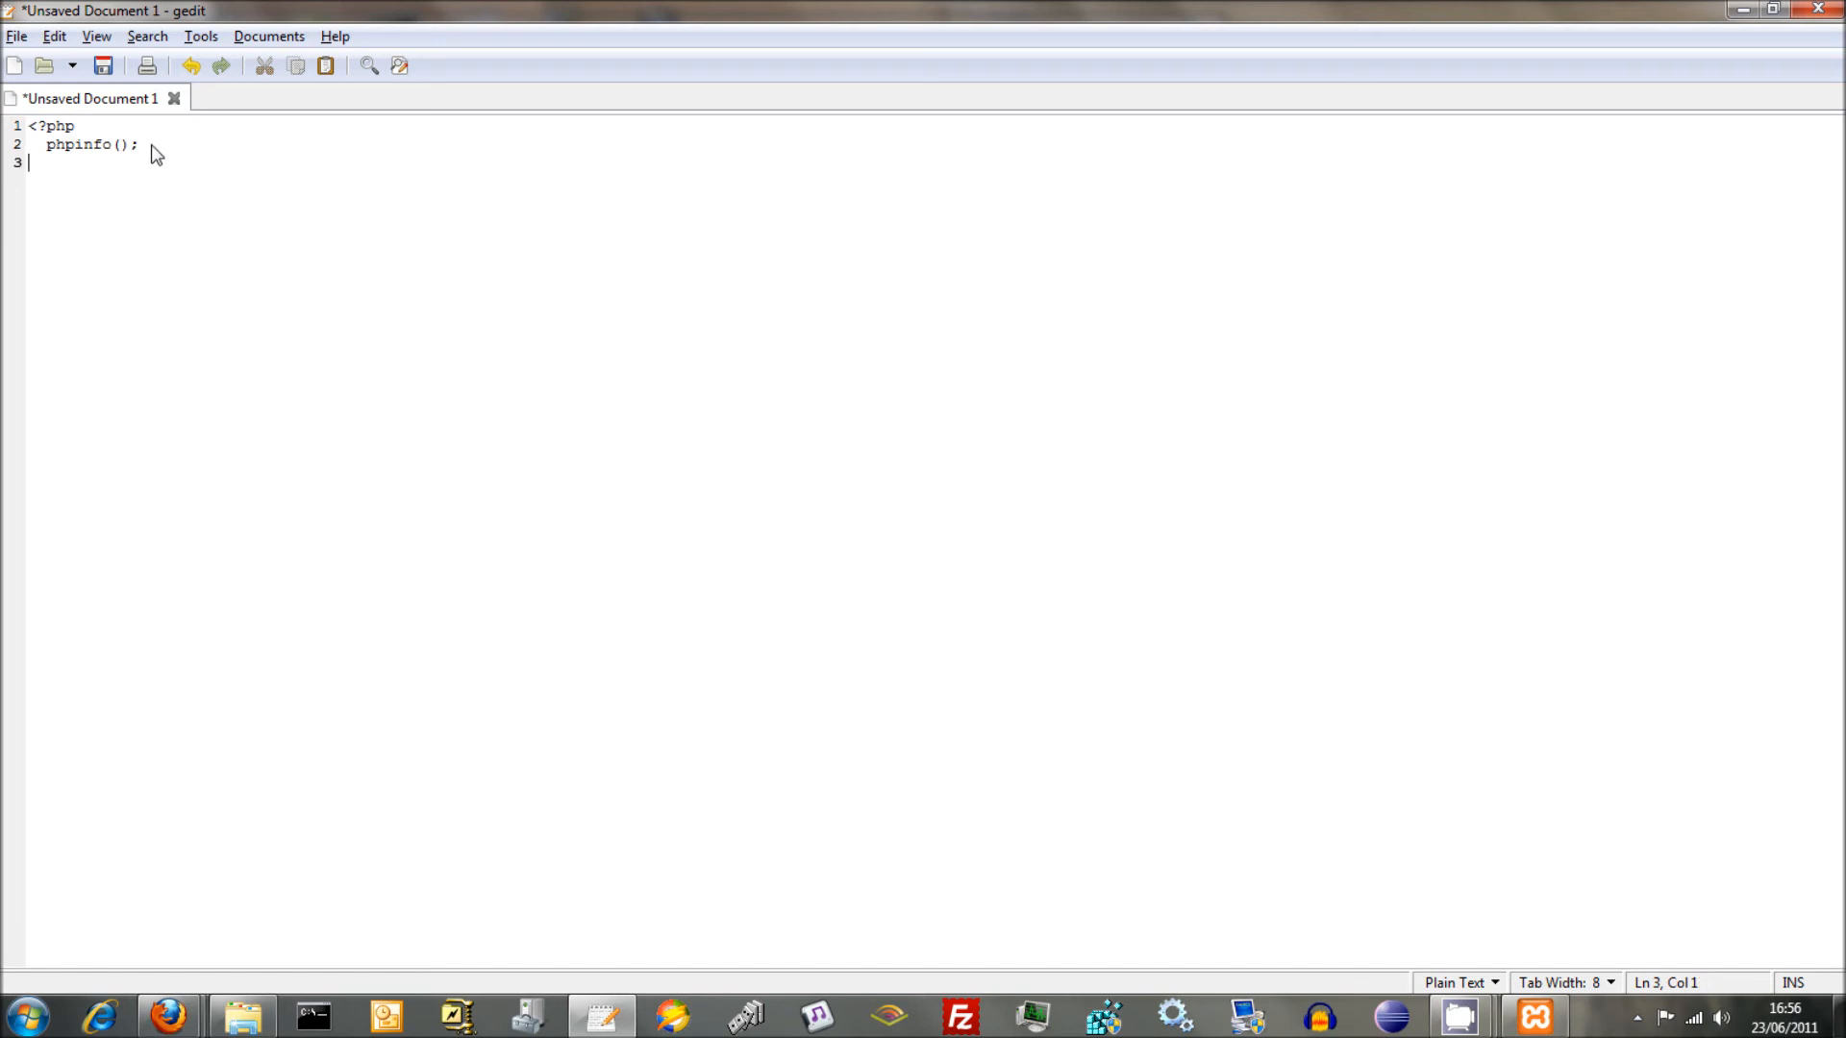
text(?>)
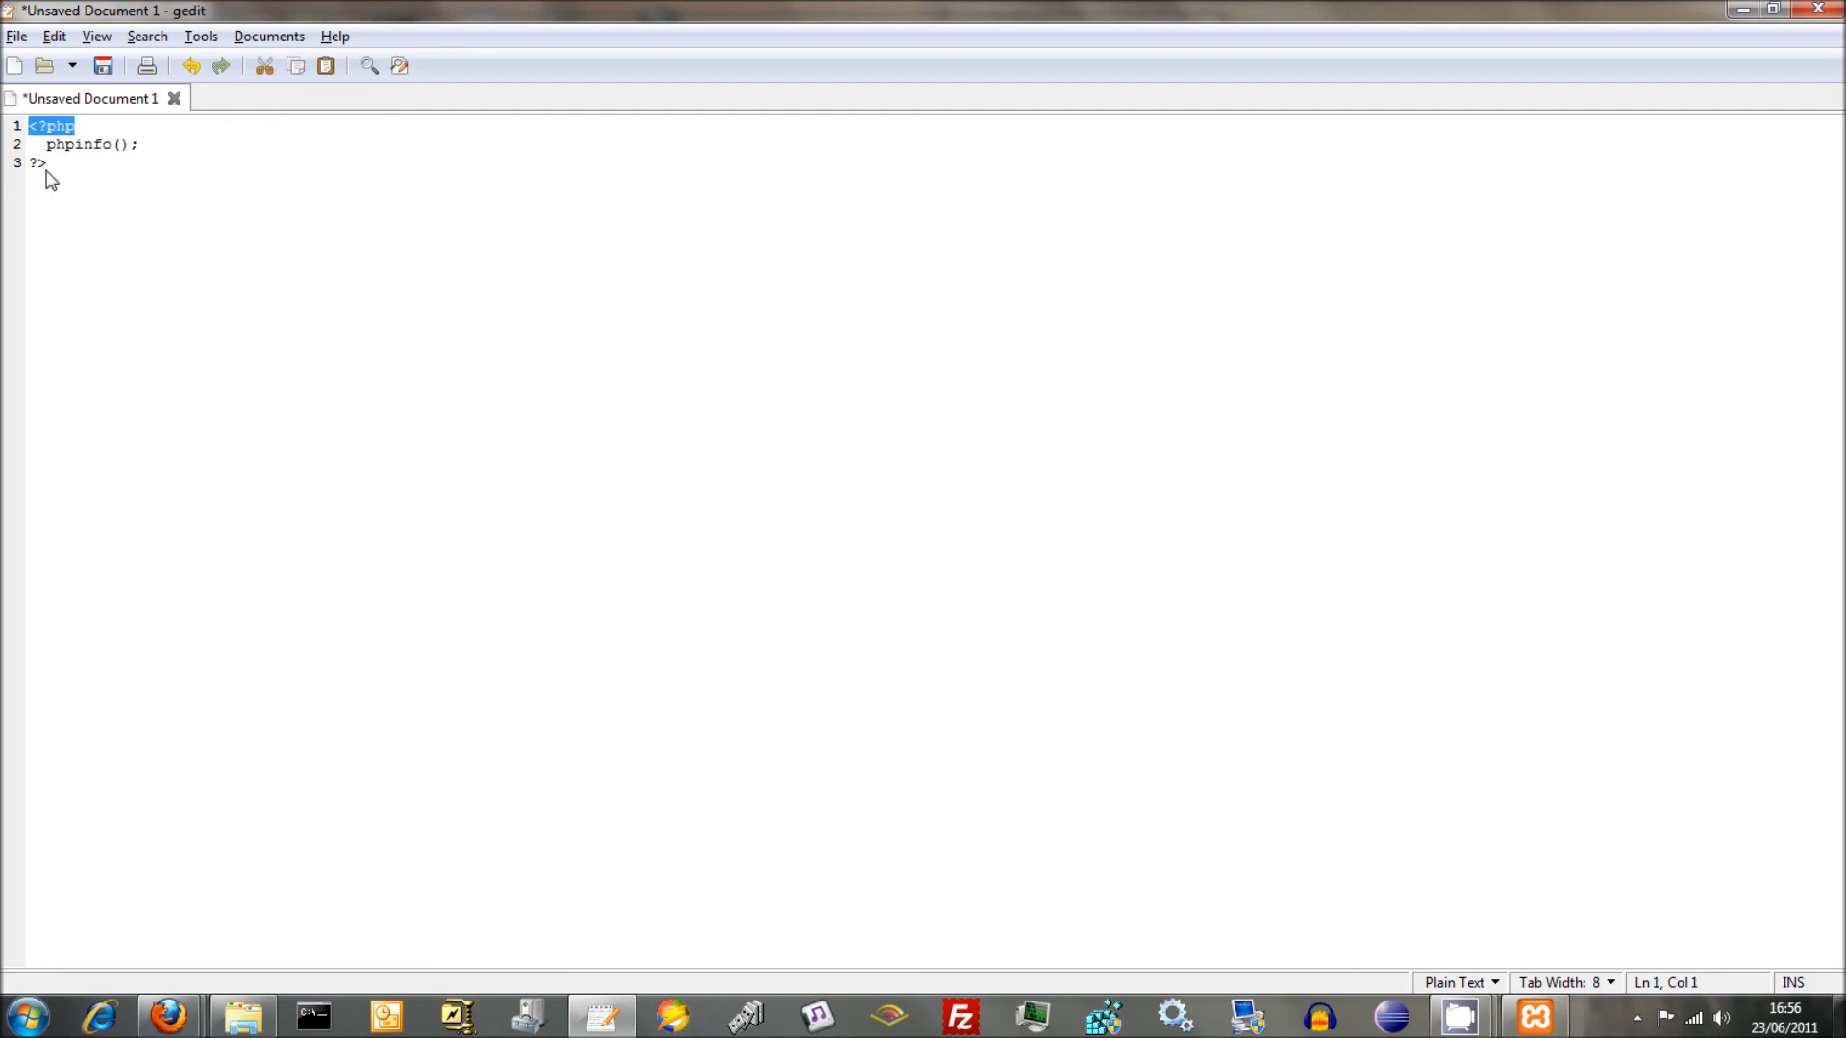
click(48, 165)
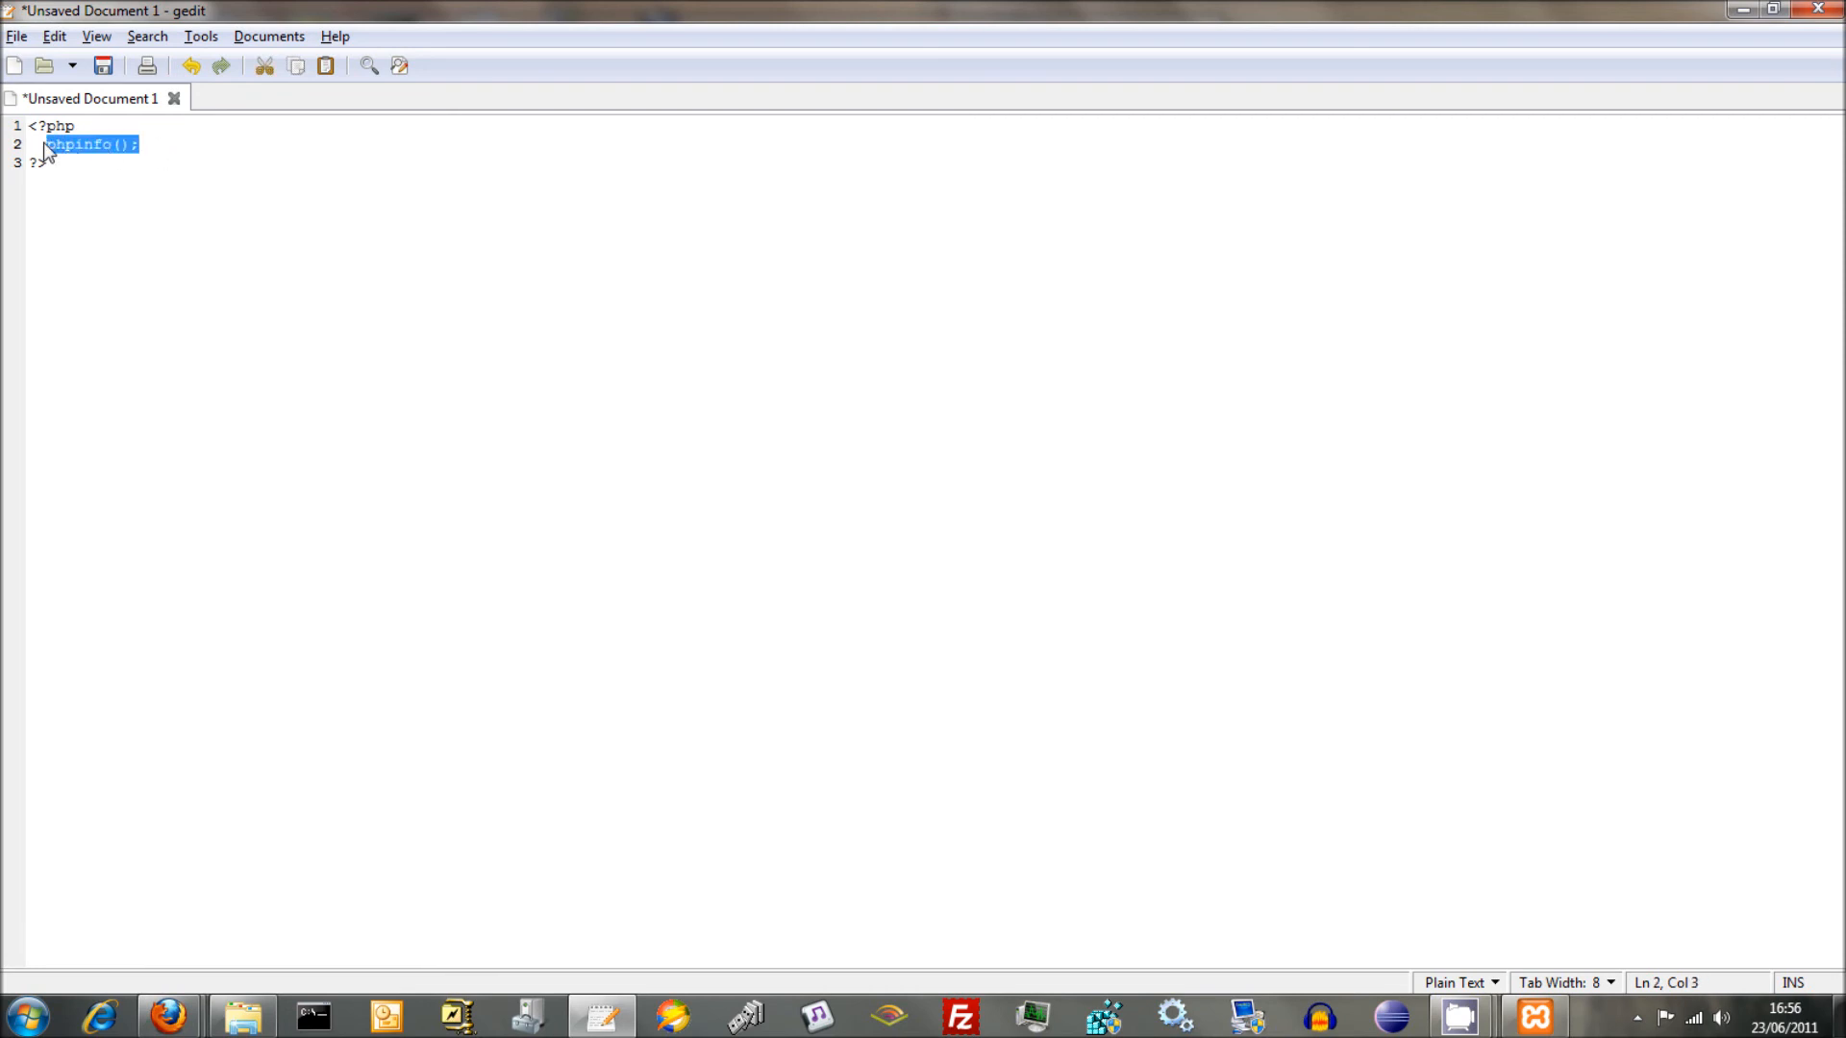
- Save the document as phpinfo.php inside C:\xampp\htdocs via Save As
click(15, 36)
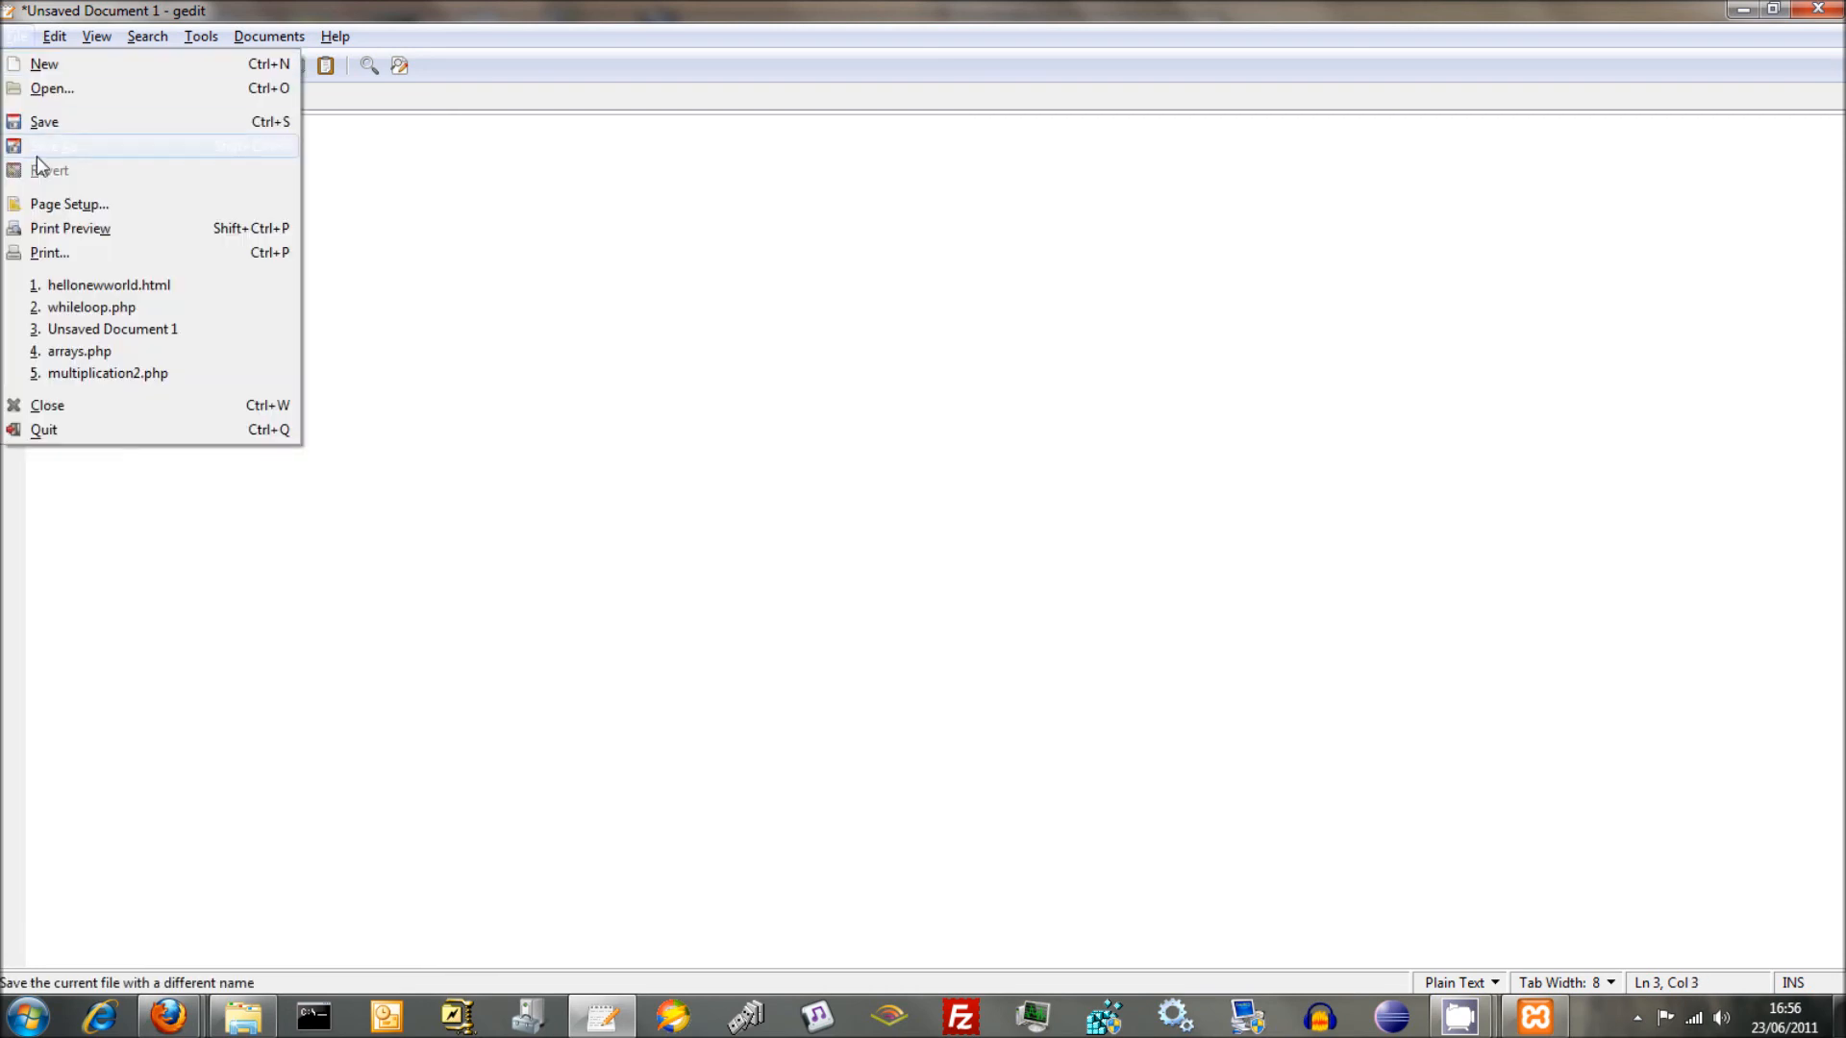
click(57, 146)
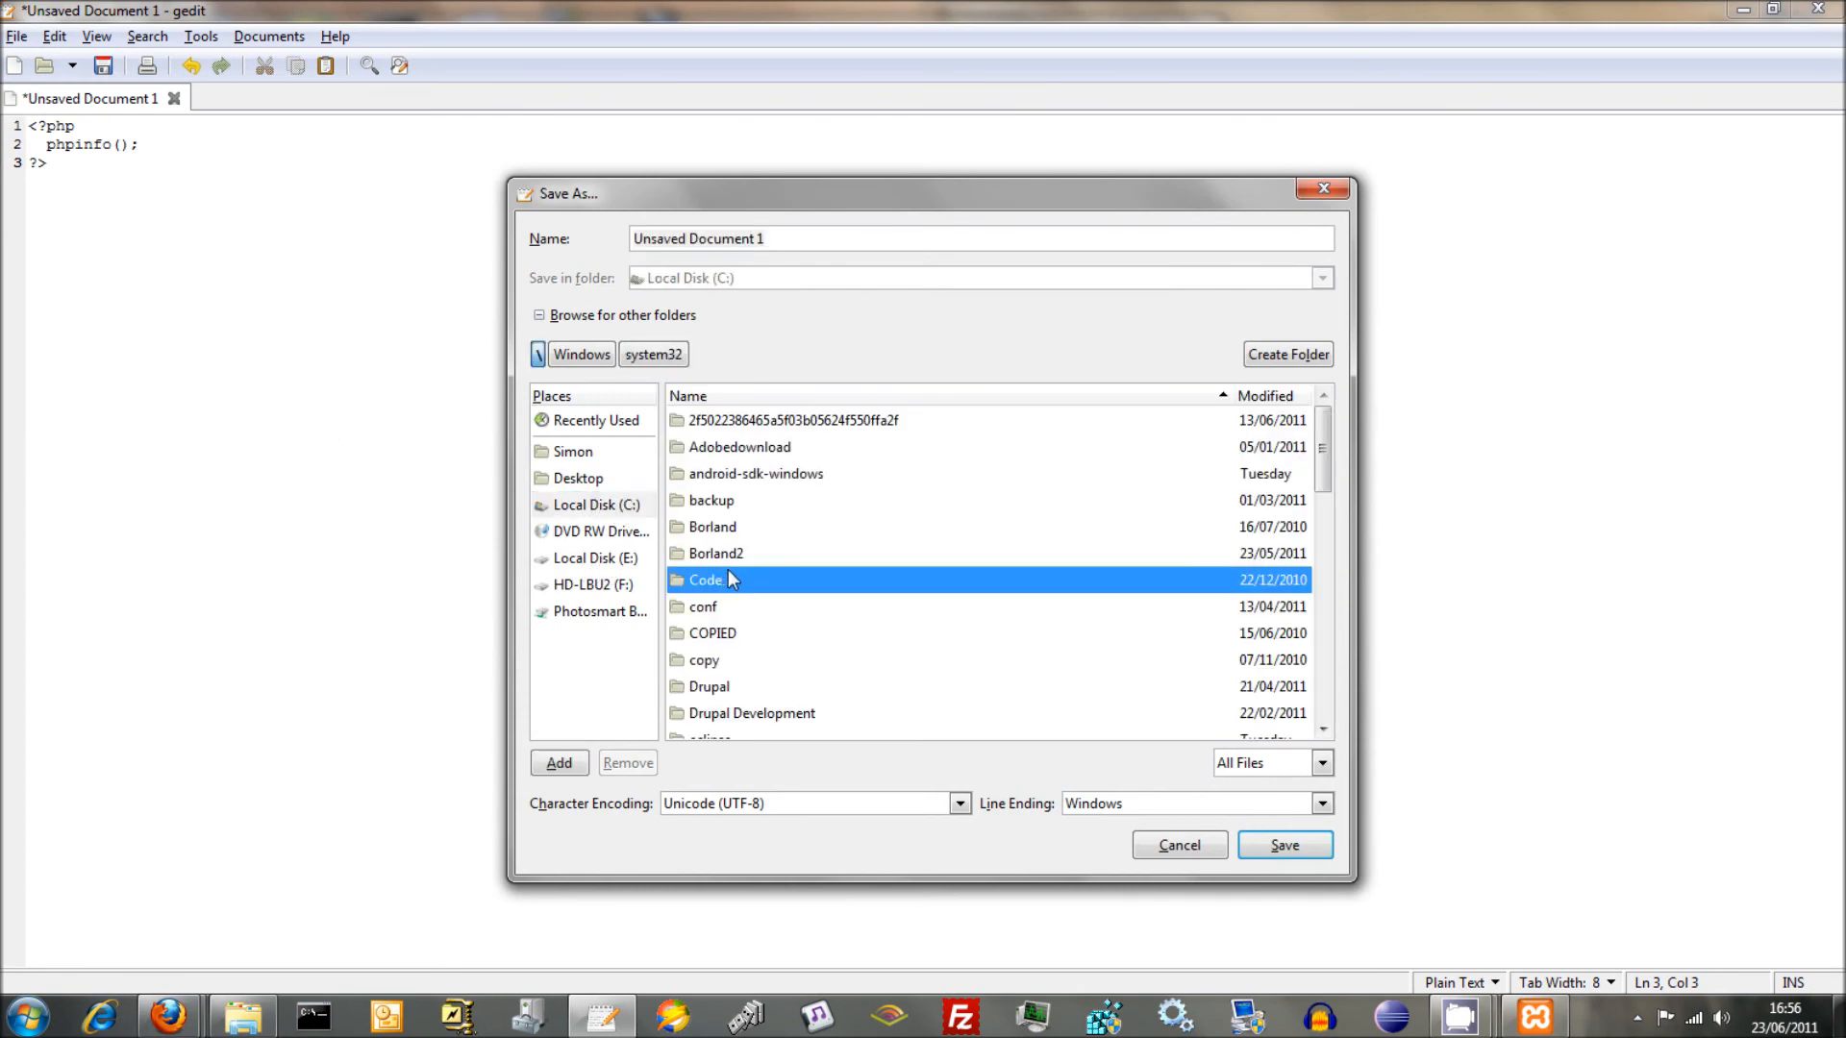
scroll(down, 3)
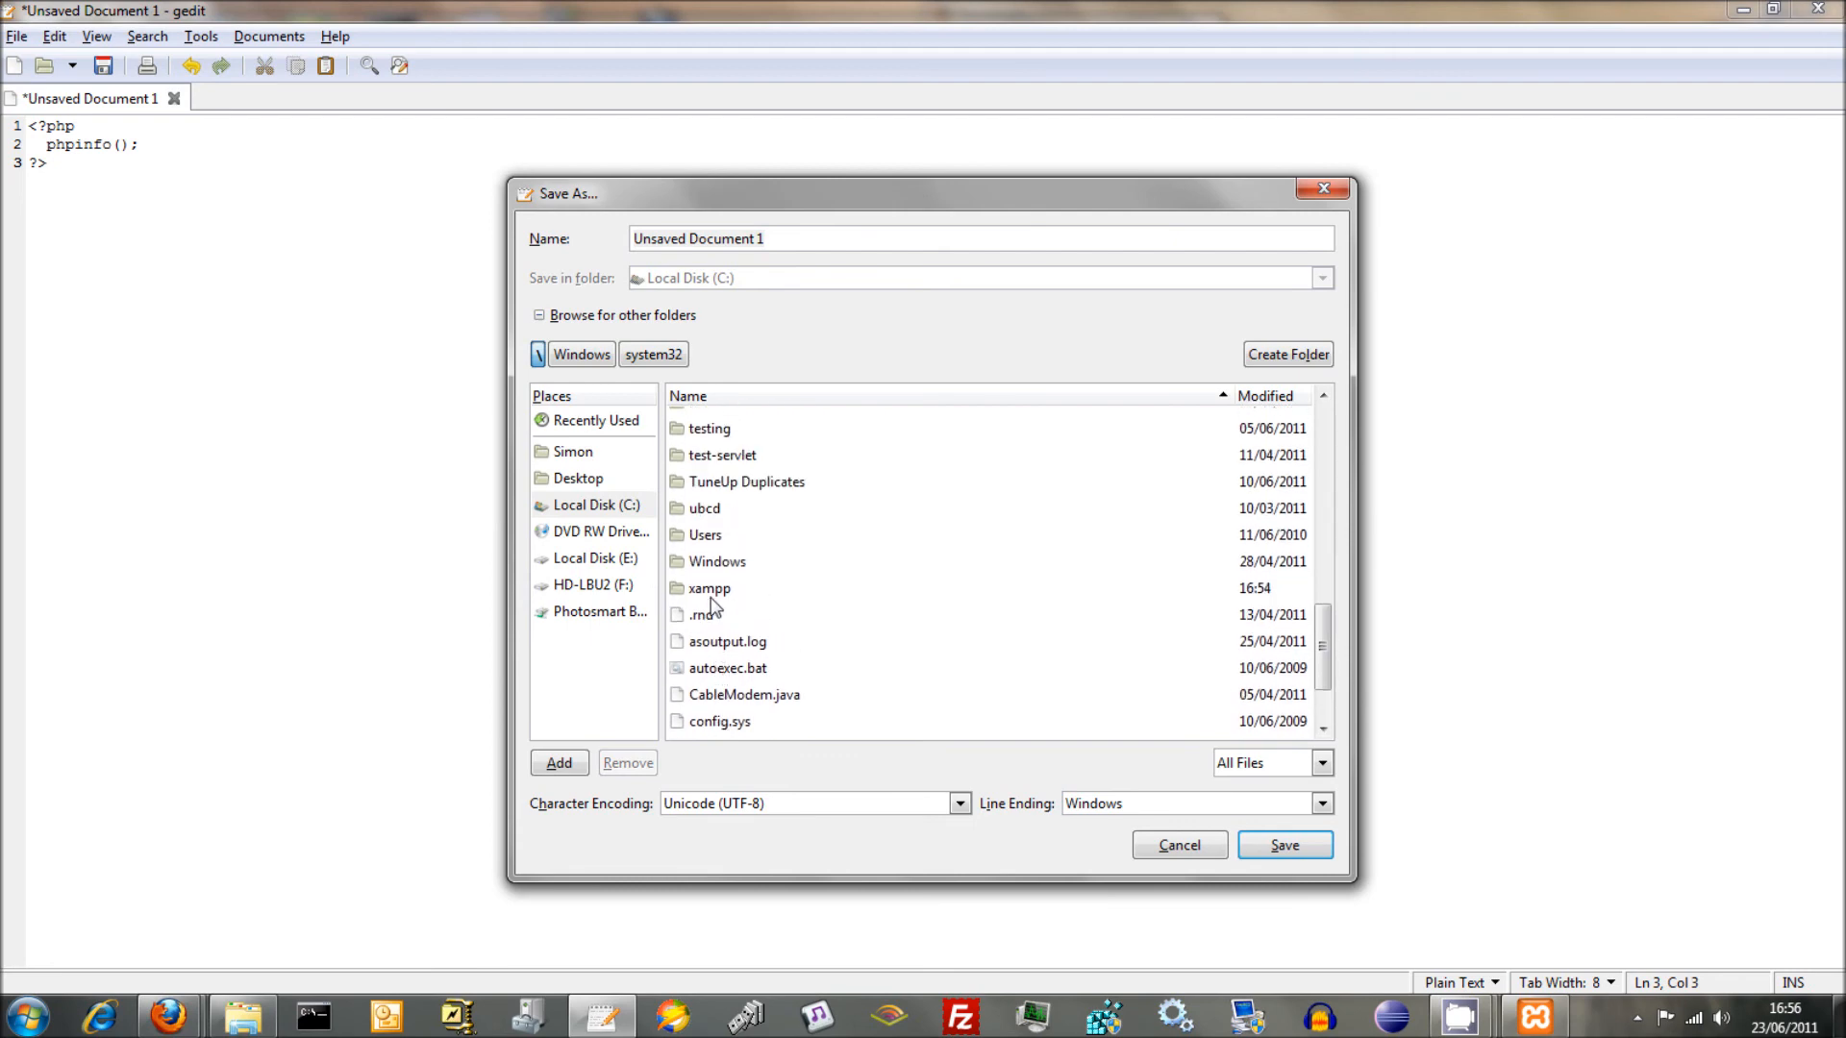
double_click(708, 588)
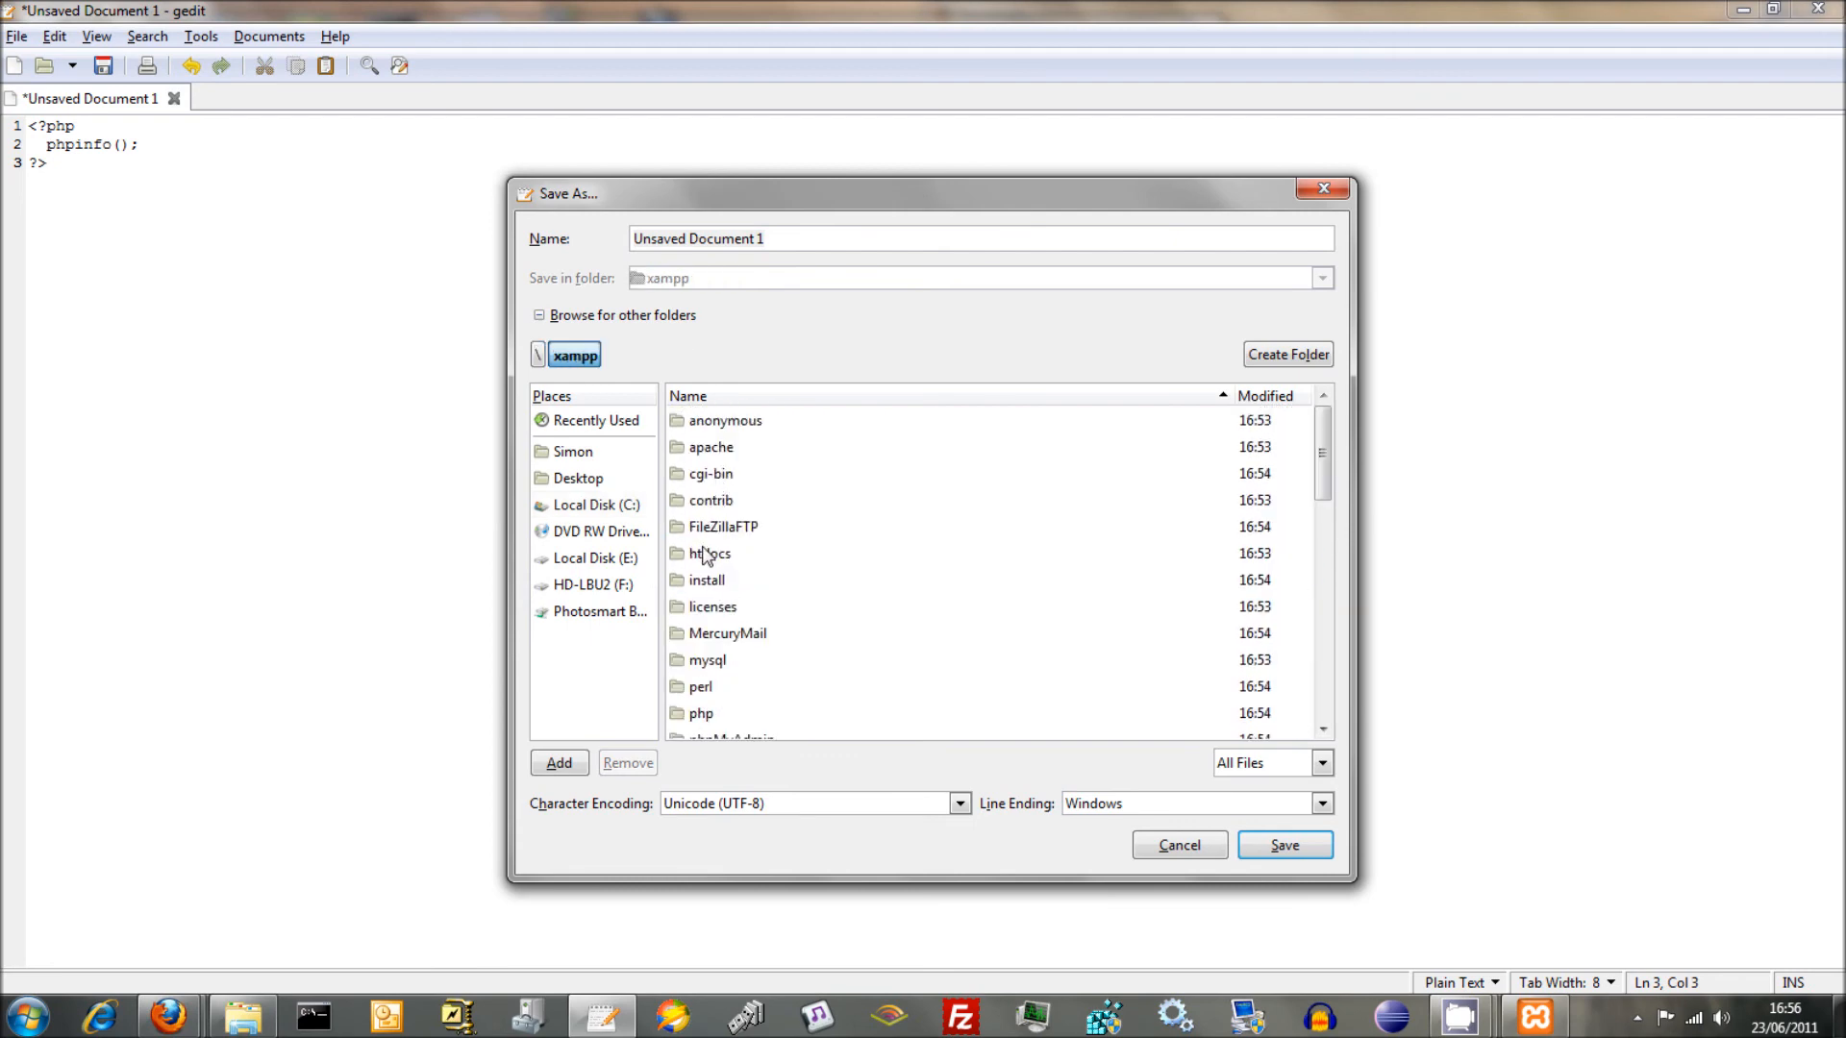
double_click(711, 554)
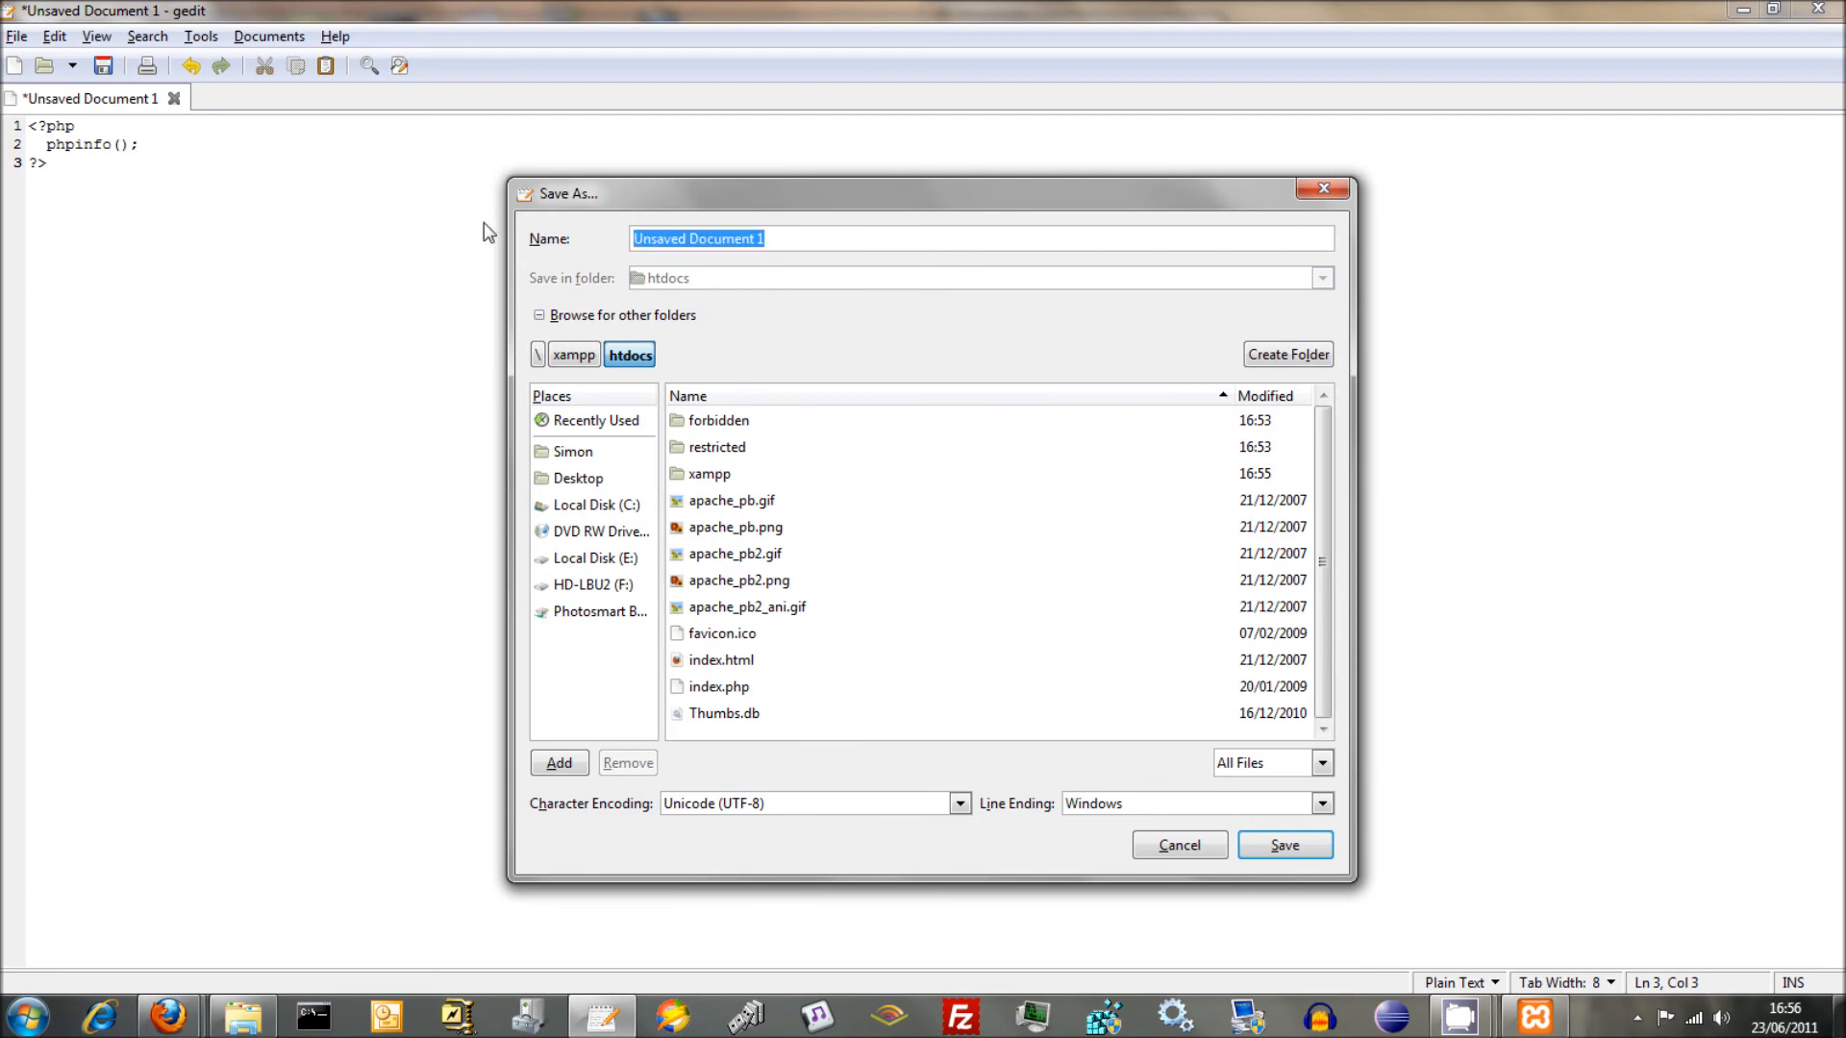
text(phpinfo)
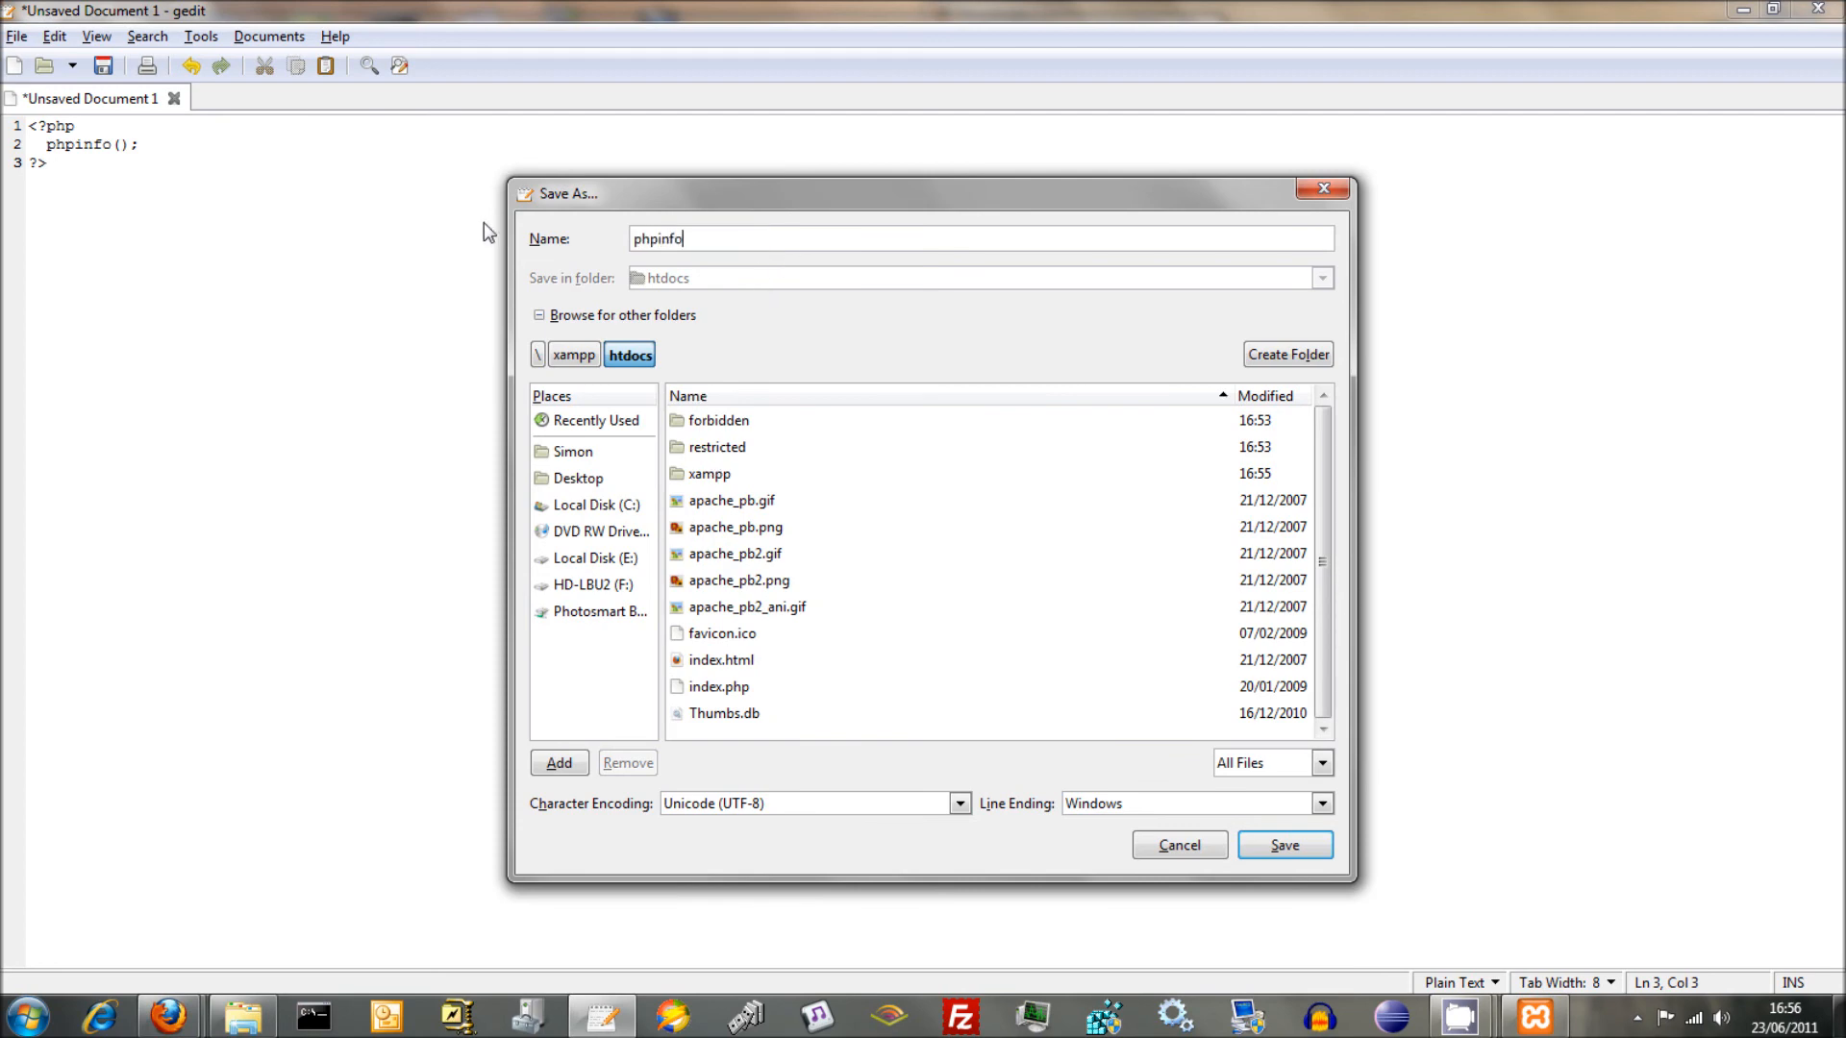
click(1285, 846)
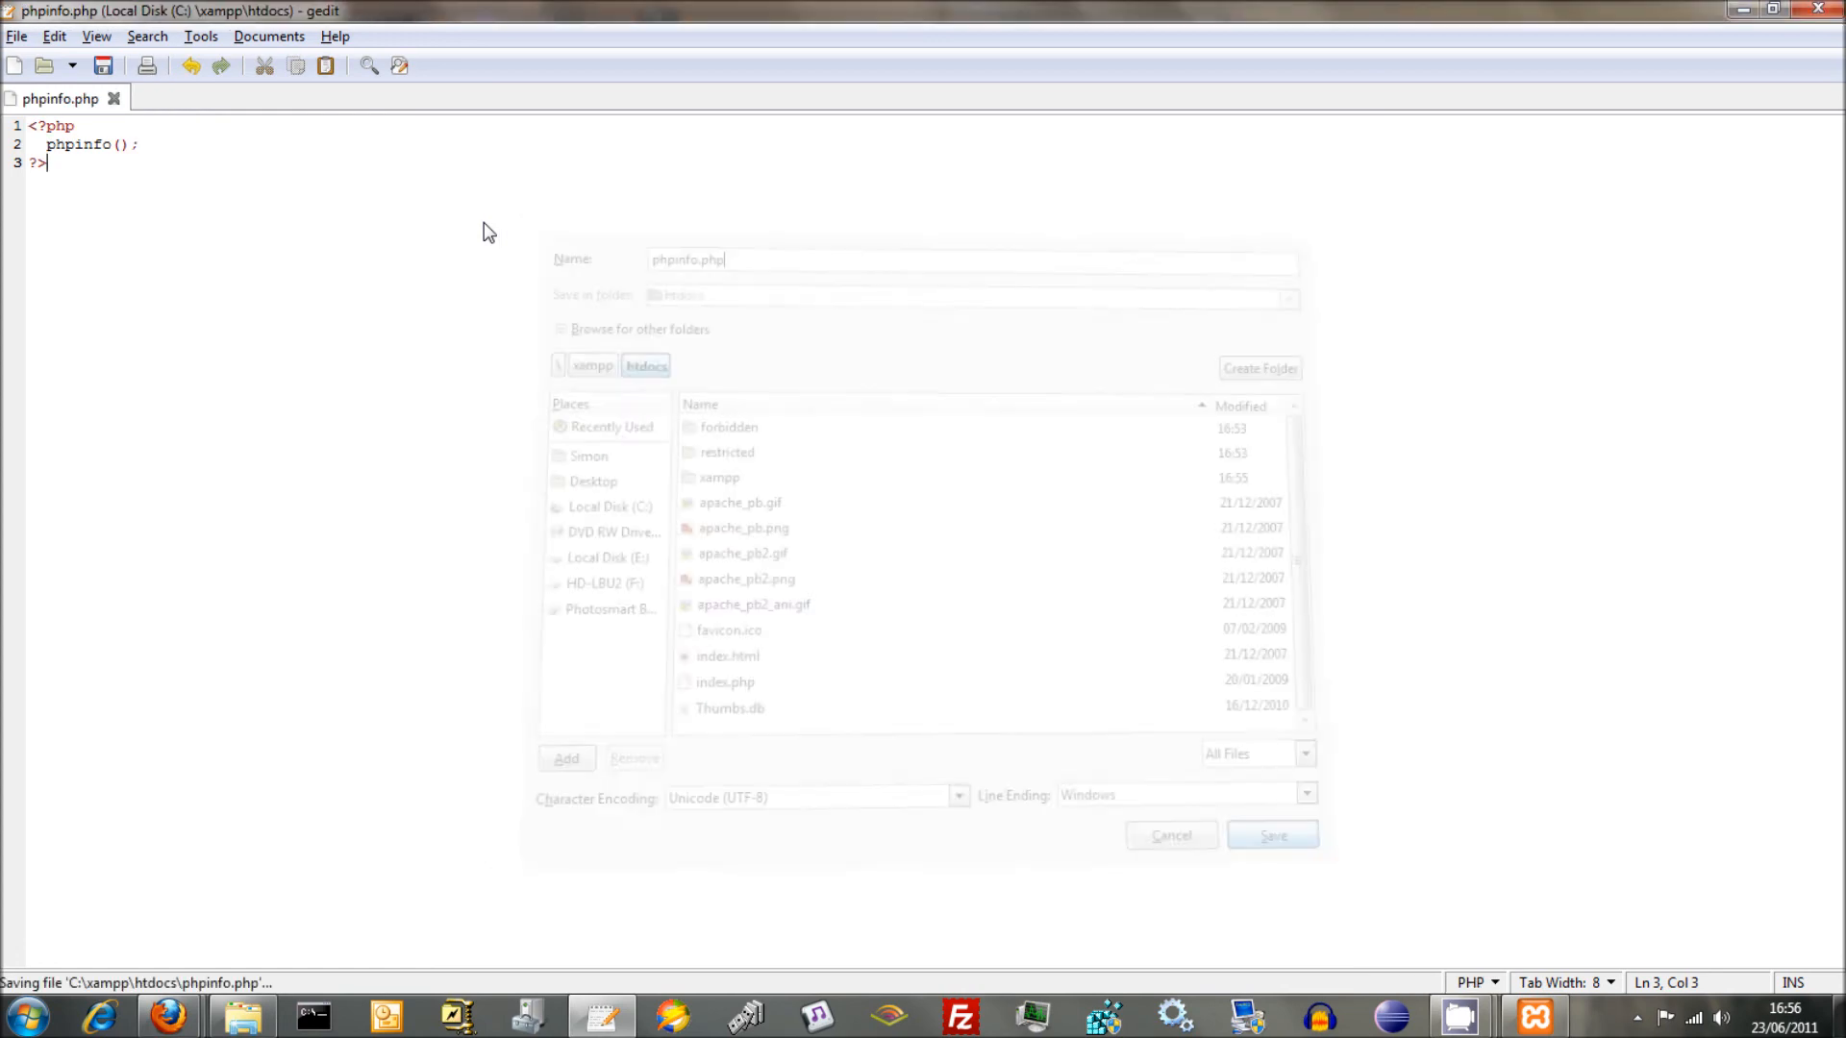
click(1273, 835)
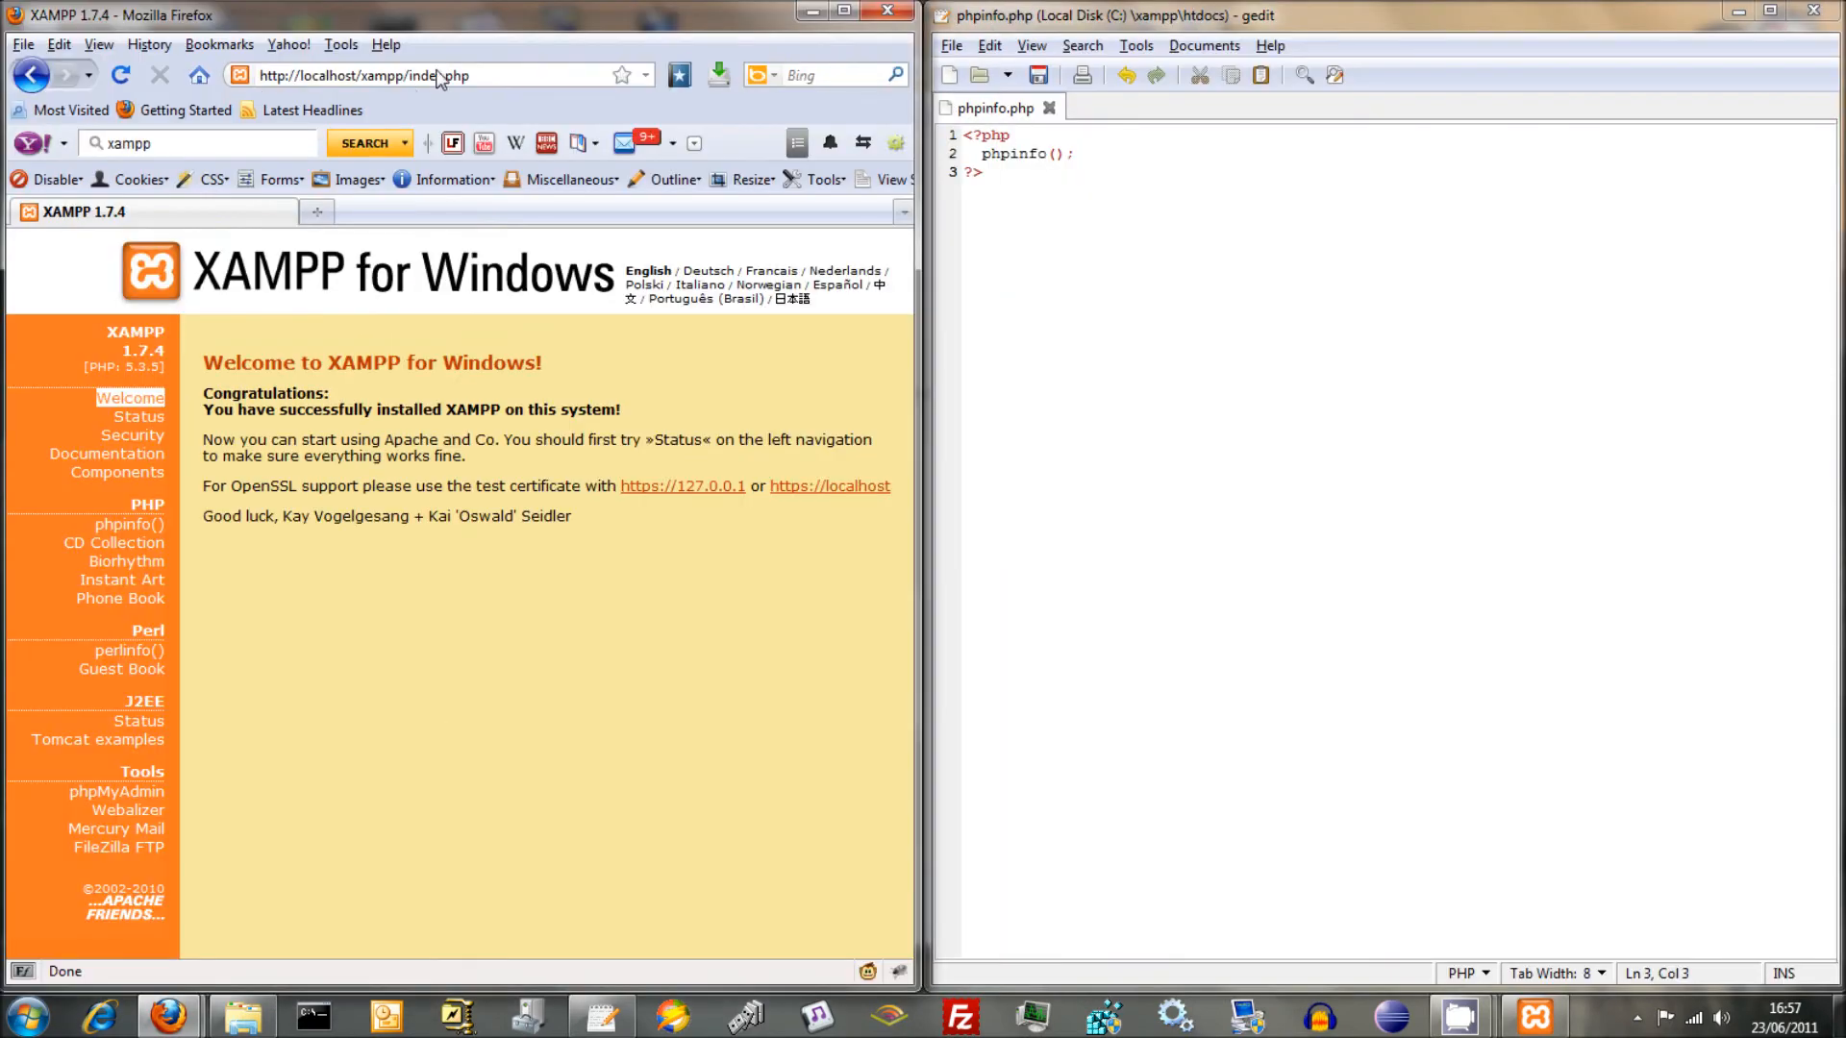
- Load localhost/phpinfo.php to display the PHP Version 5.3.5 information page
text(loc)
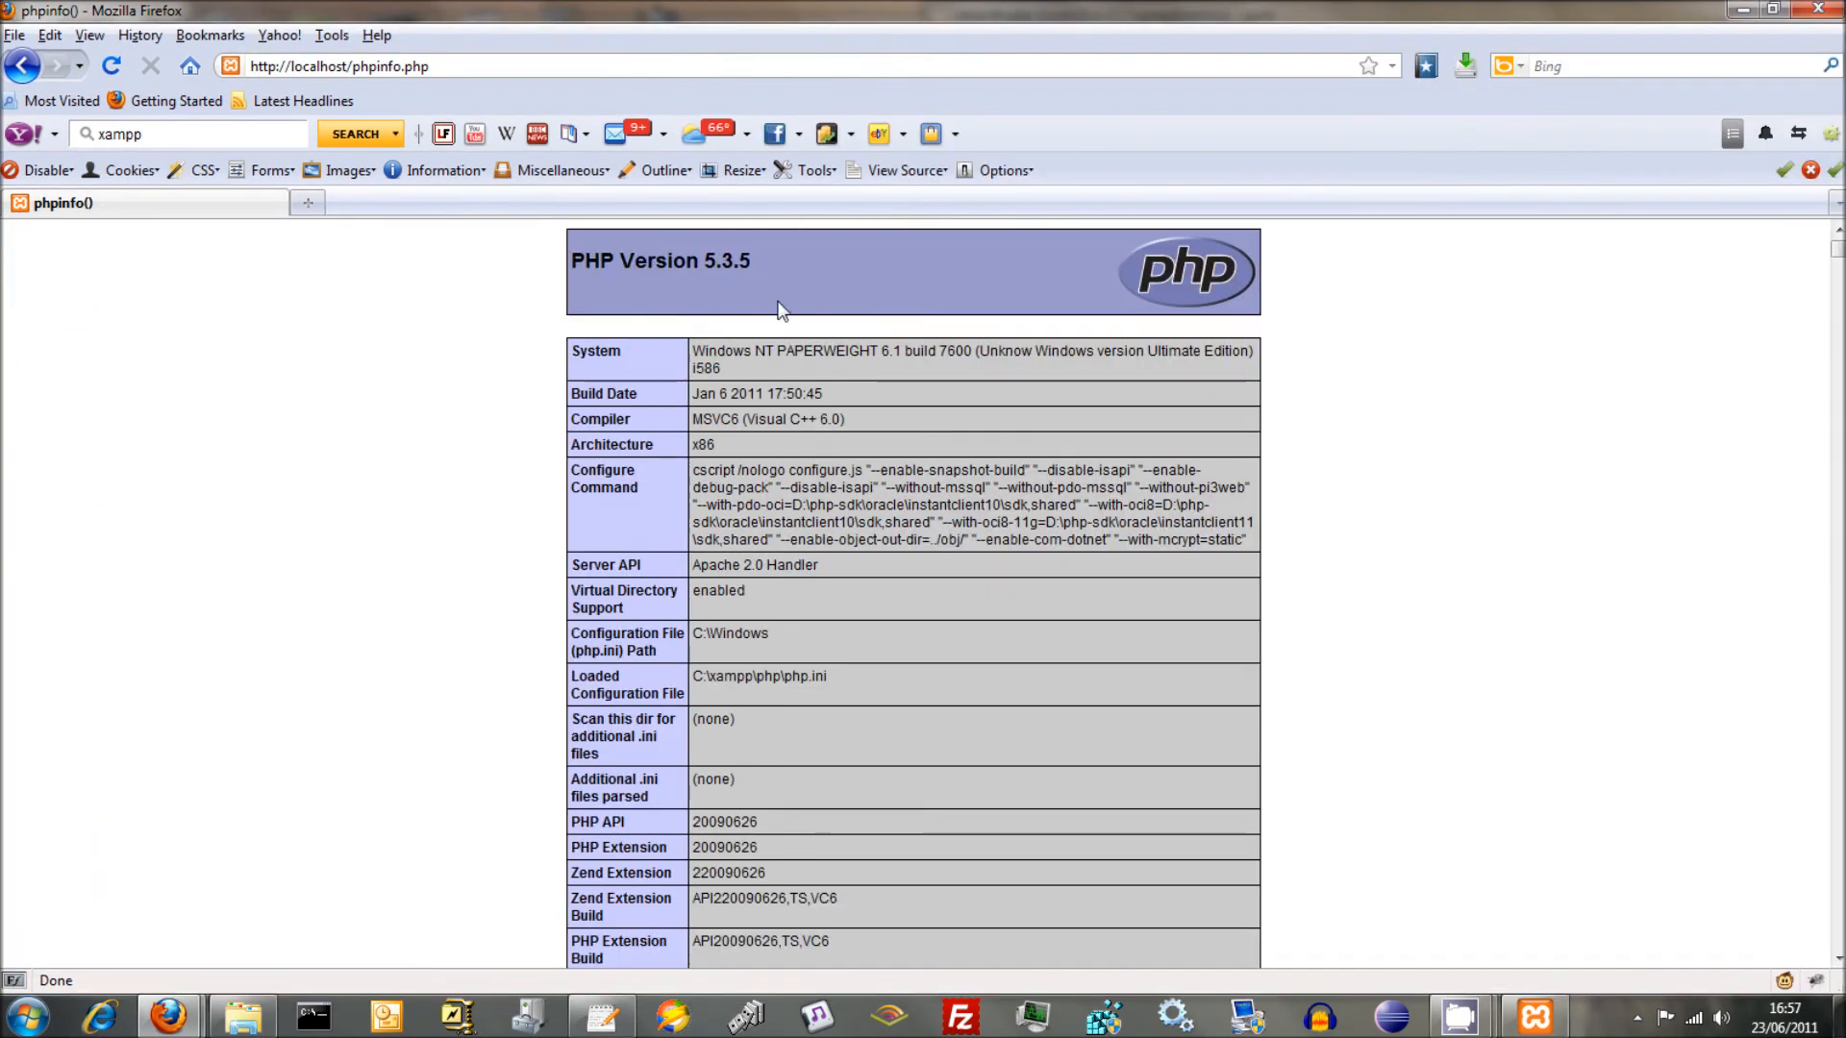
mouse_move(719, 280)
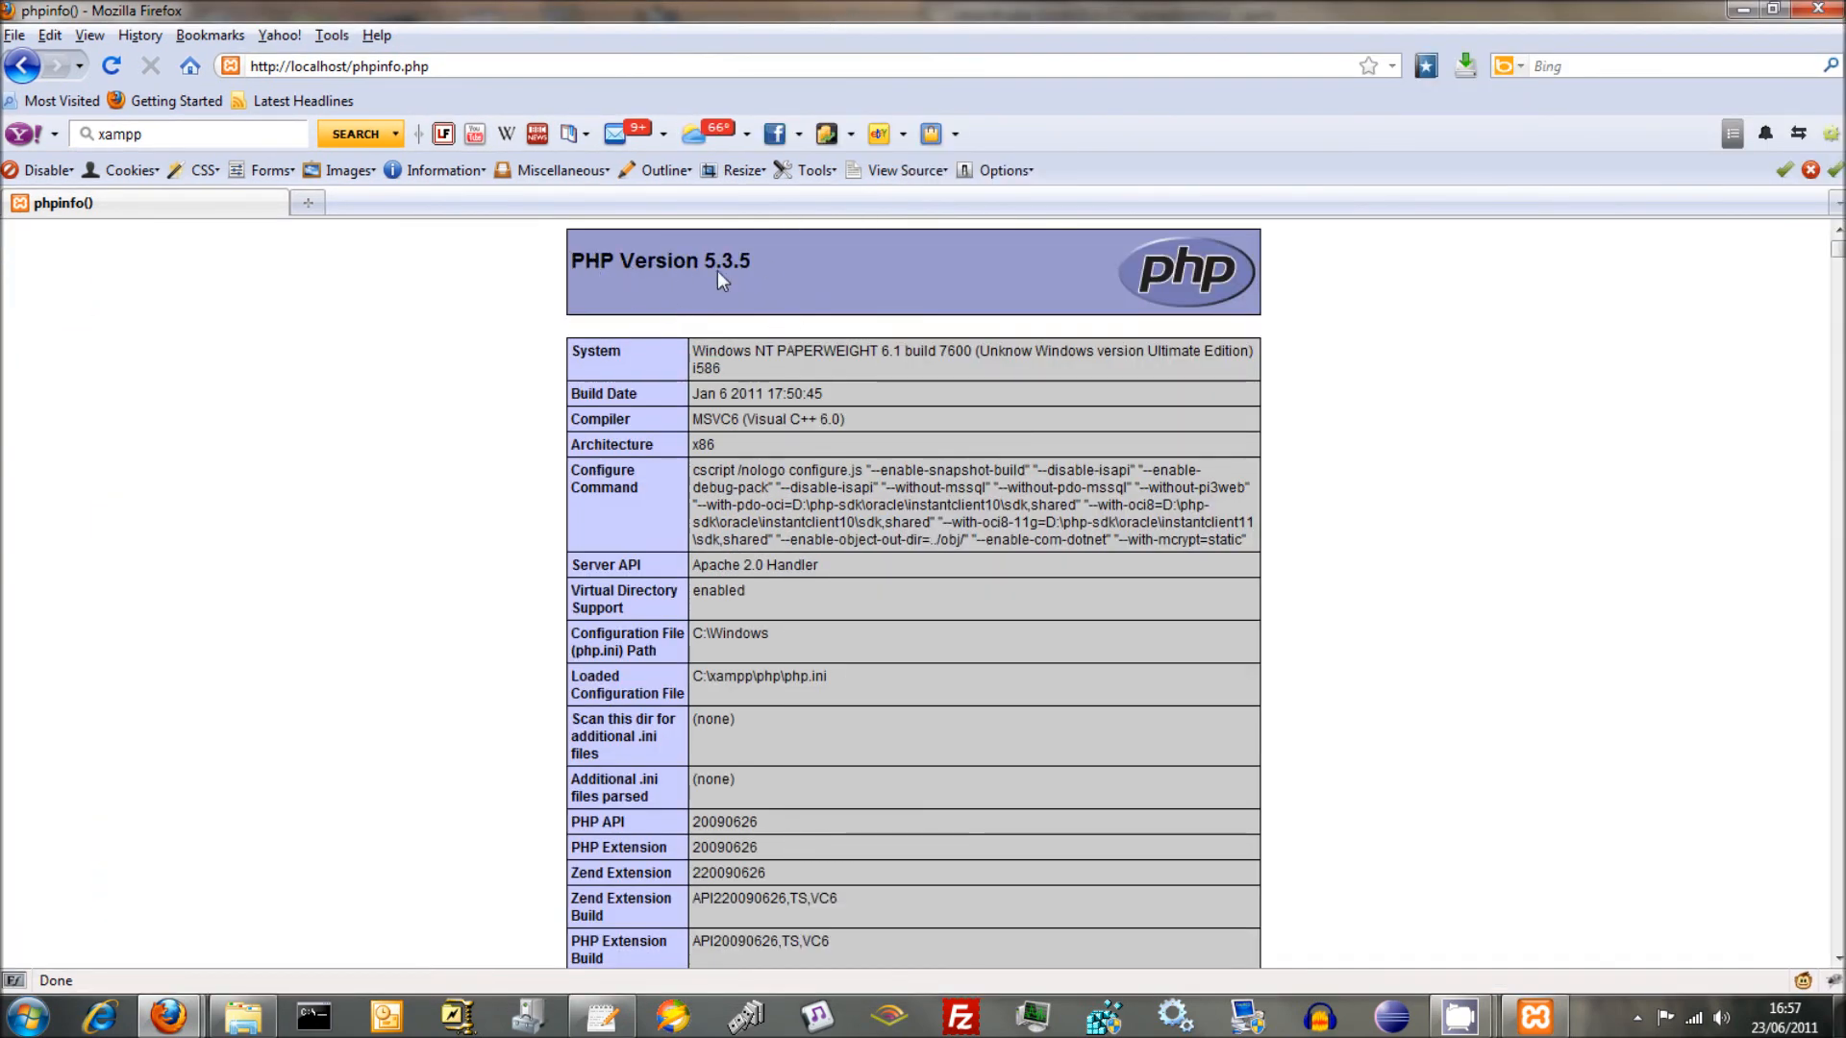
mouse_move(761, 263)
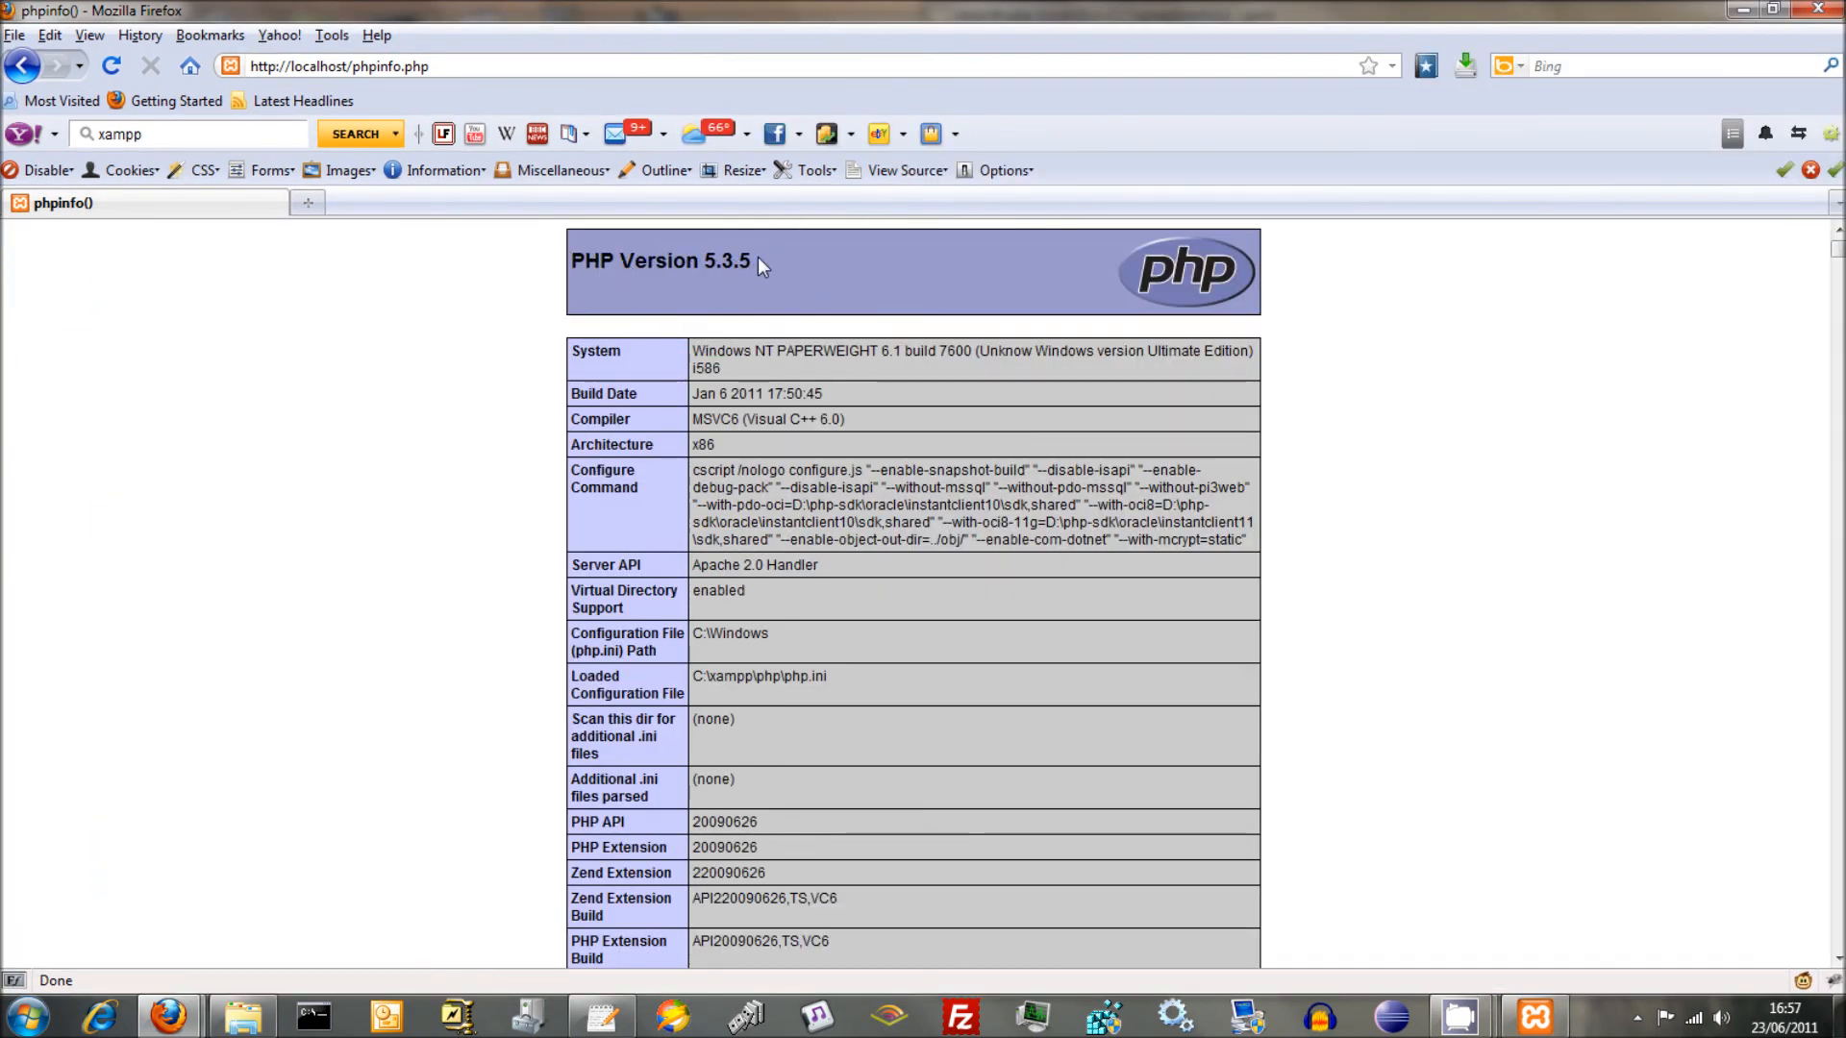
mouse_move(742, 277)
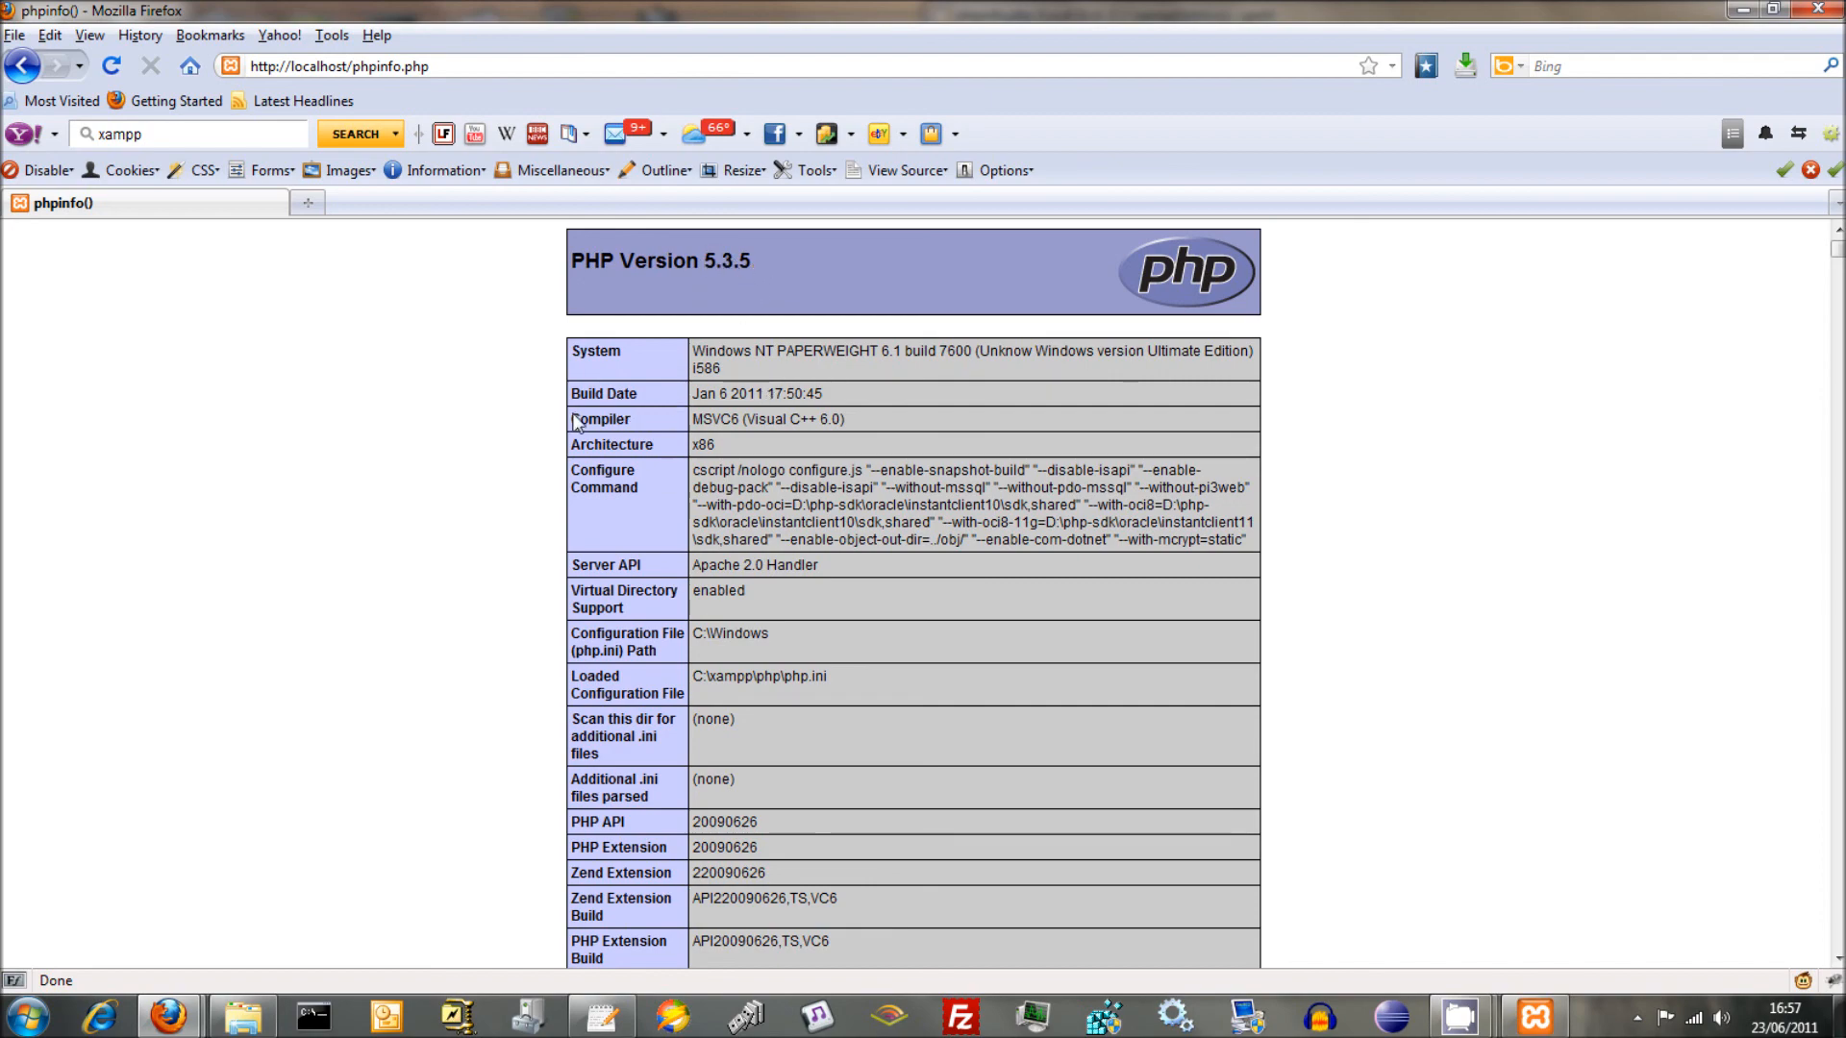
scroll(down, 3)
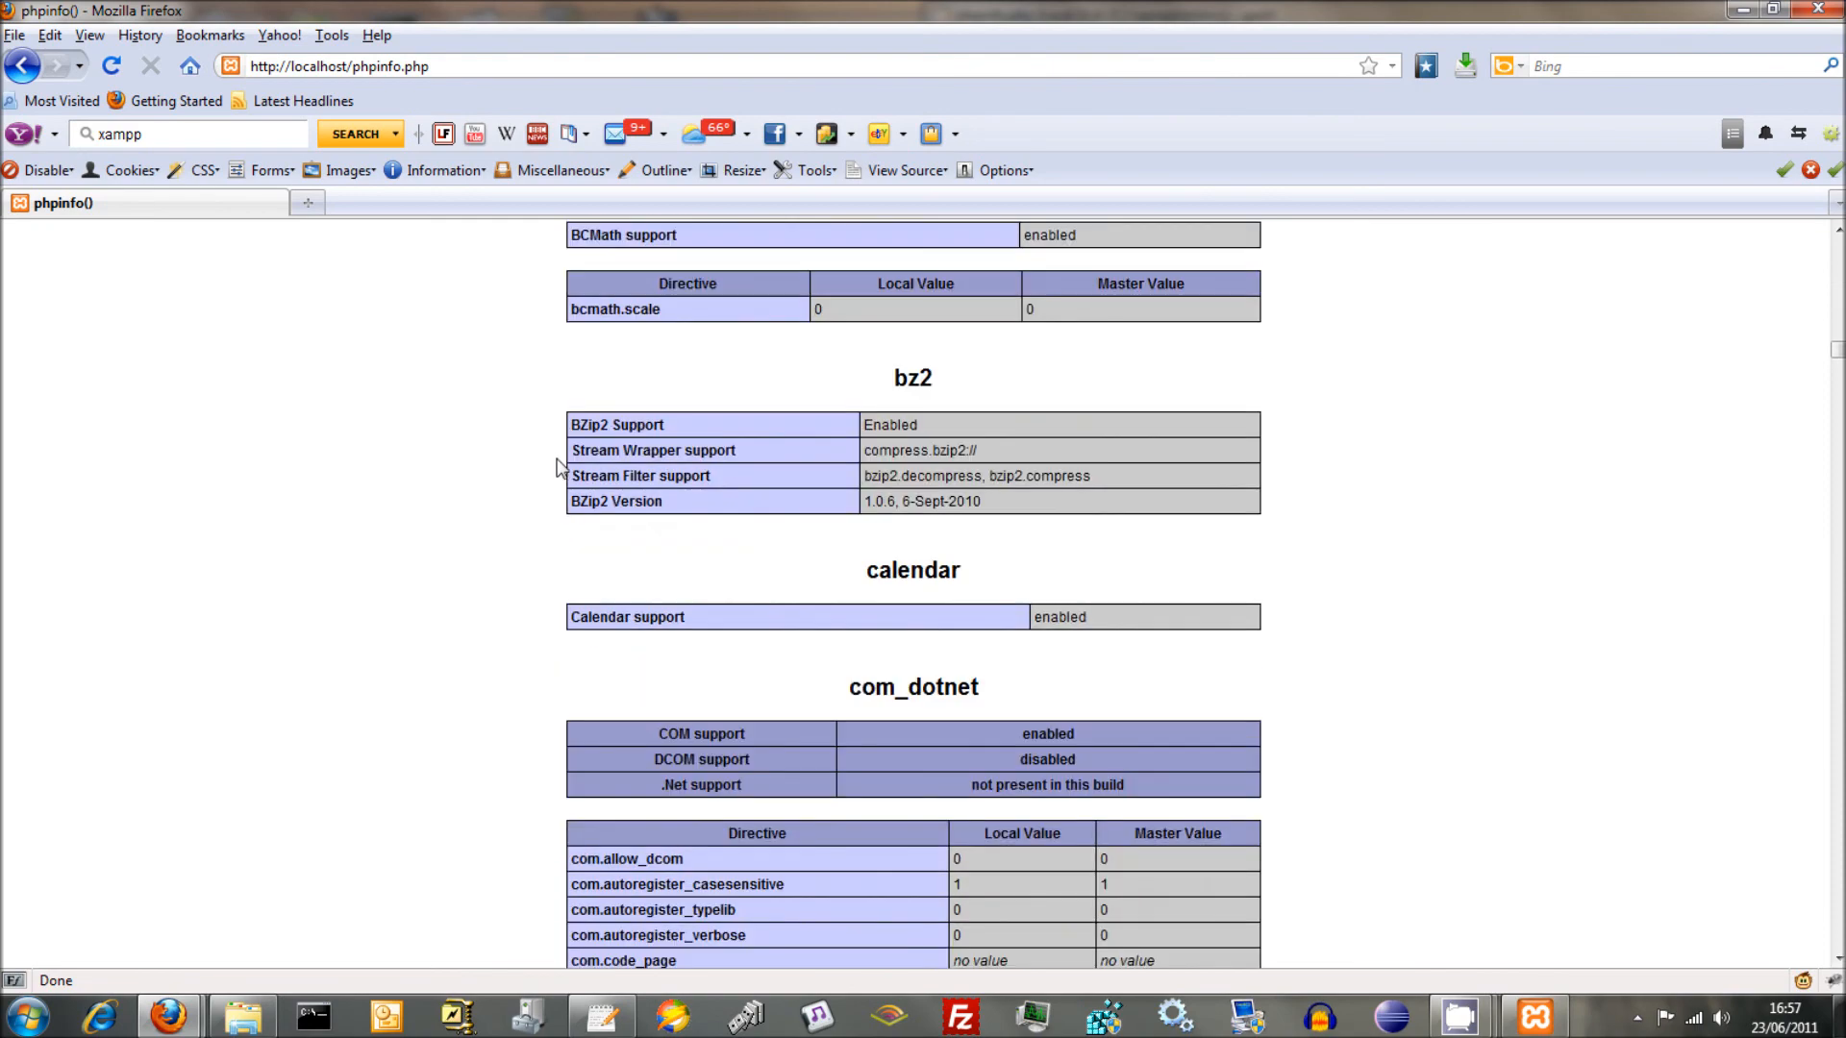
scroll(down, 3)
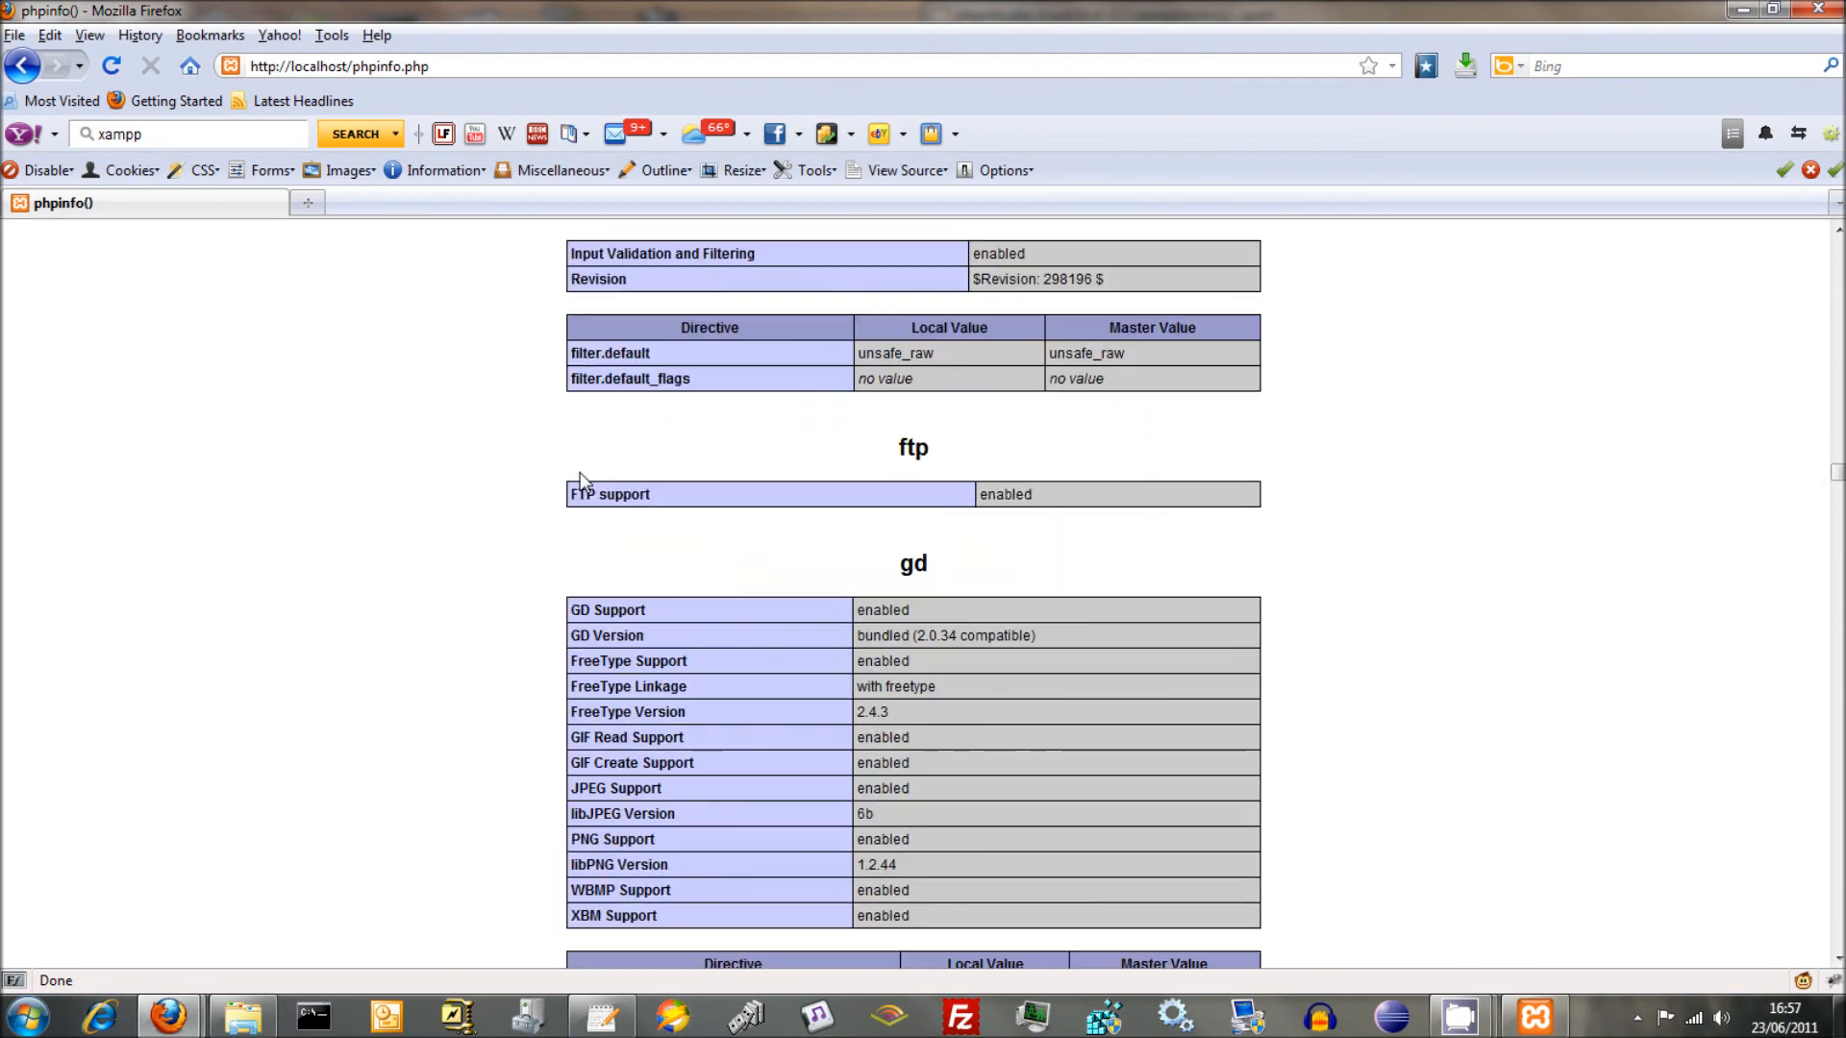
scroll(down, 3)
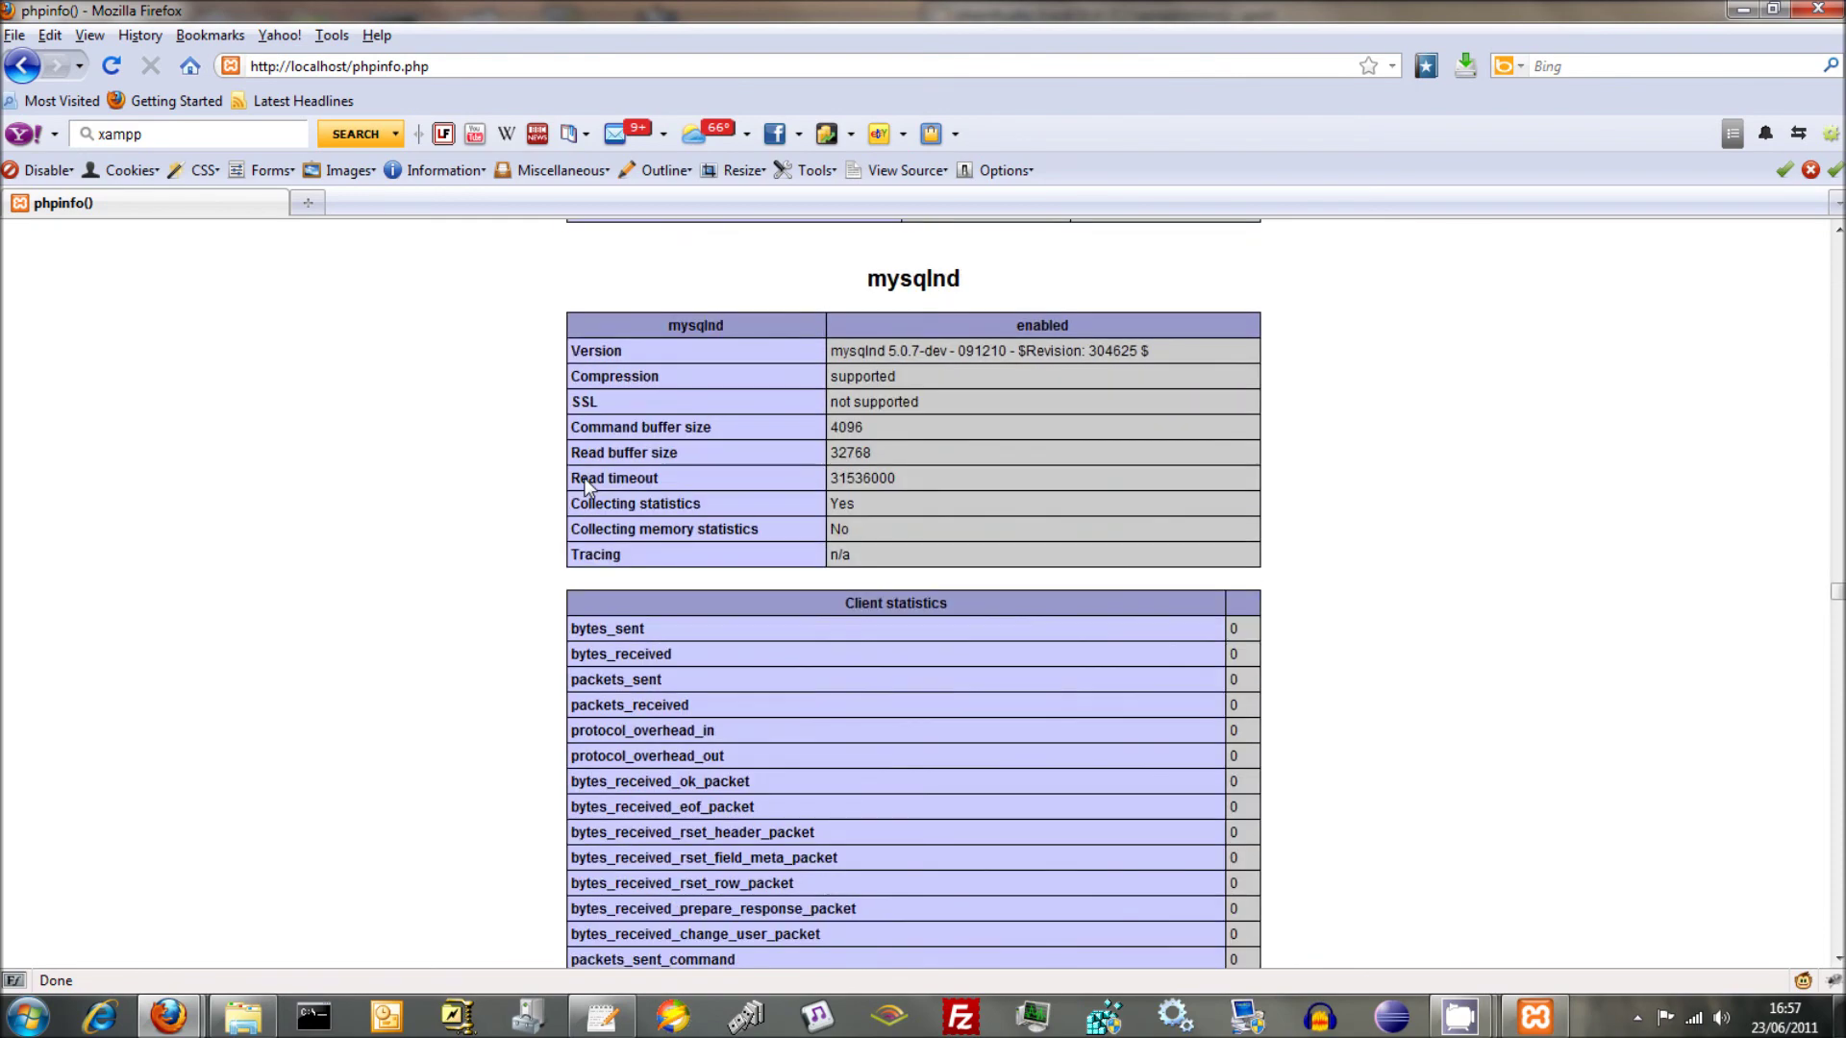
scroll(down, 3)
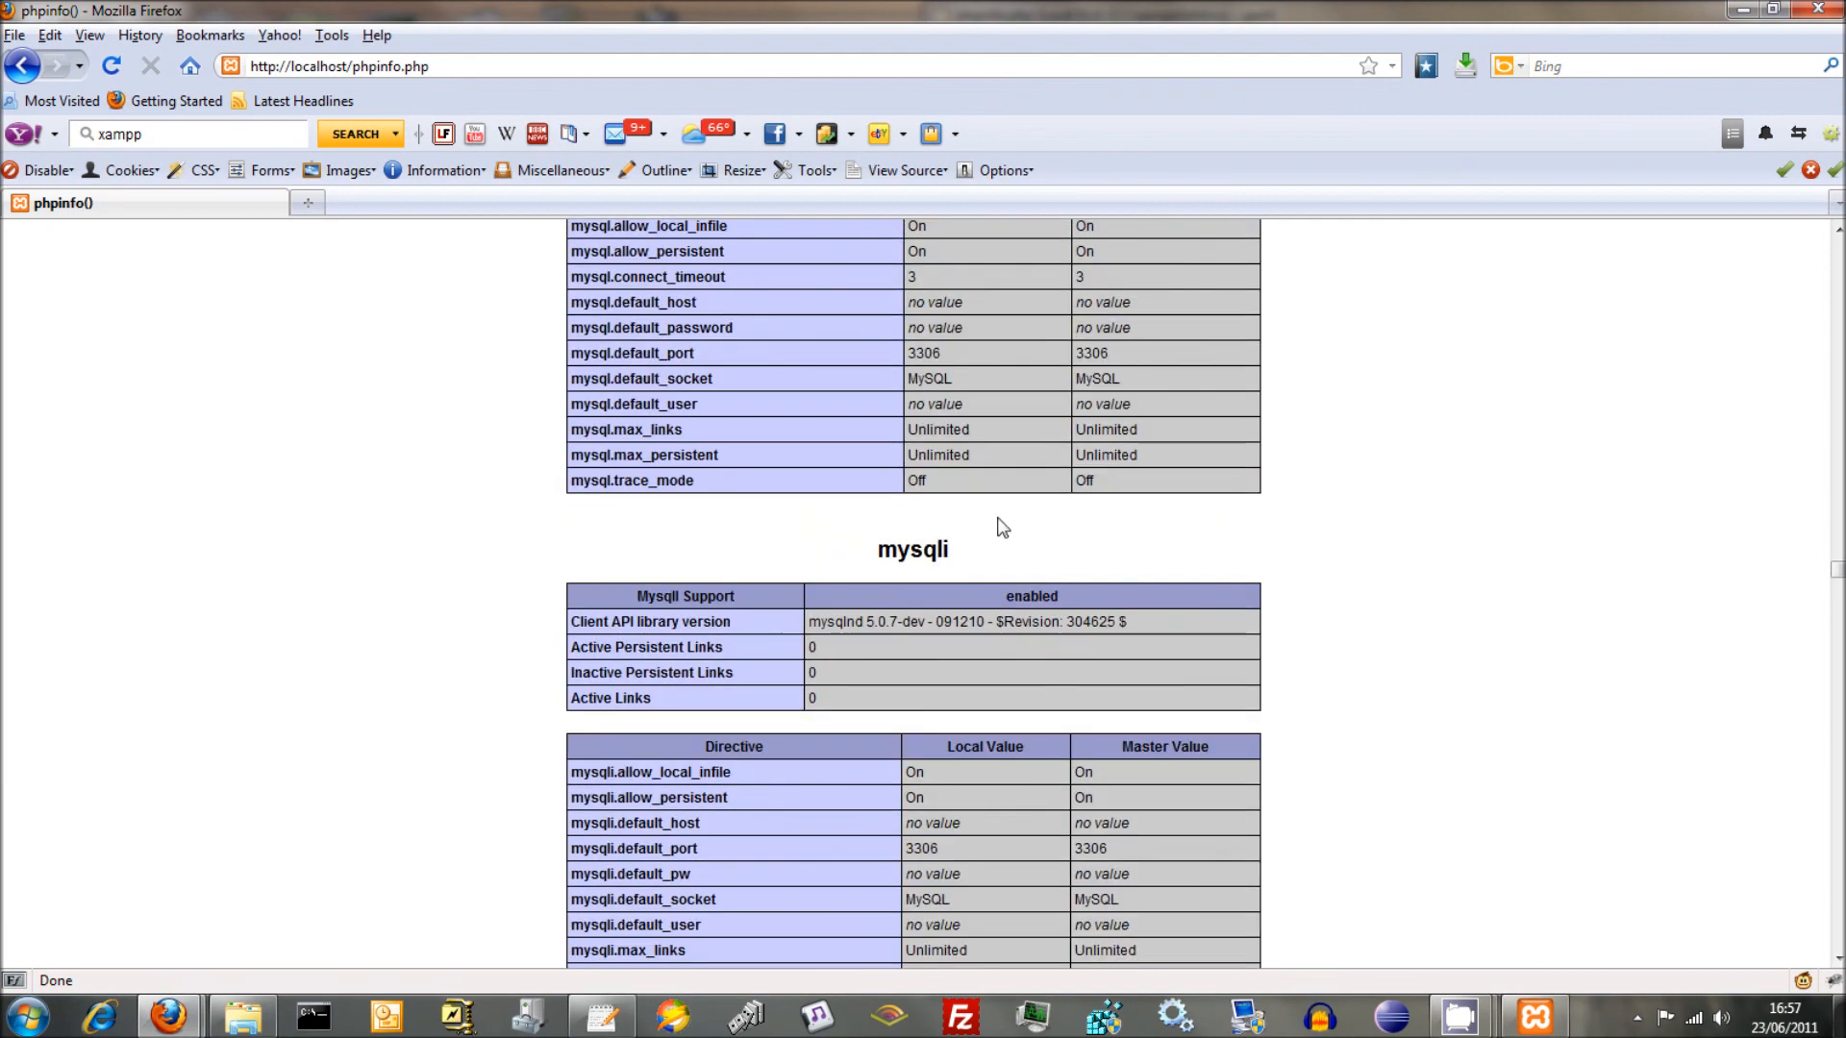
scroll(down, 3)
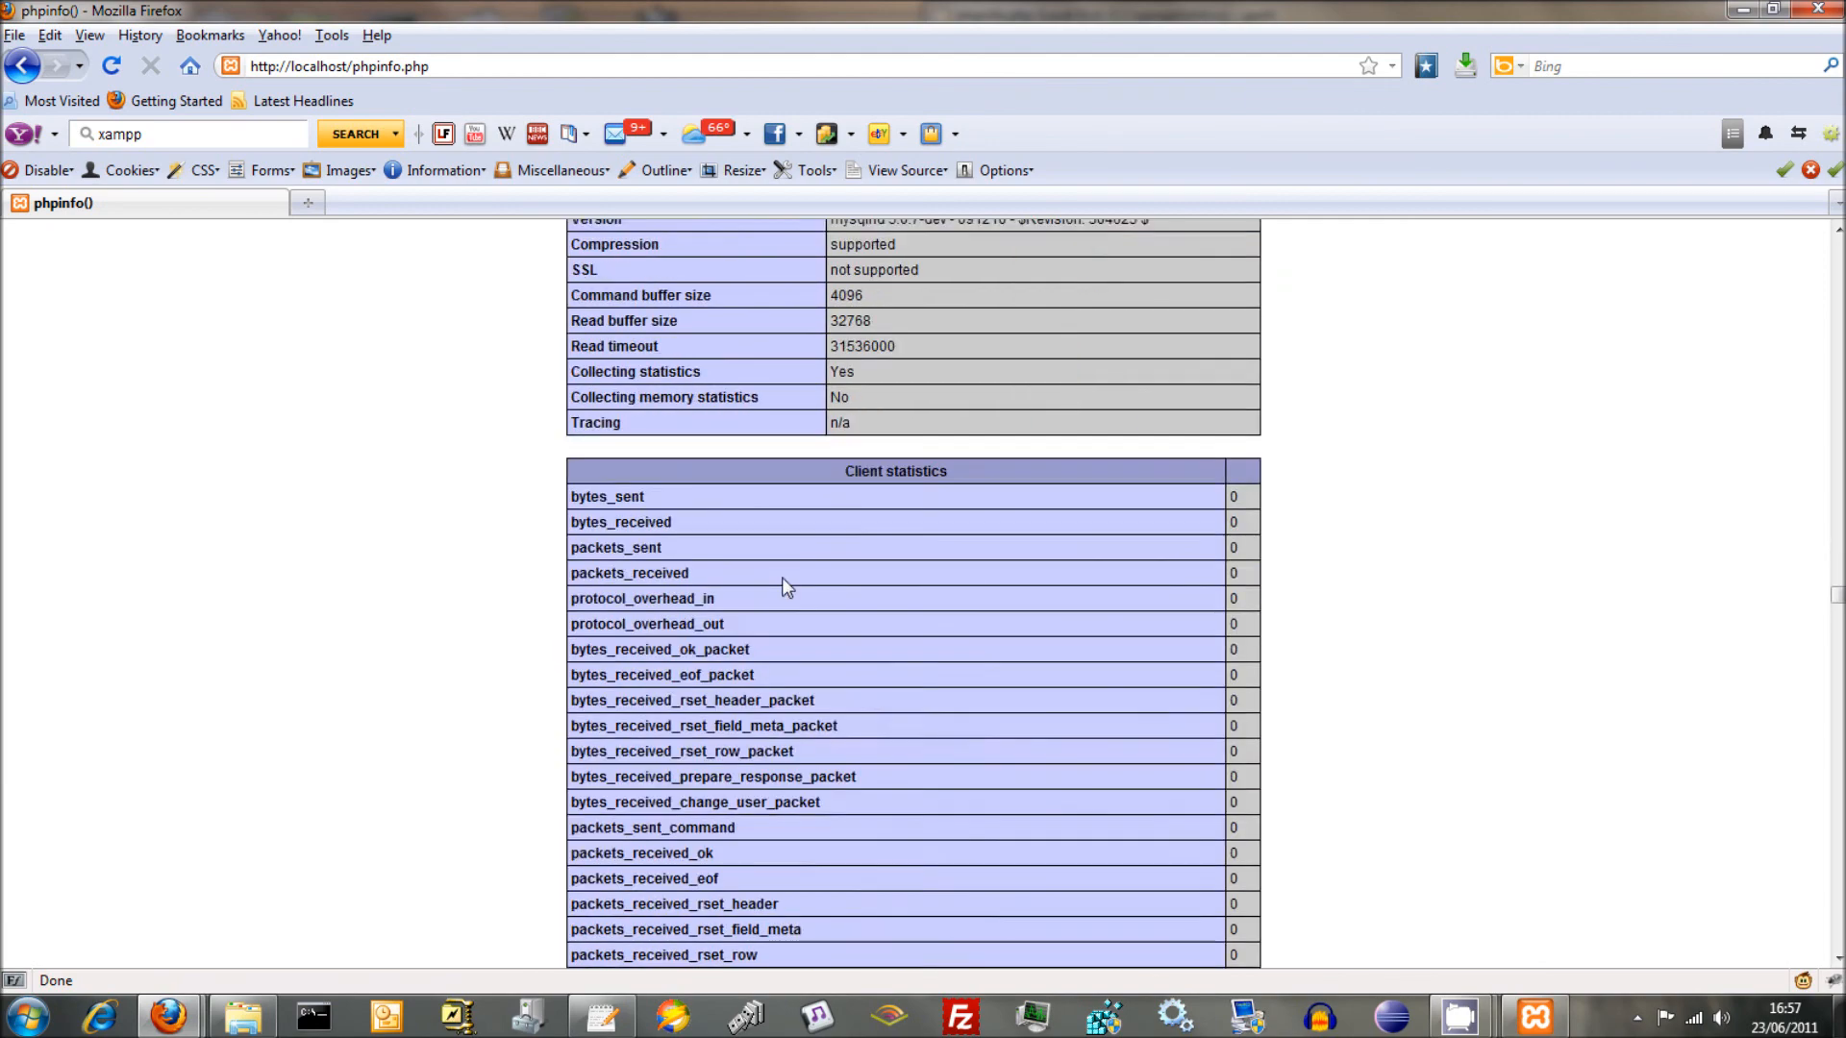
scroll(down, 3)
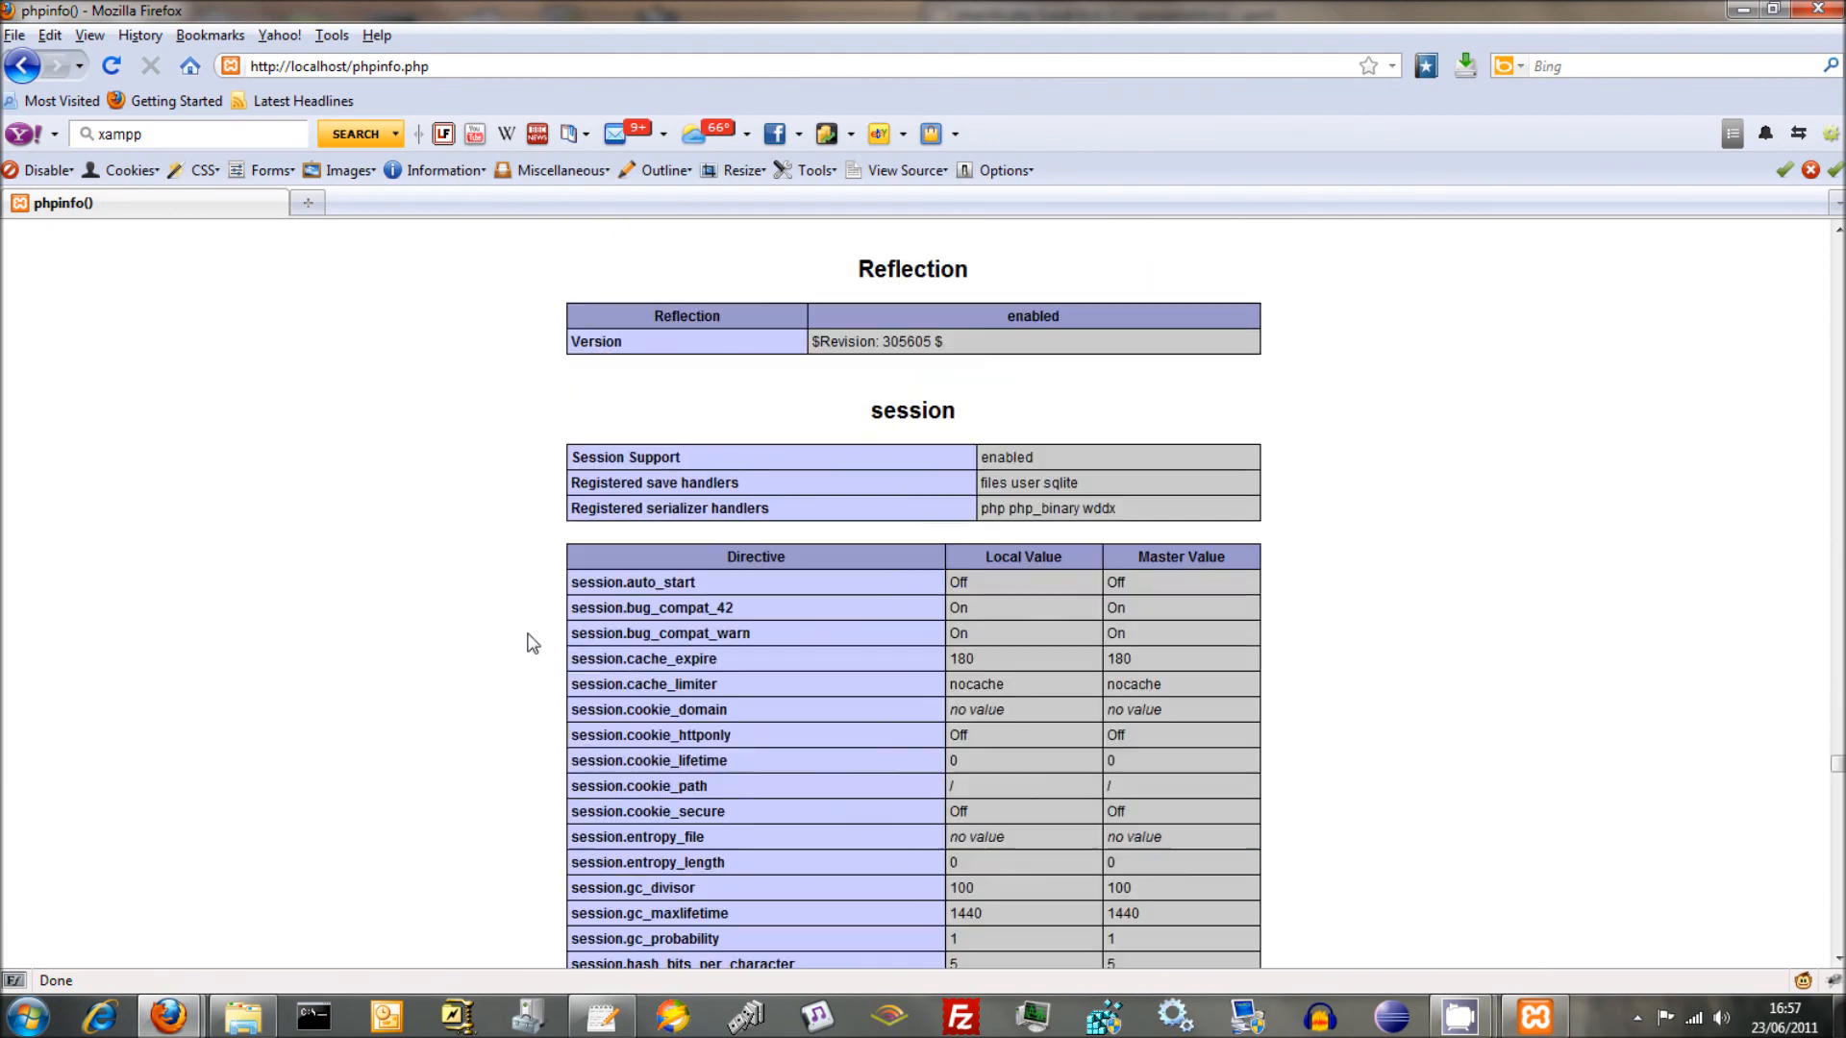
scroll(down, 3)
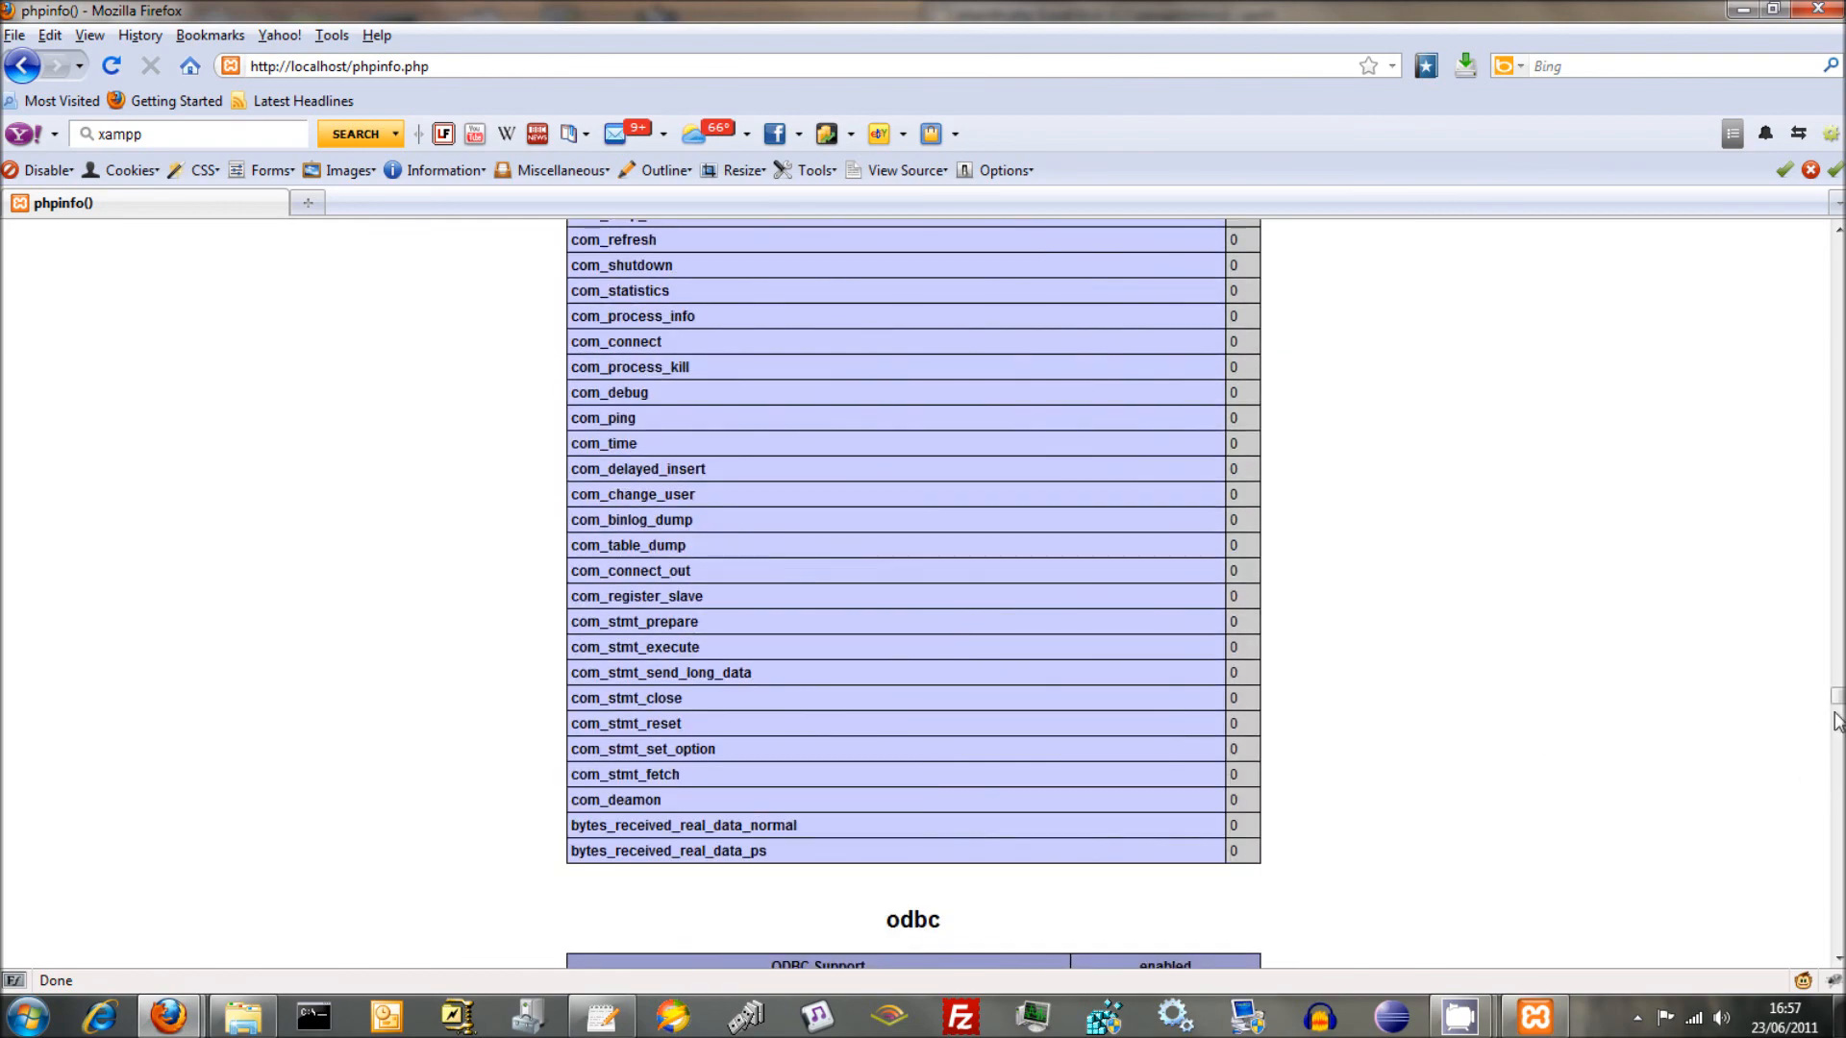
scroll(down, 3)
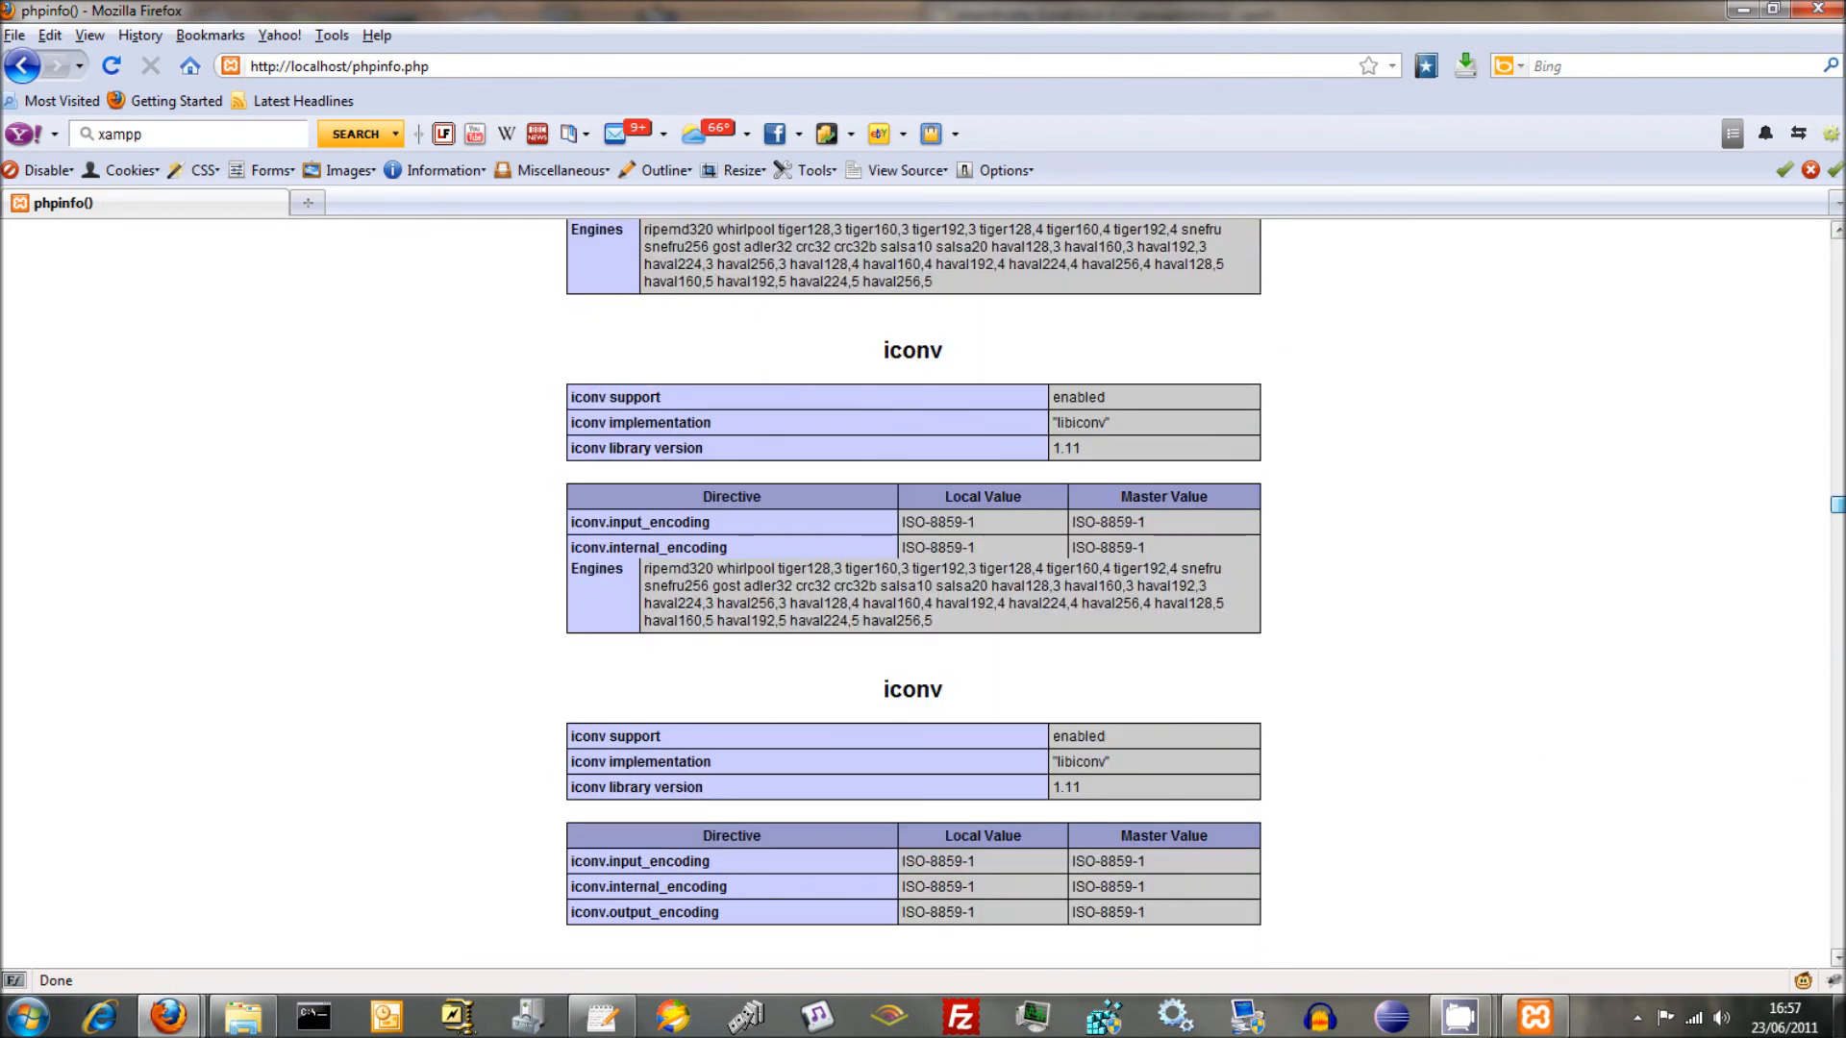